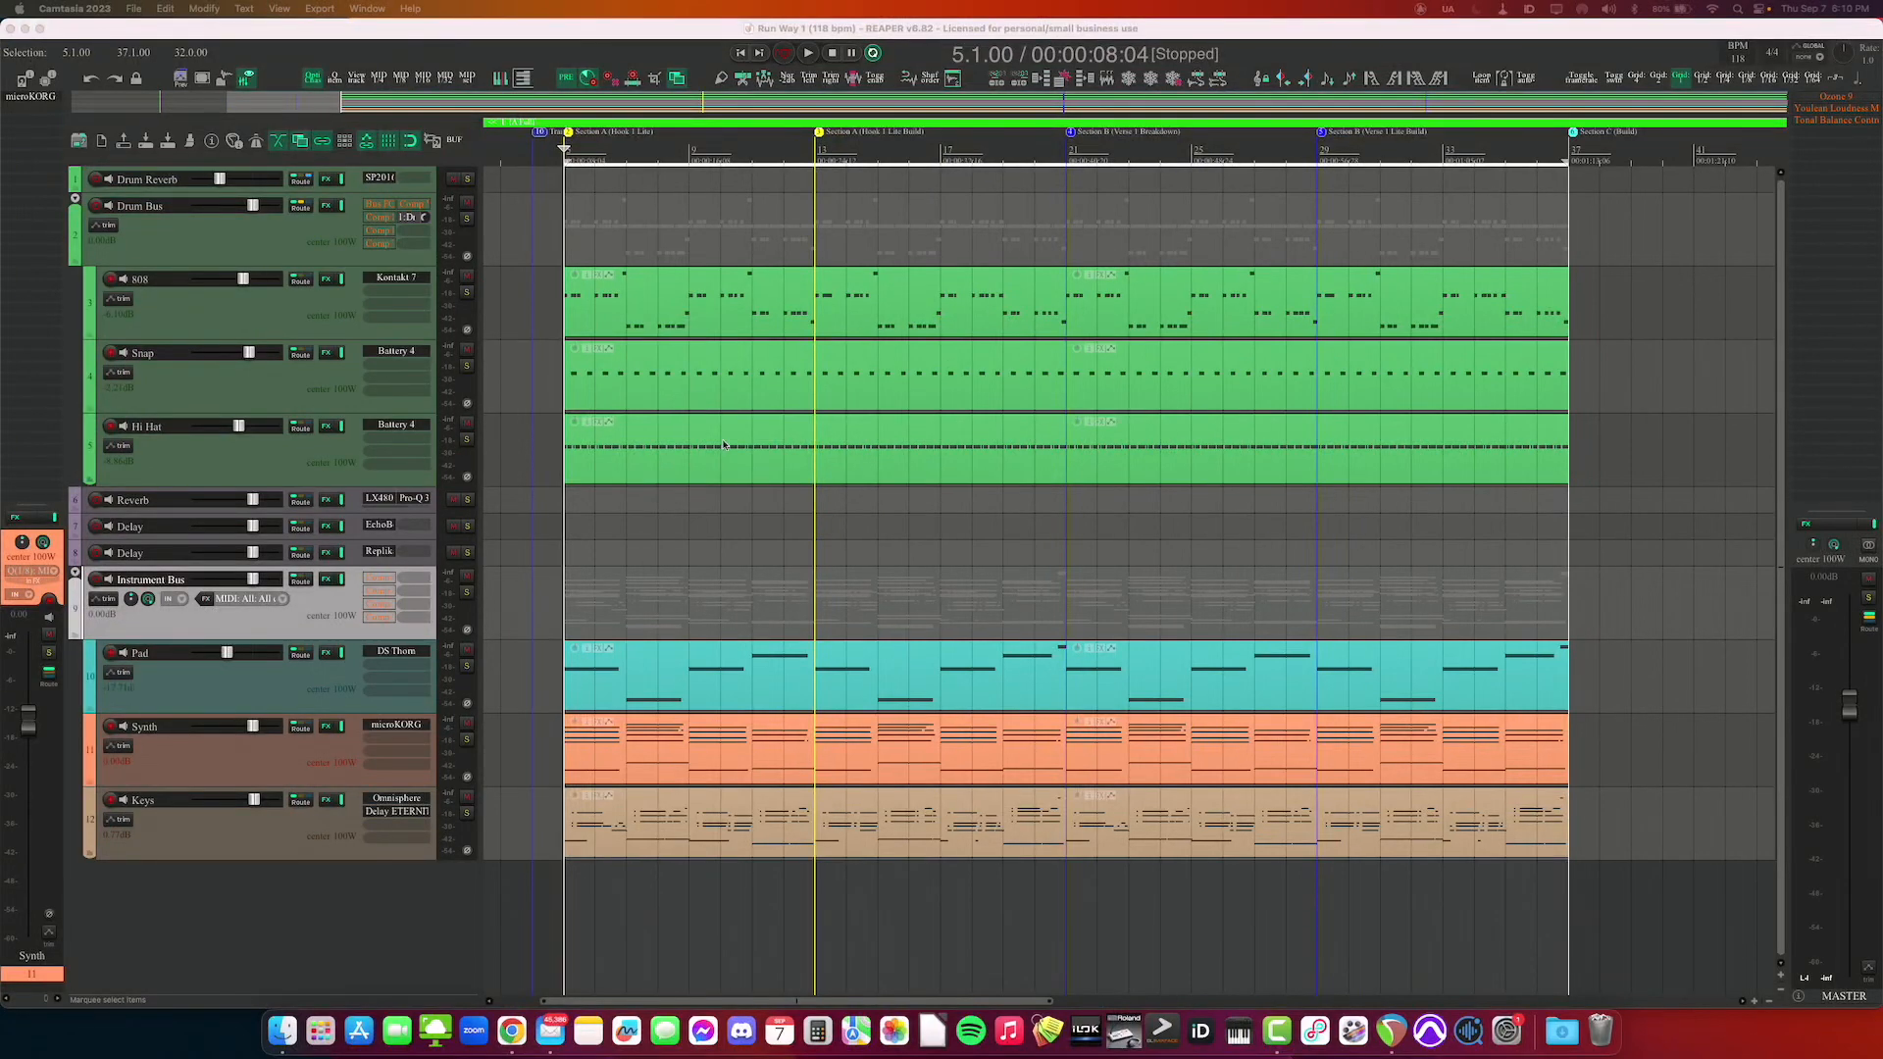
Bring up the bypassed Bus Force window from the Drum Bus FX slot.
click(325, 206)
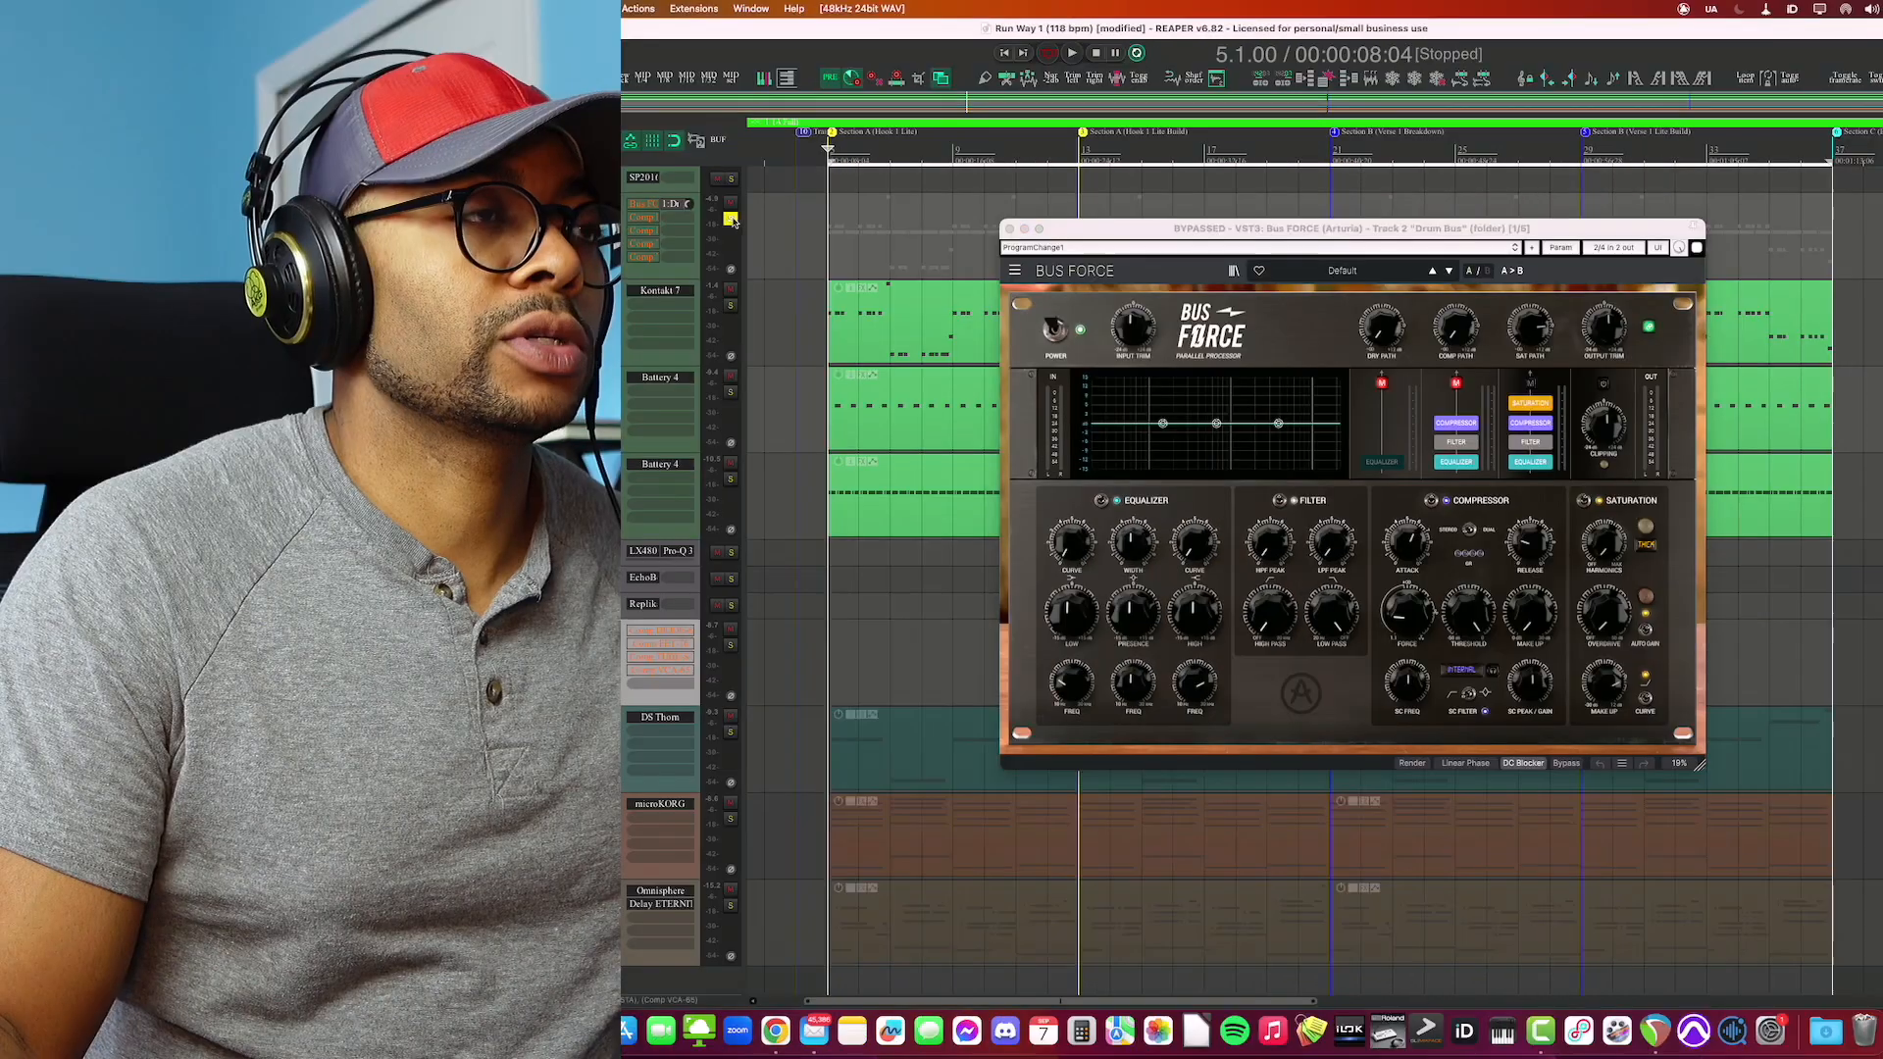
Start playback and switch Bus Force on, landing on the Crushed Highs Clean Lows preset.
click(1071, 53)
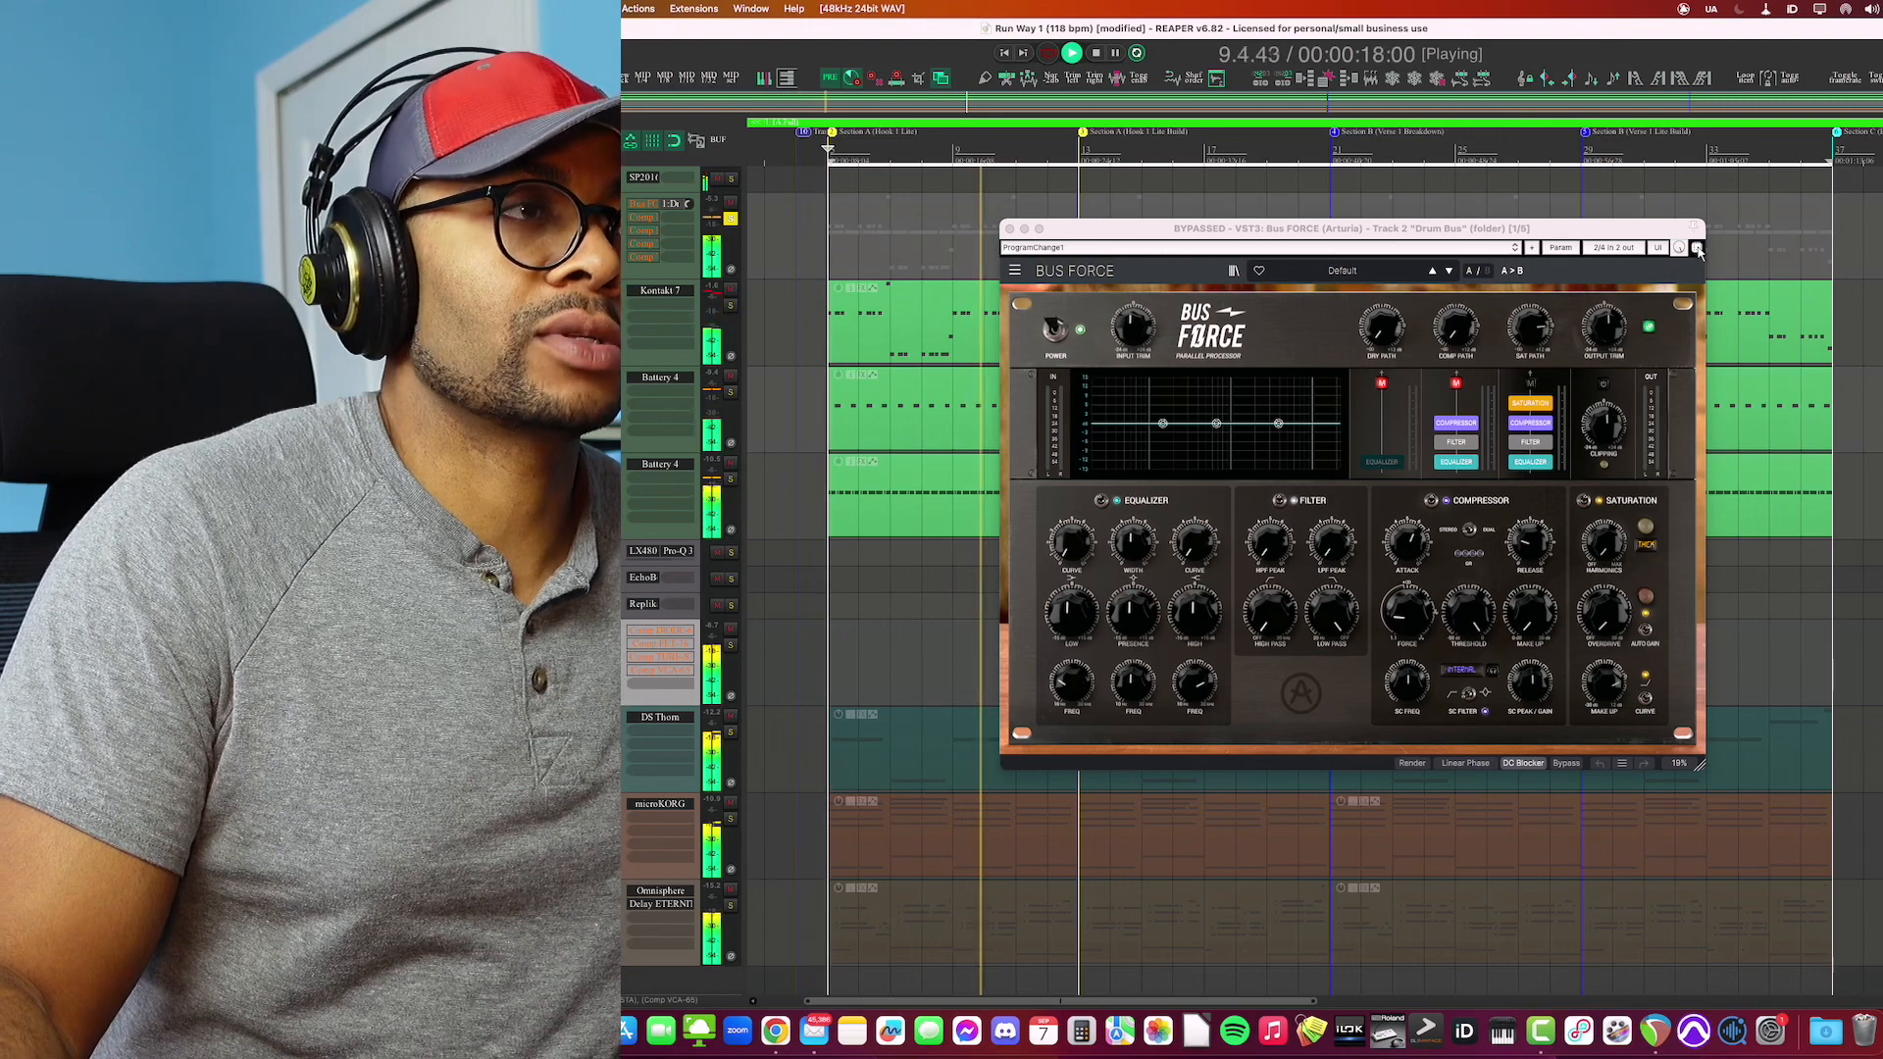
click(1696, 249)
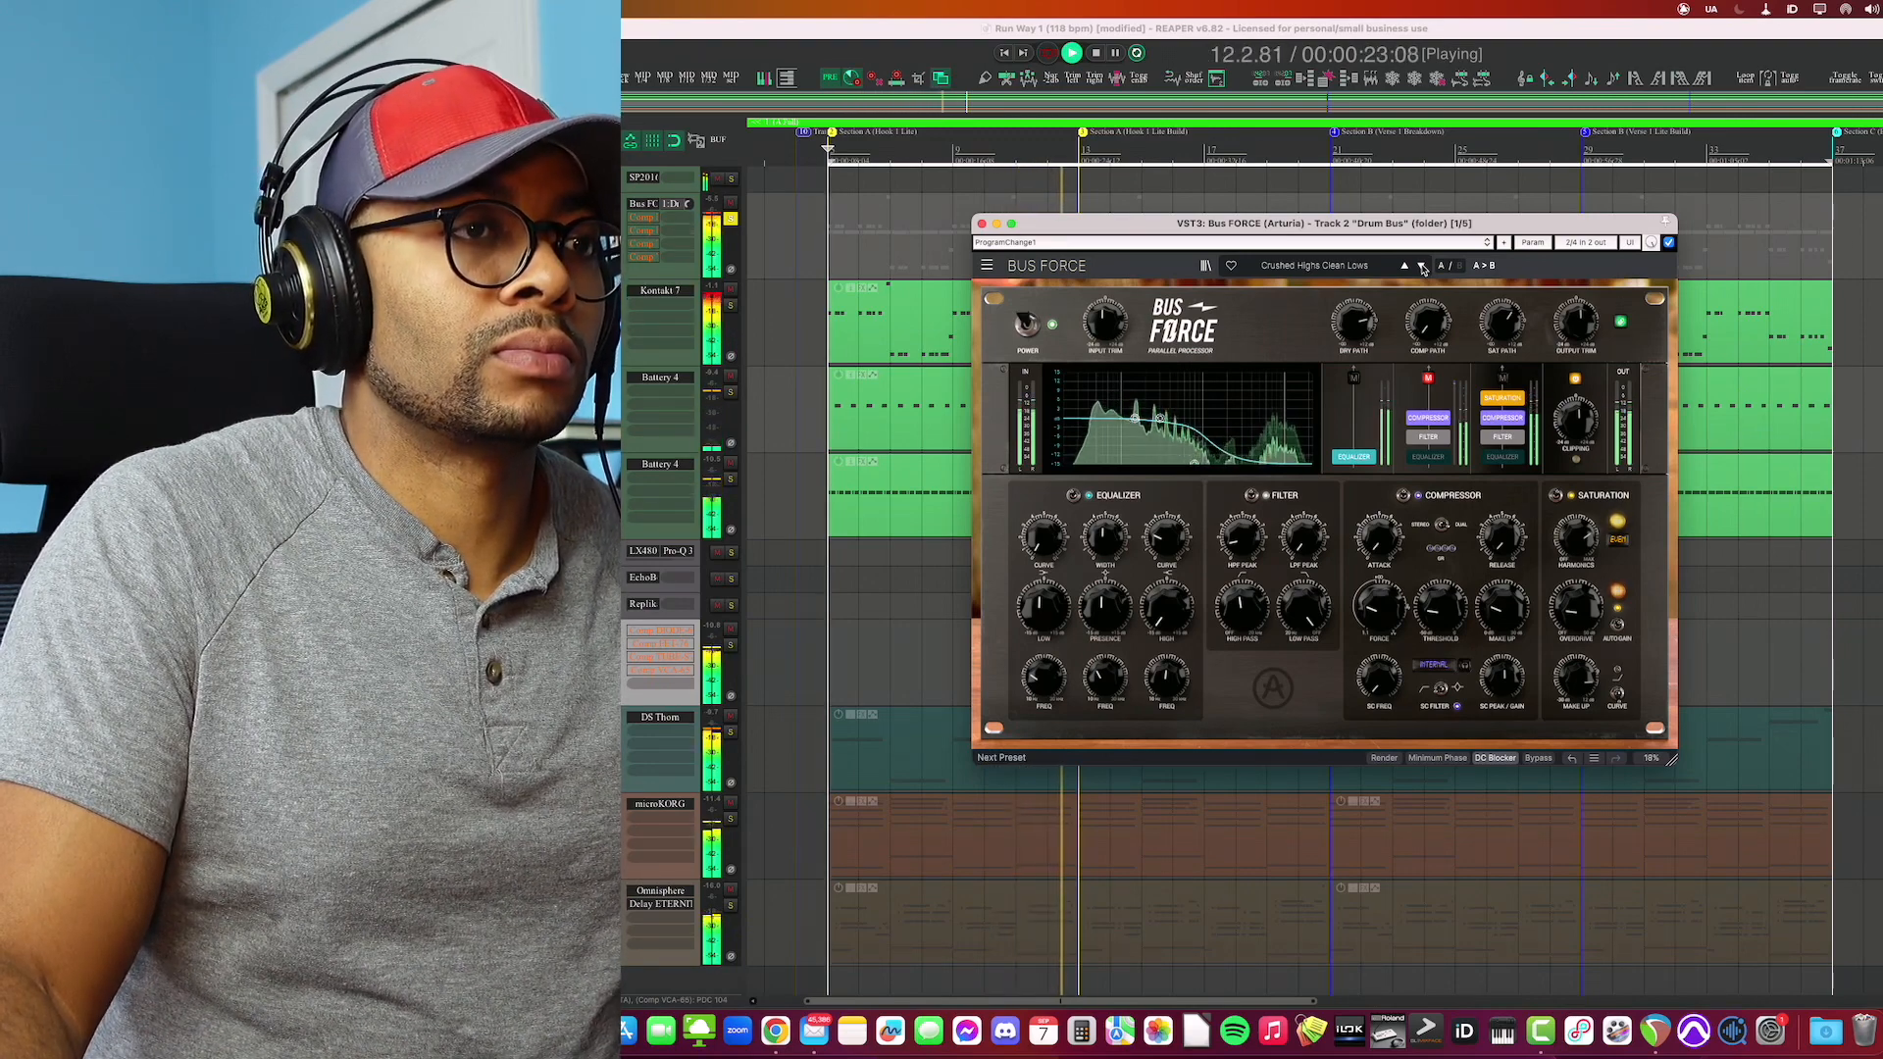
Step Bus Force through the next presets until Drive Highs is loaded.
click(1404, 265)
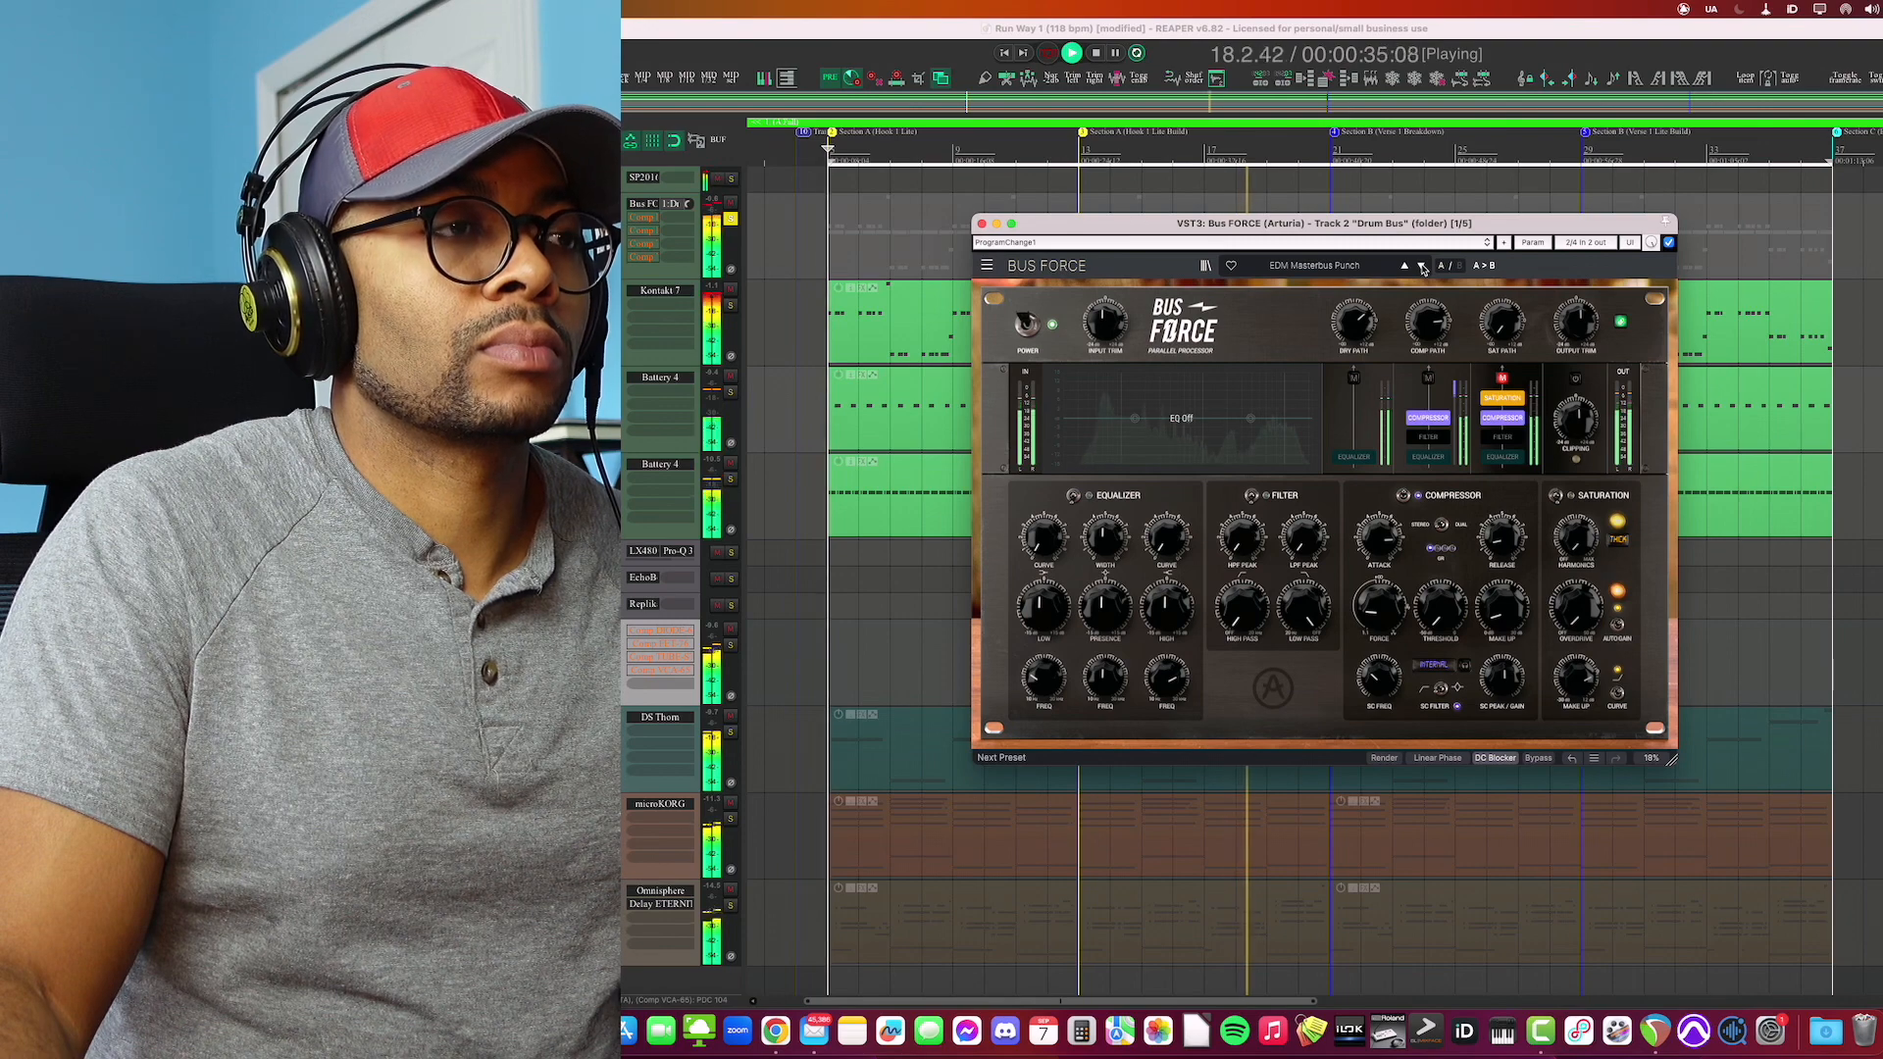
click(1420, 264)
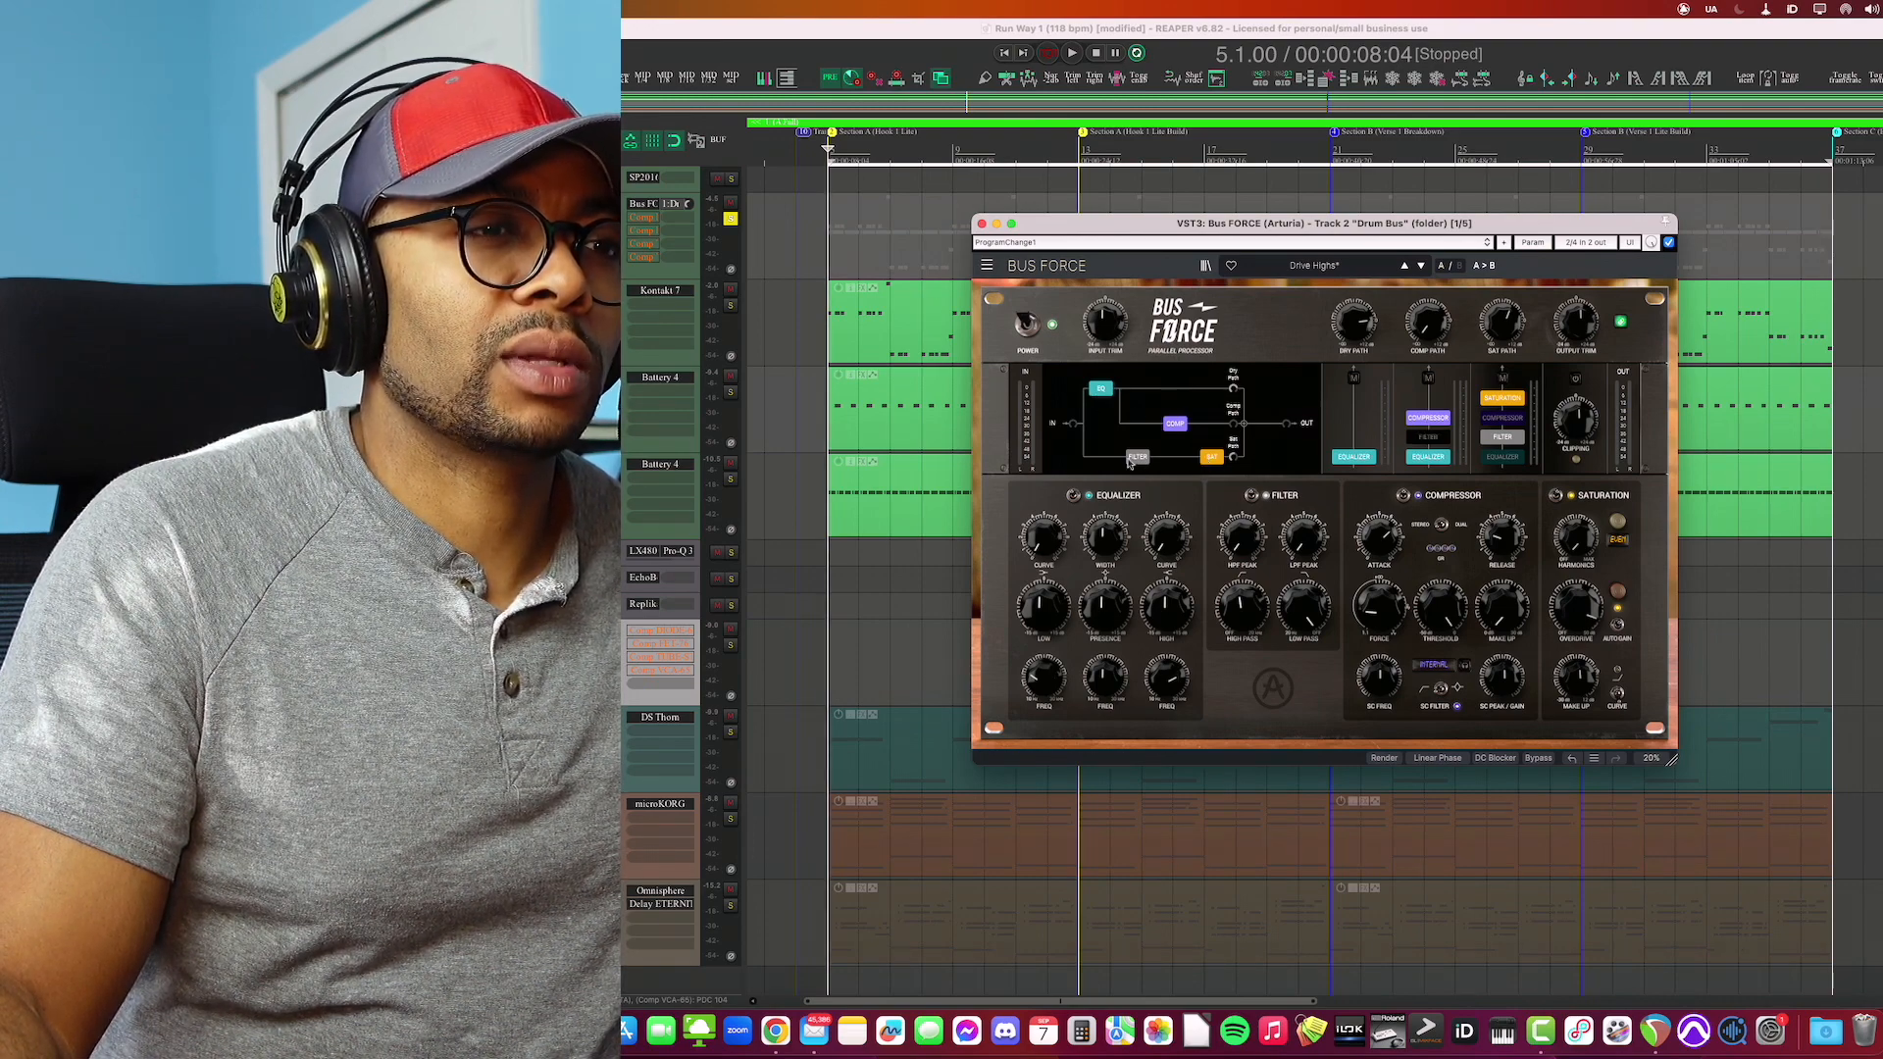
mouse_move(1500, 457)
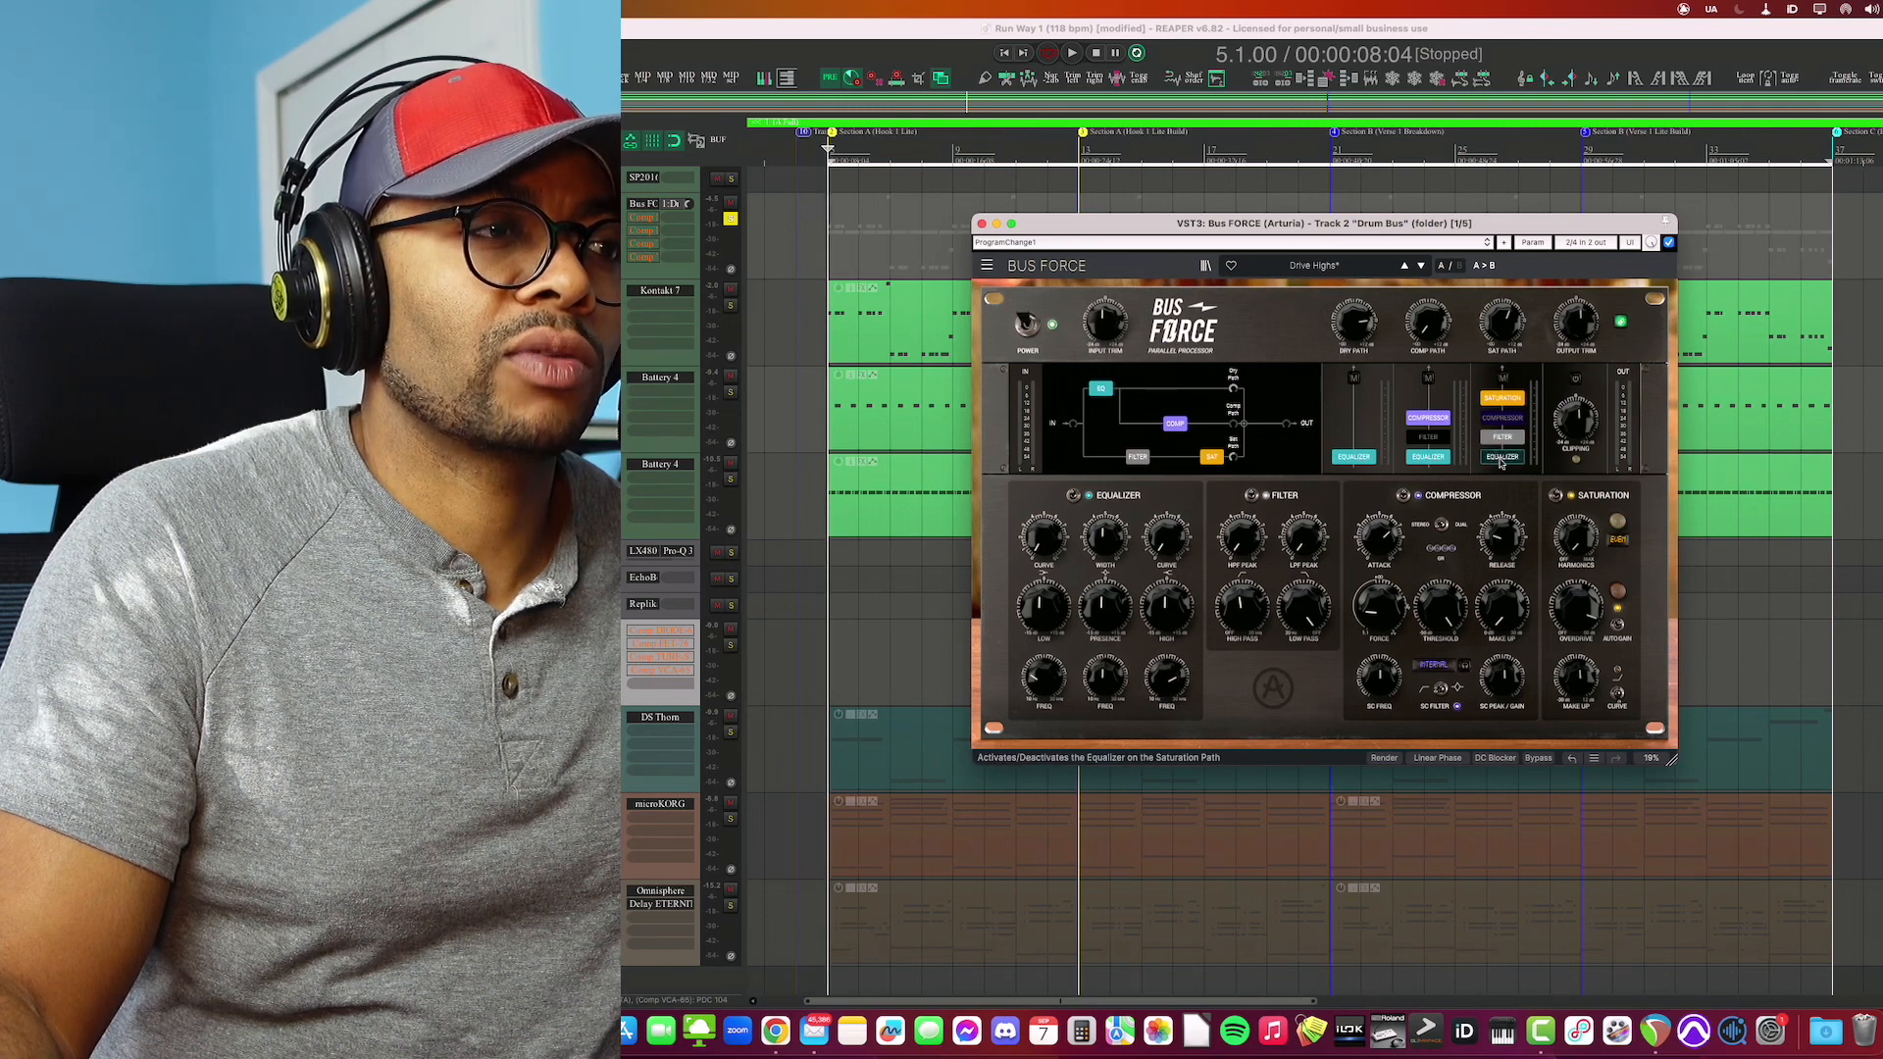
Toggle the Equalizer on Bus Force's Saturation and Comp paths, then move on to Comp DIODE-609.
click(1500, 458)
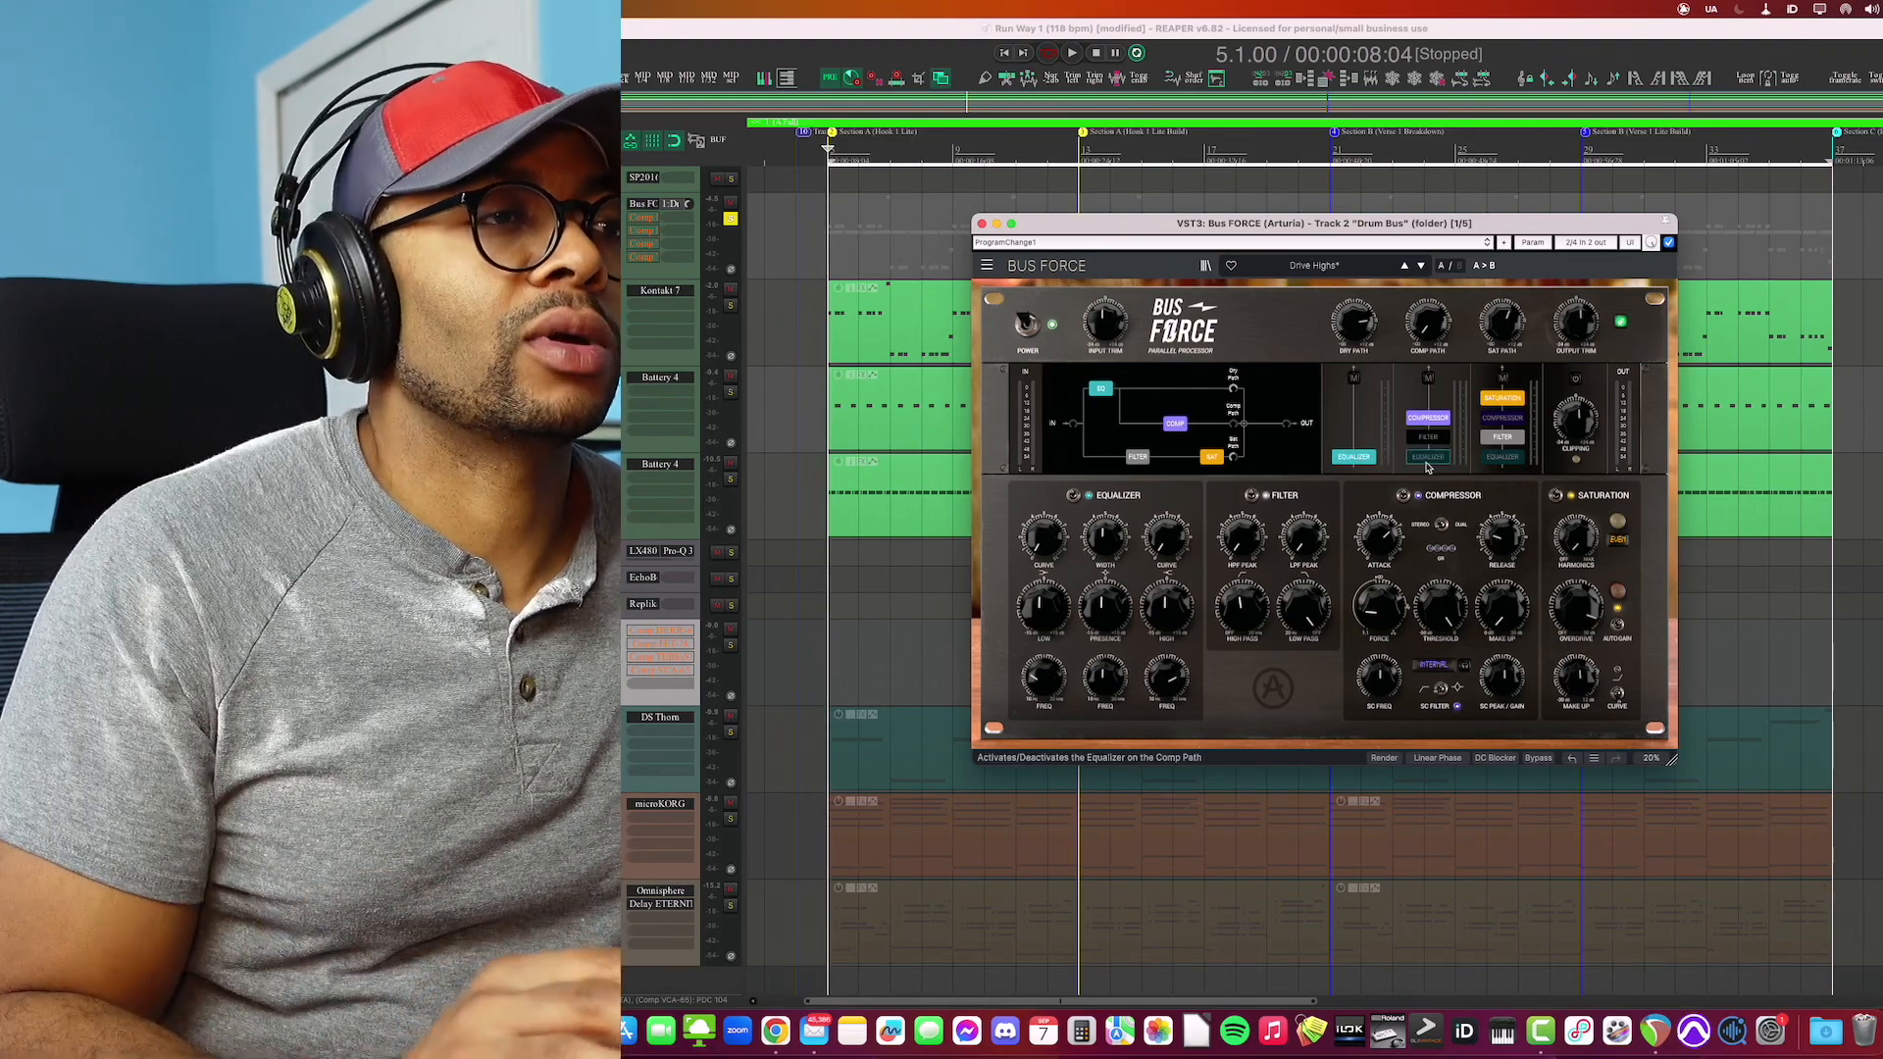
click(1428, 457)
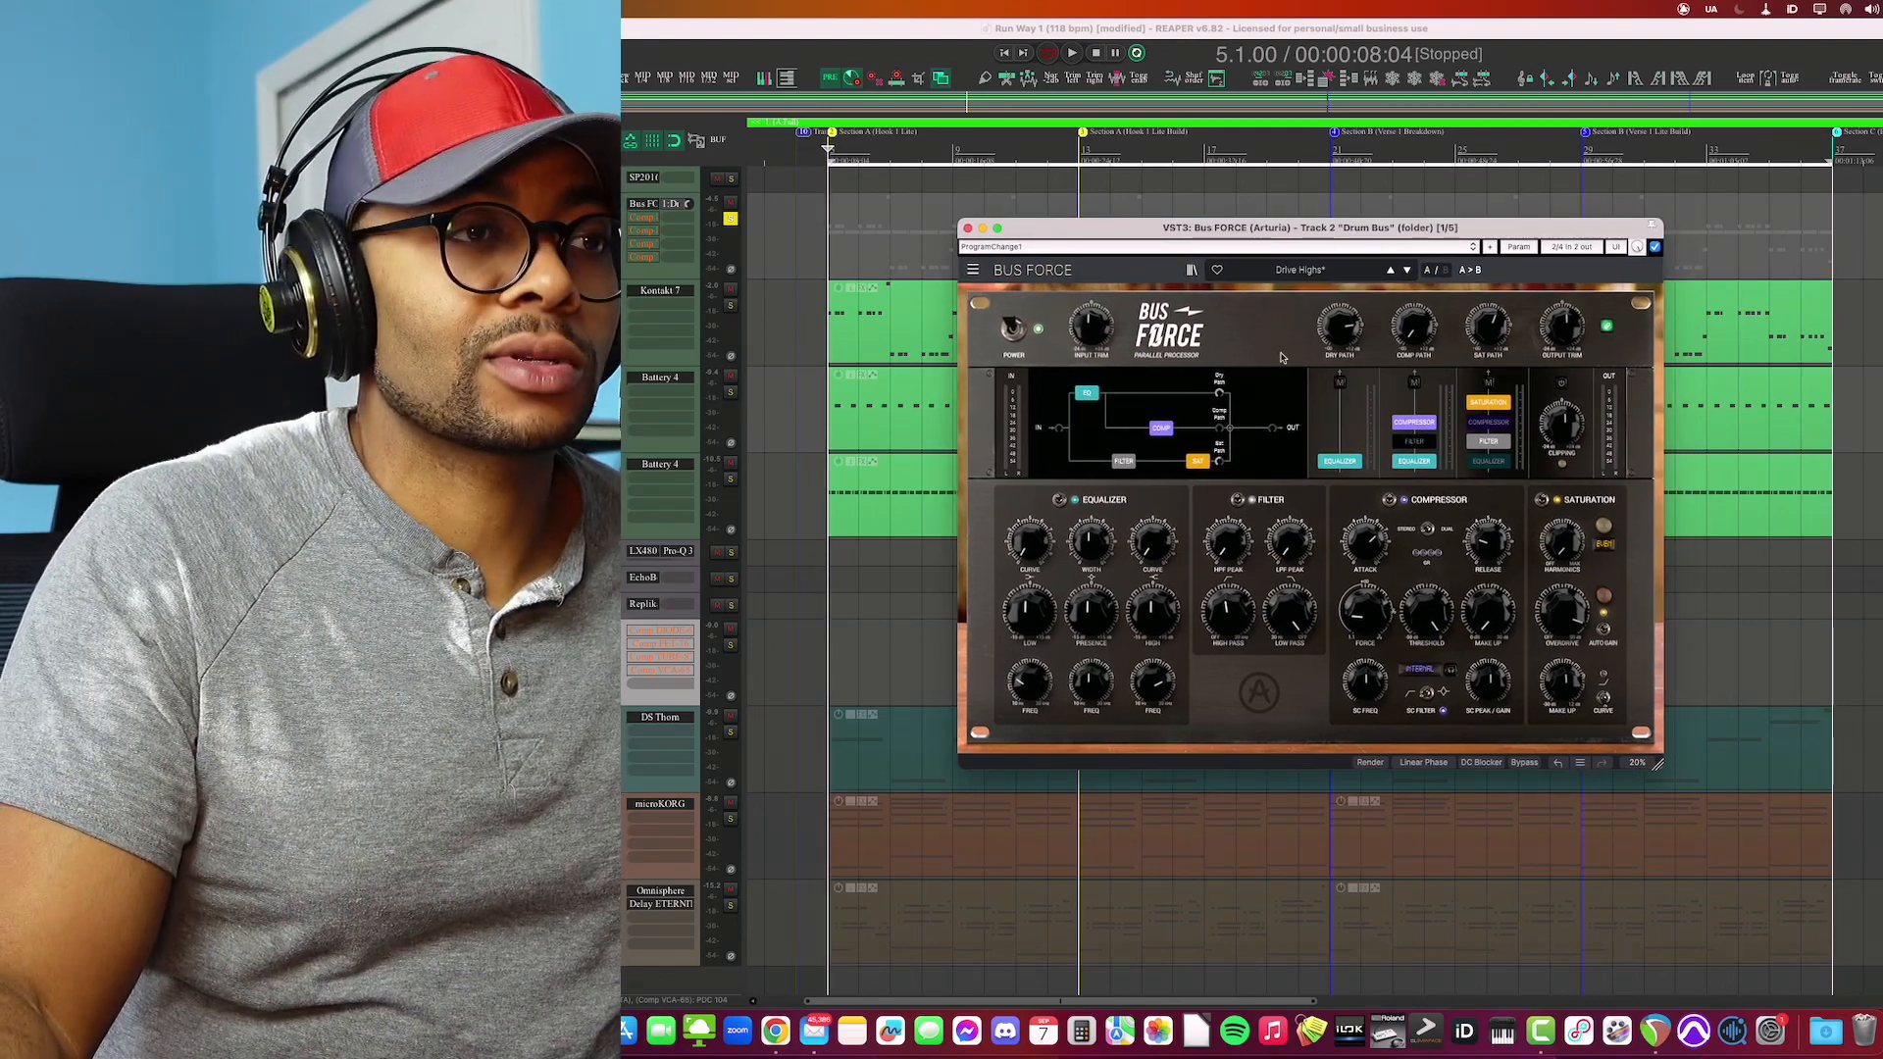
click(965, 227)
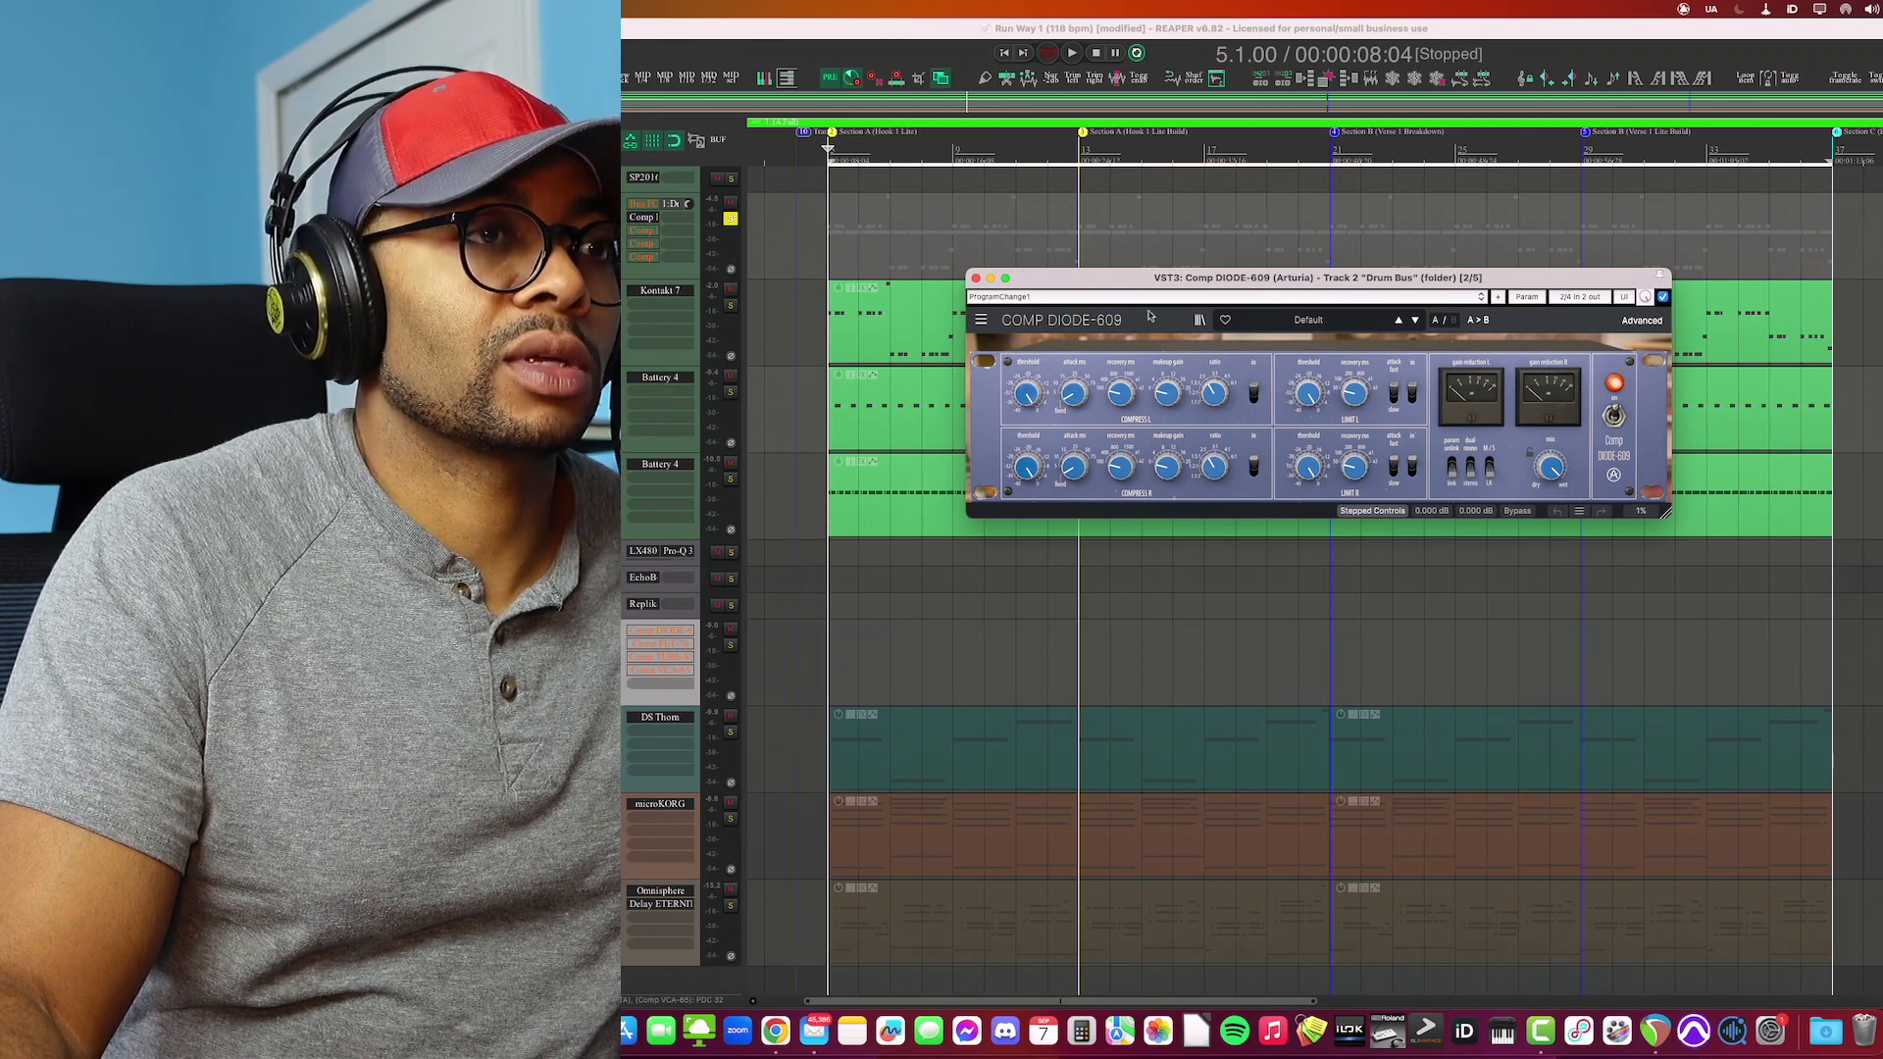
Restart playback and advance Comp DIODE-609 to the Gentle Volume Control preset.
click(1070, 53)
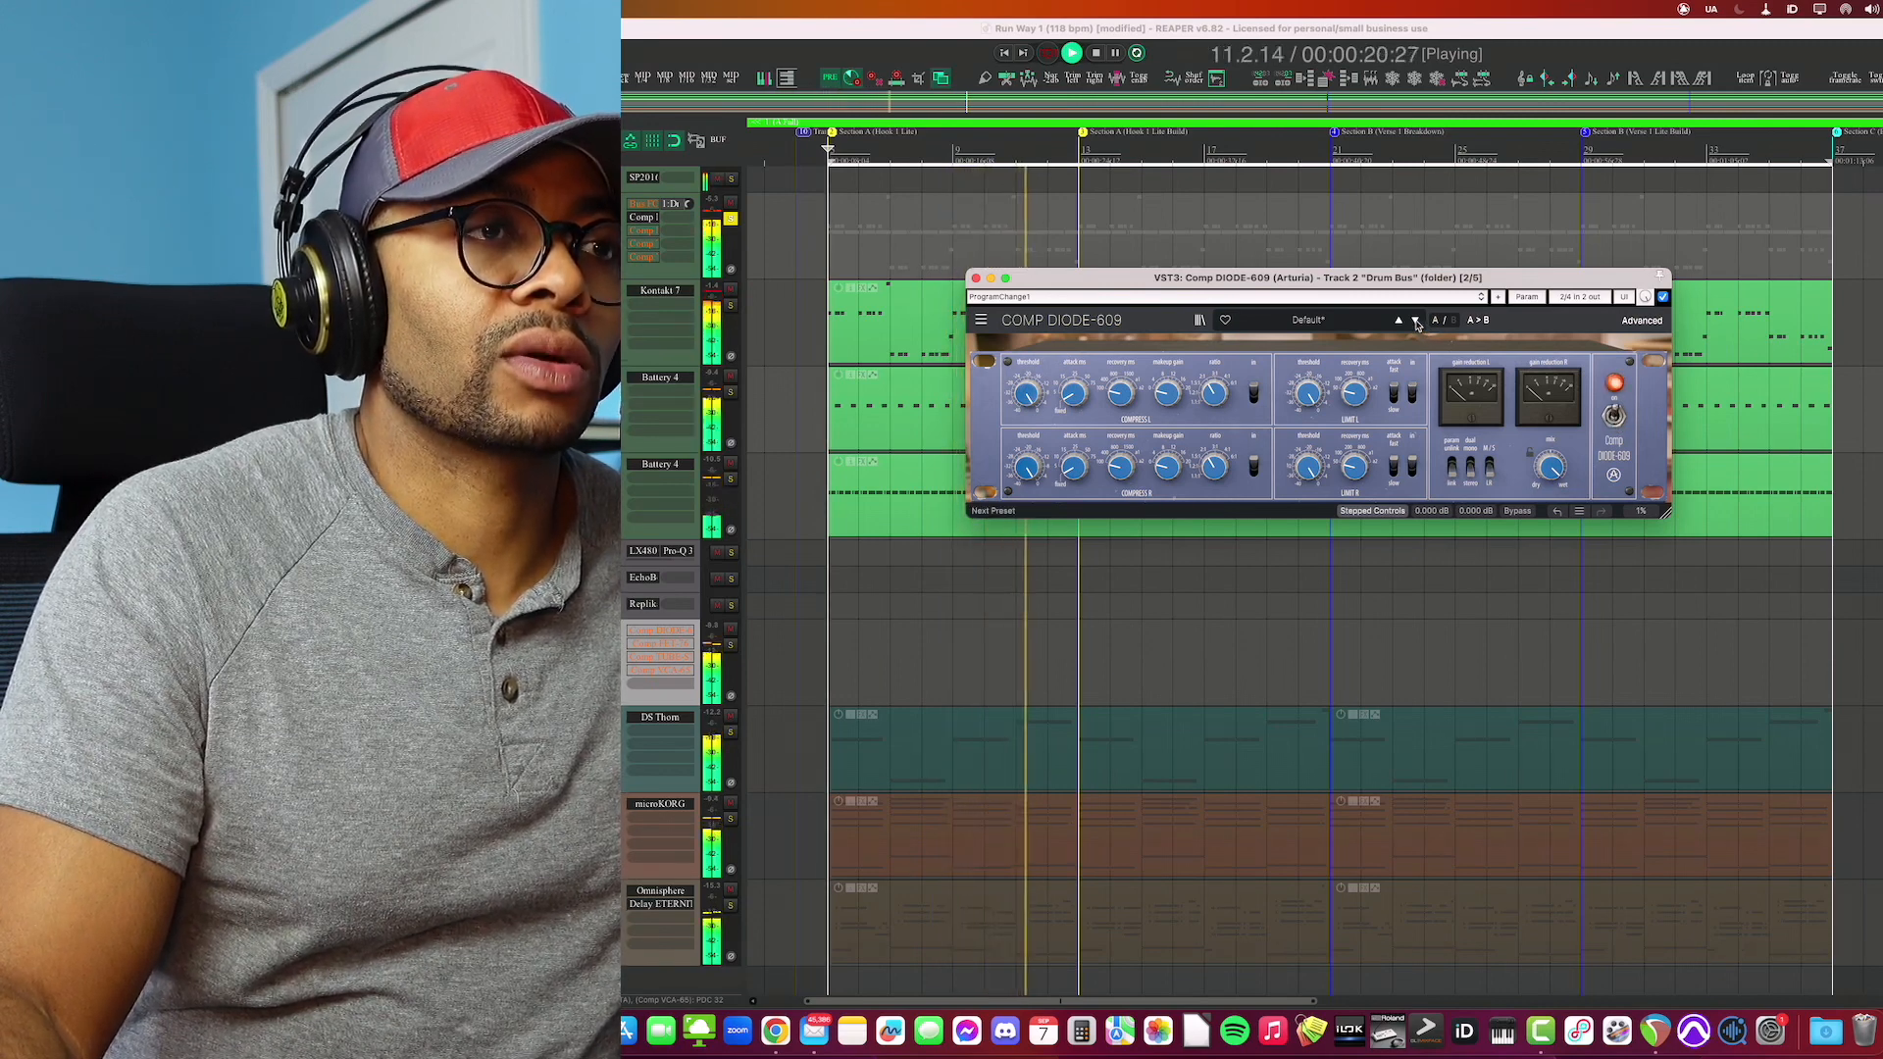
click(1414, 319)
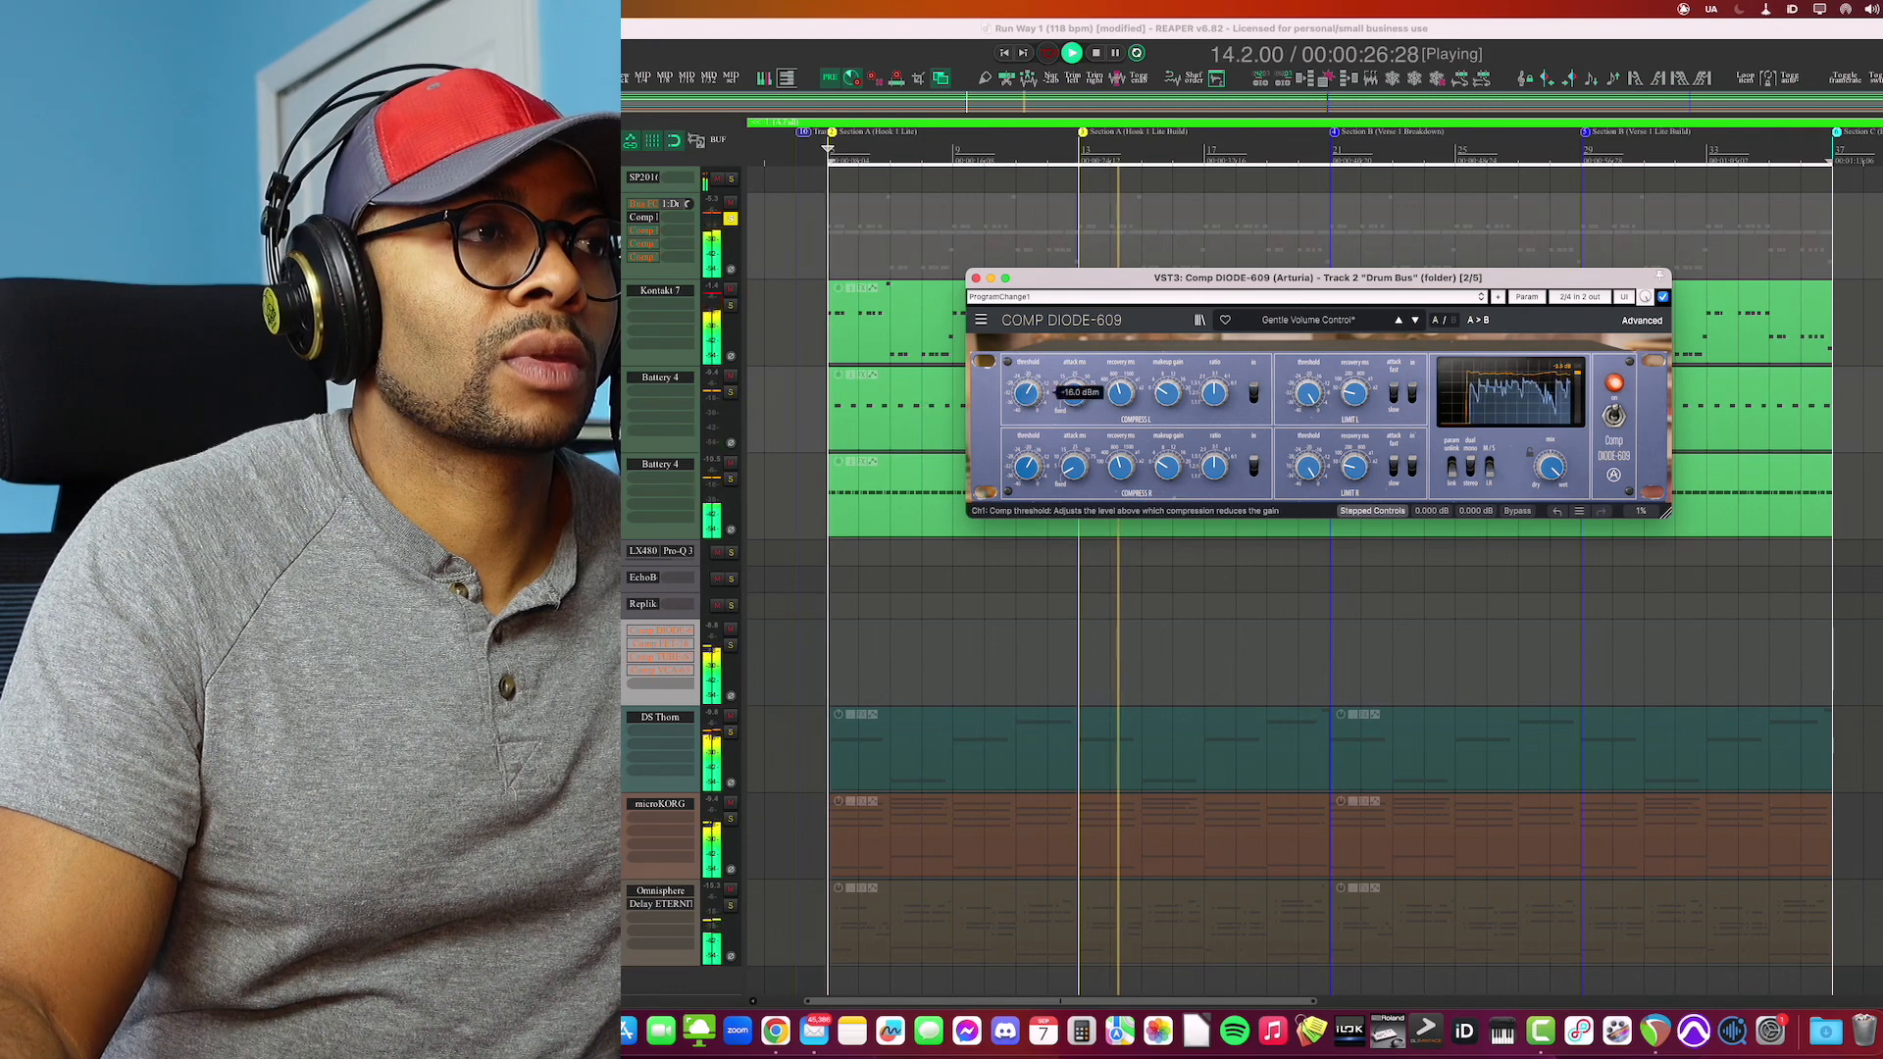
Lower the Ch1 threshold and adjust the Ch1 attack time and ratio on Comp DIODE-609.
drag(1024, 392, 1024, 408)
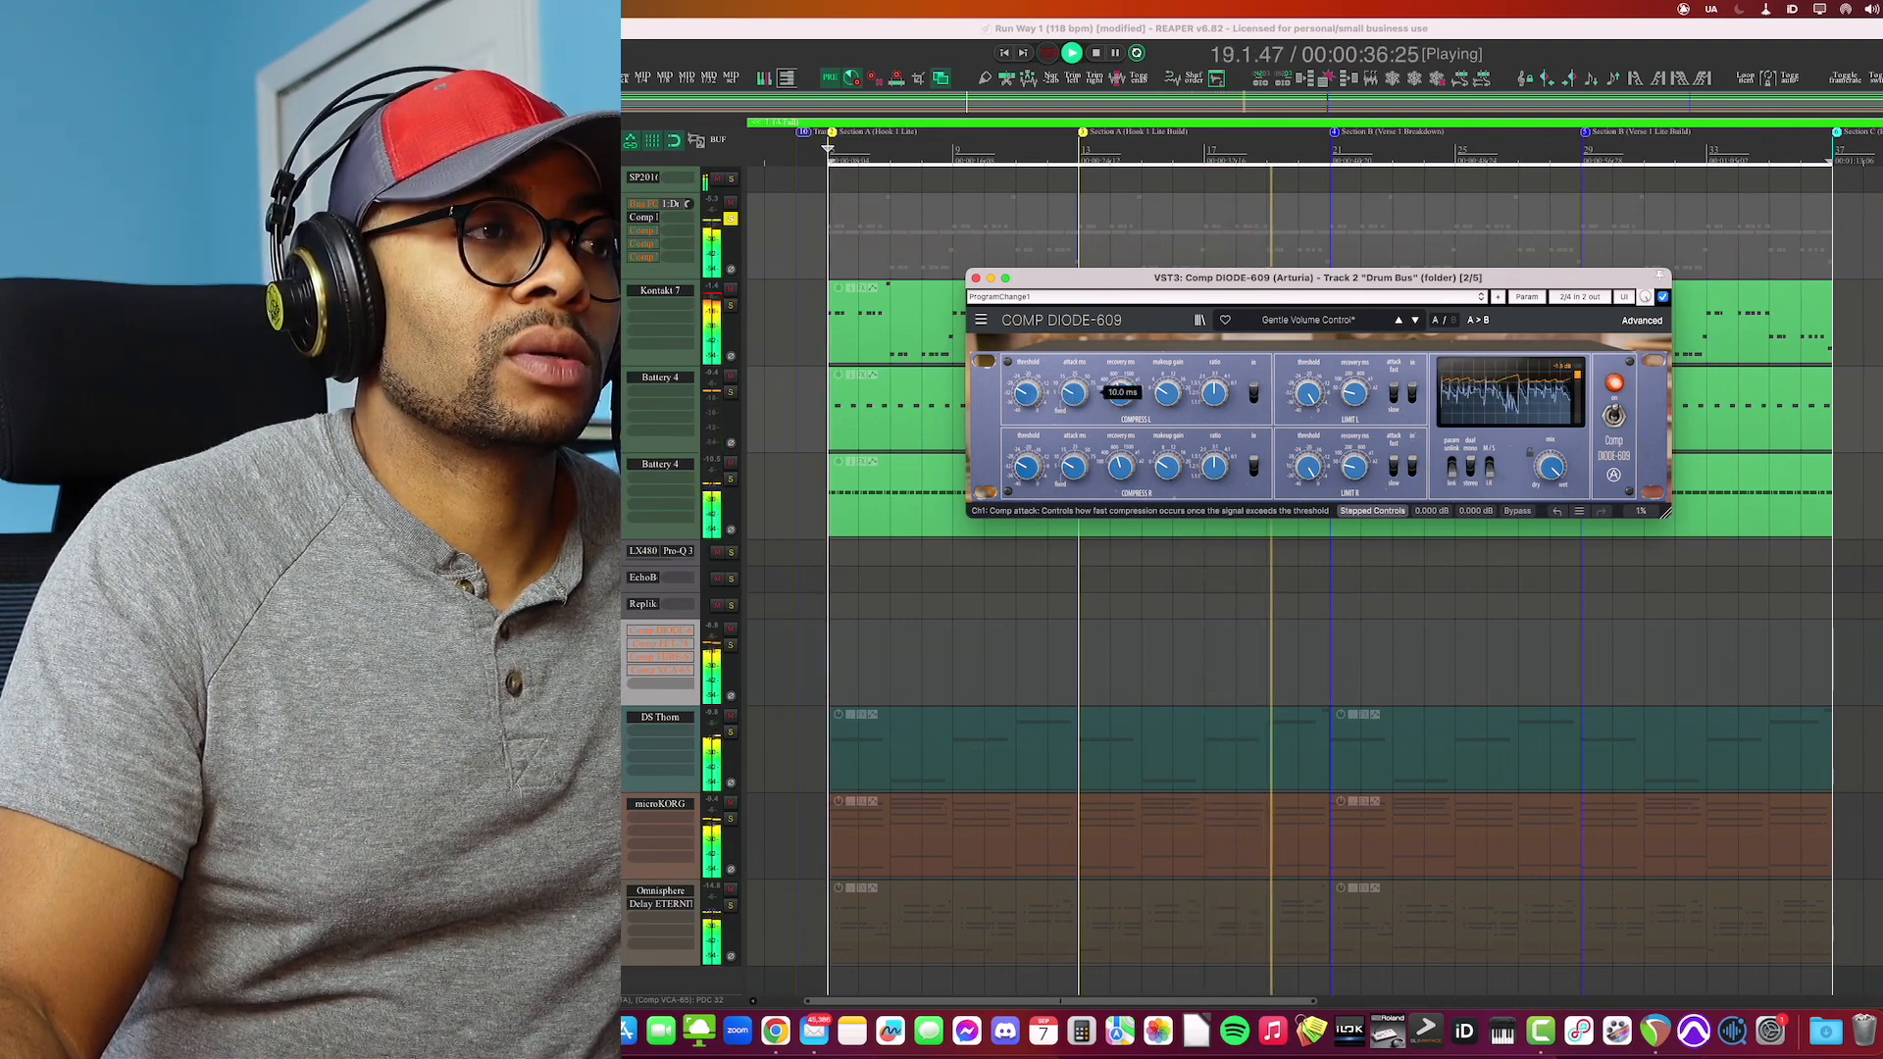
drag(1073, 394, 1081, 373)
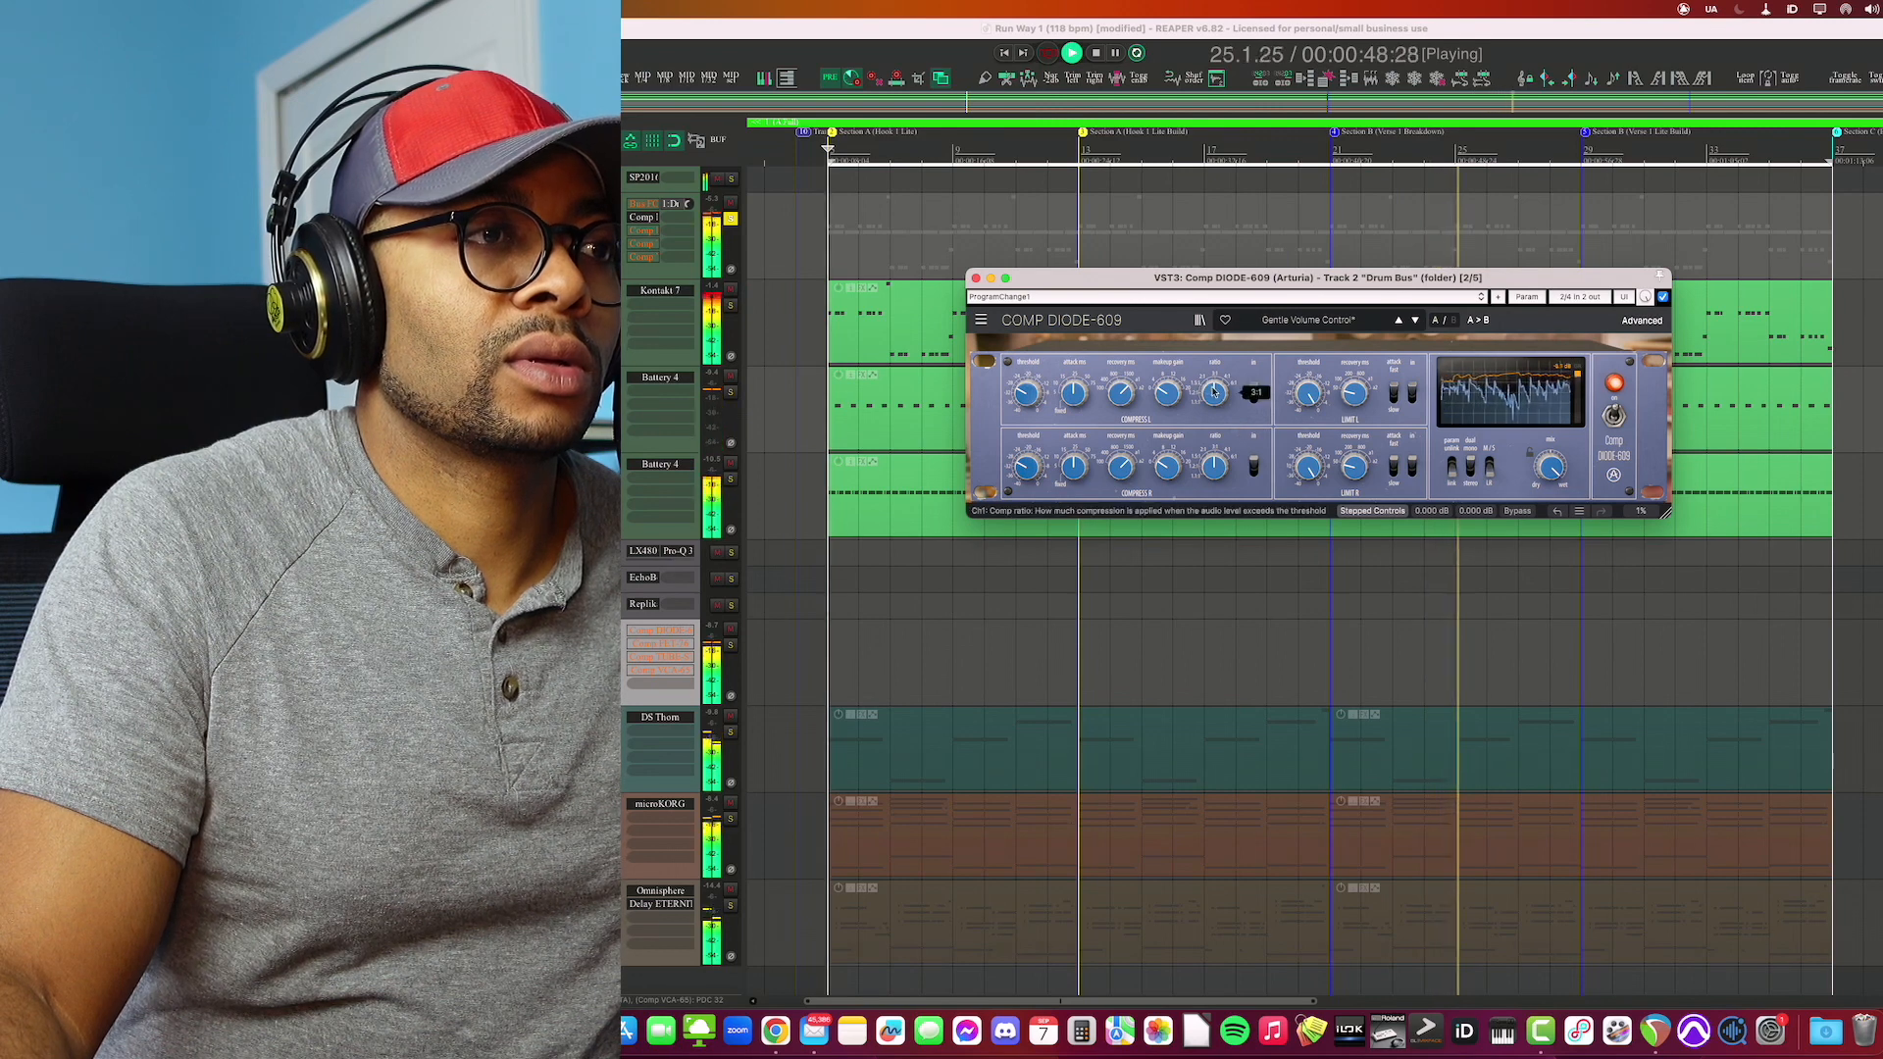
drag(1212, 392, 1212, 379)
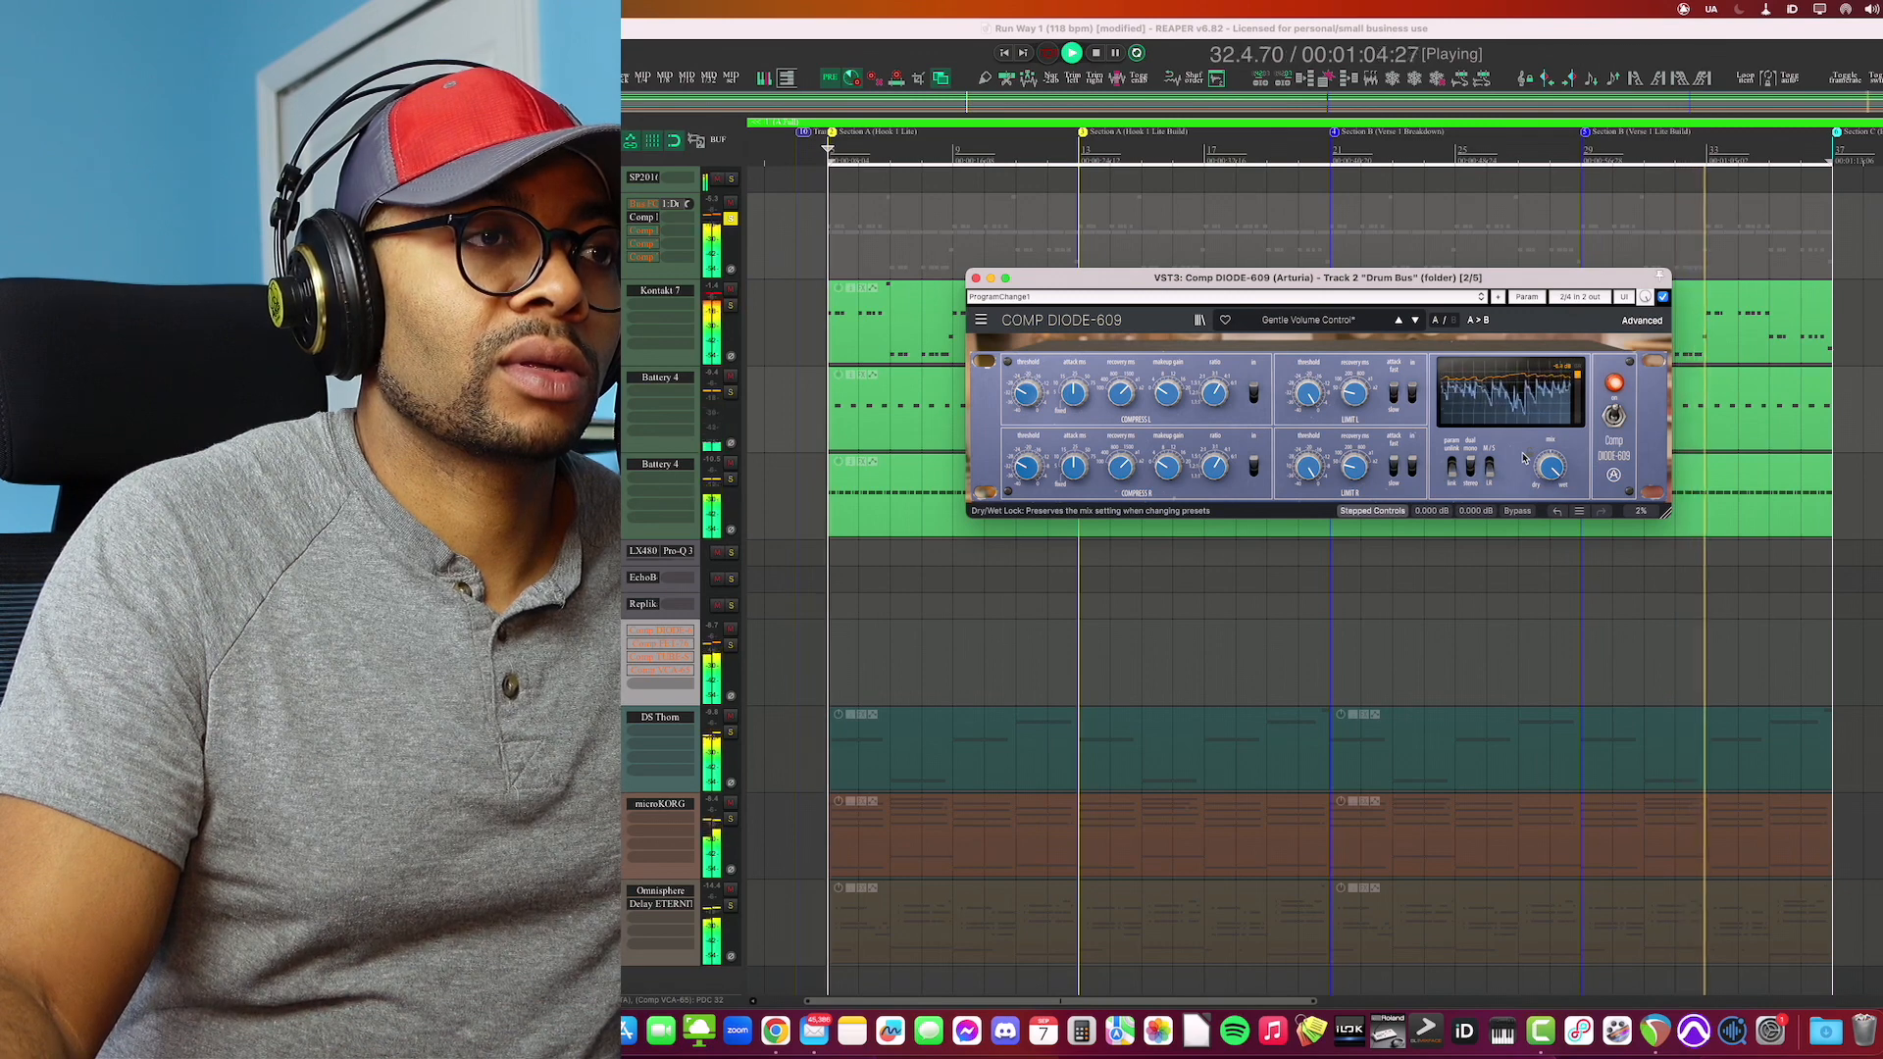
Load the 4 To 1 Ratio preset and pull the Ch1 threshold down.
click(1397, 320)
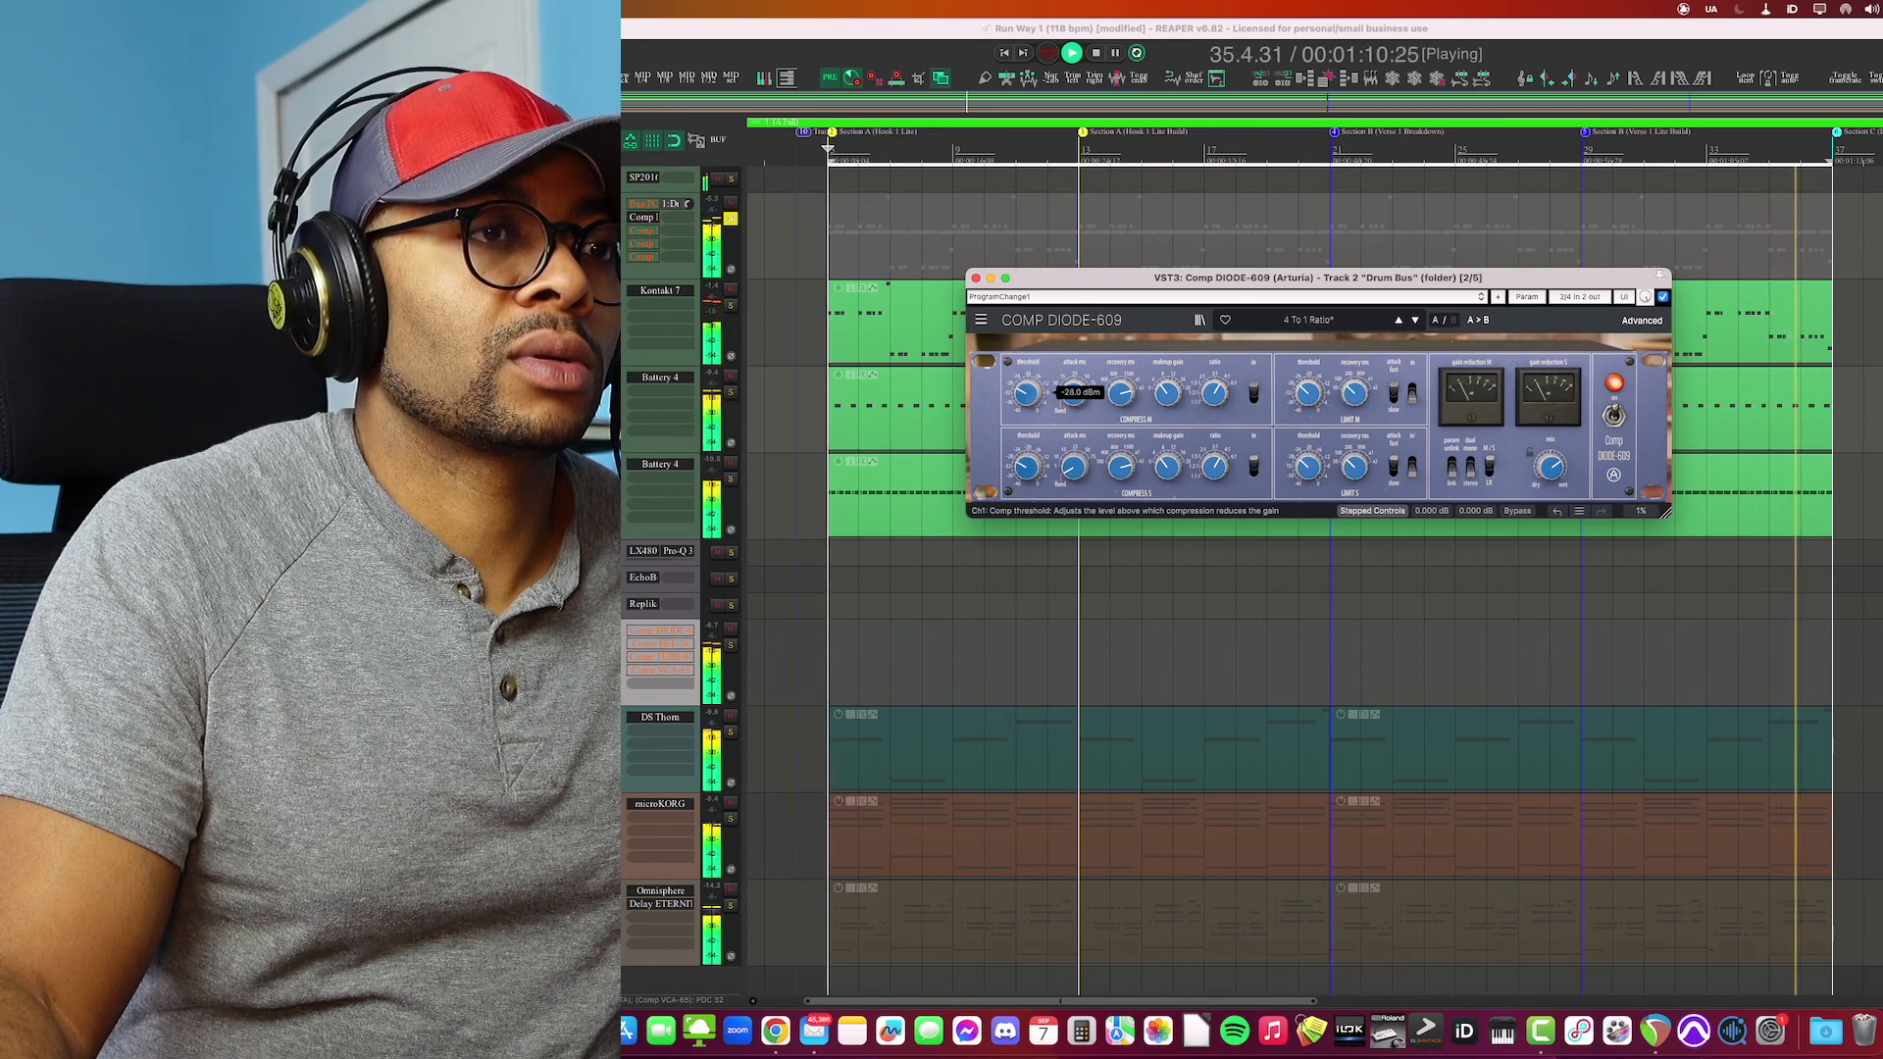
drag(1026, 394, 1026, 414)
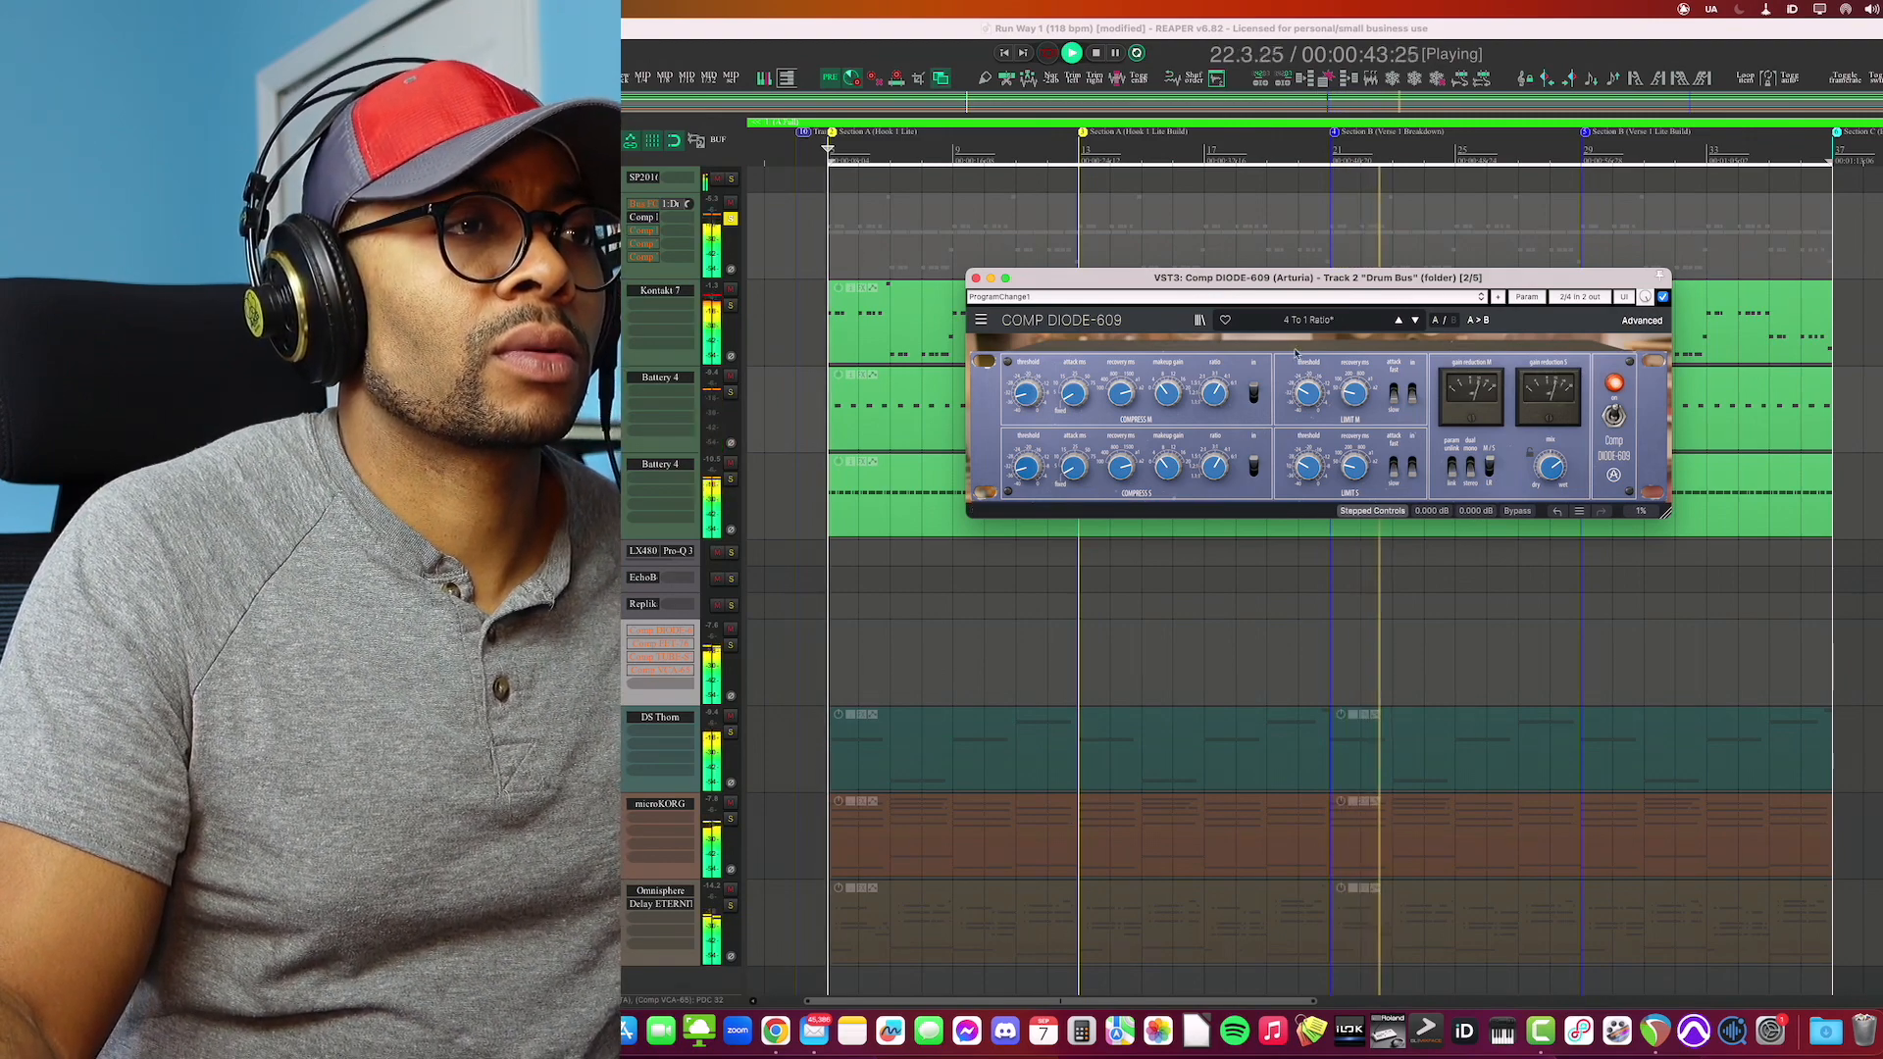
Load the Parallel Squasher preset with the Ch1 threshold lowered to about -37 dBm.
click(1414, 319)
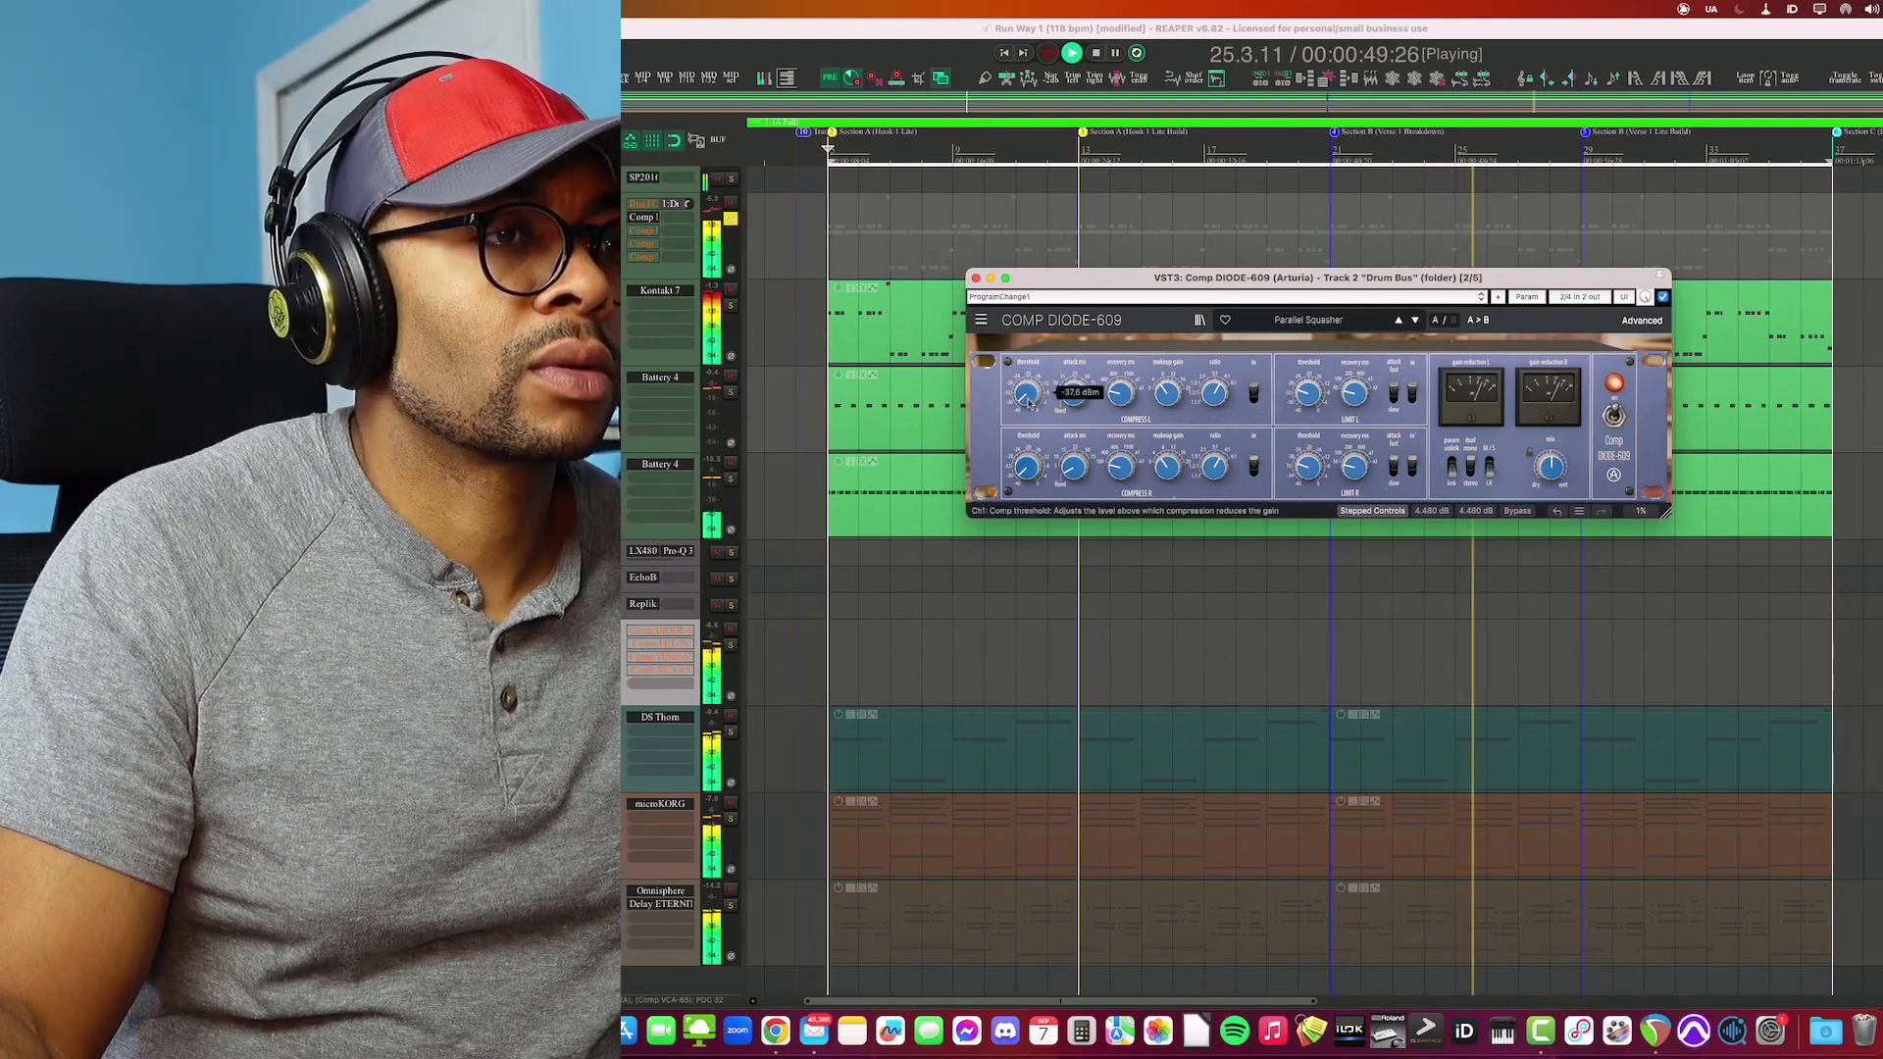
drag(1025, 393, 1026, 361)
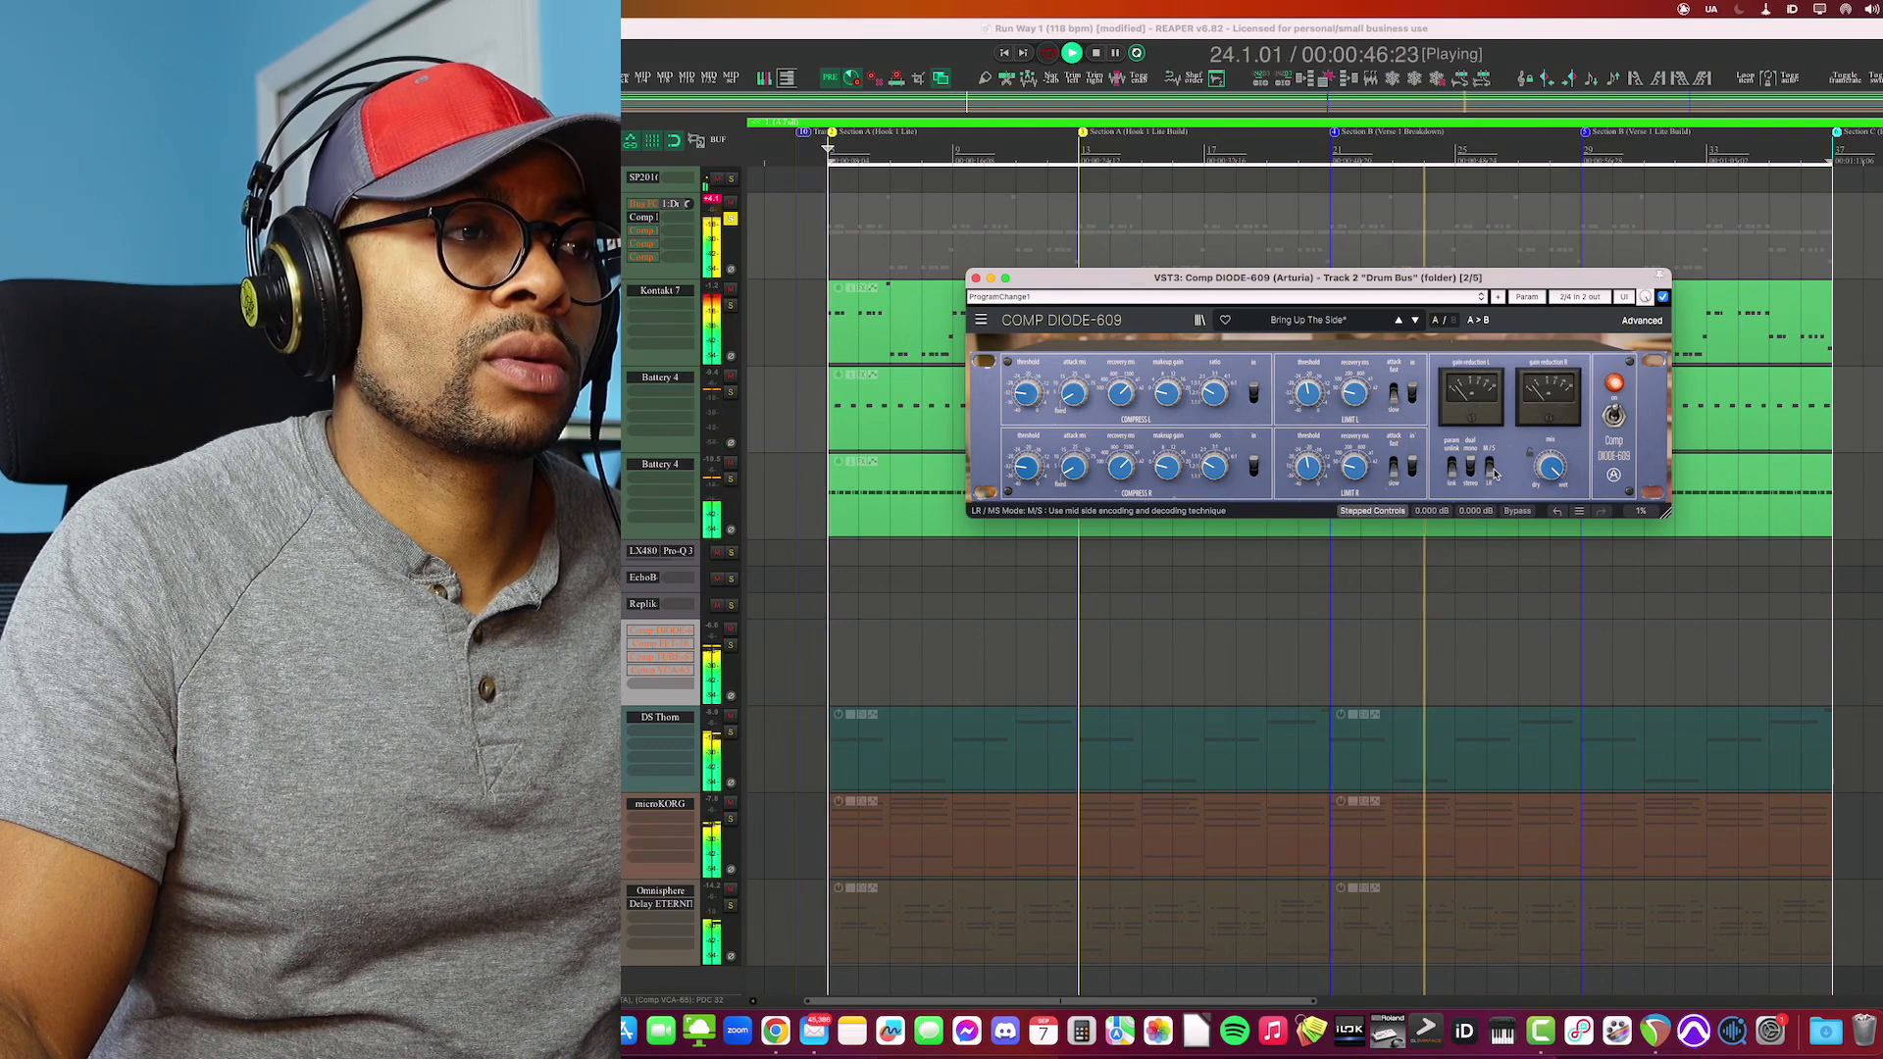
Switch Comp DIODE-609's Bring Up The Side preset between left-right and mid-side processing.
click(1095, 53)
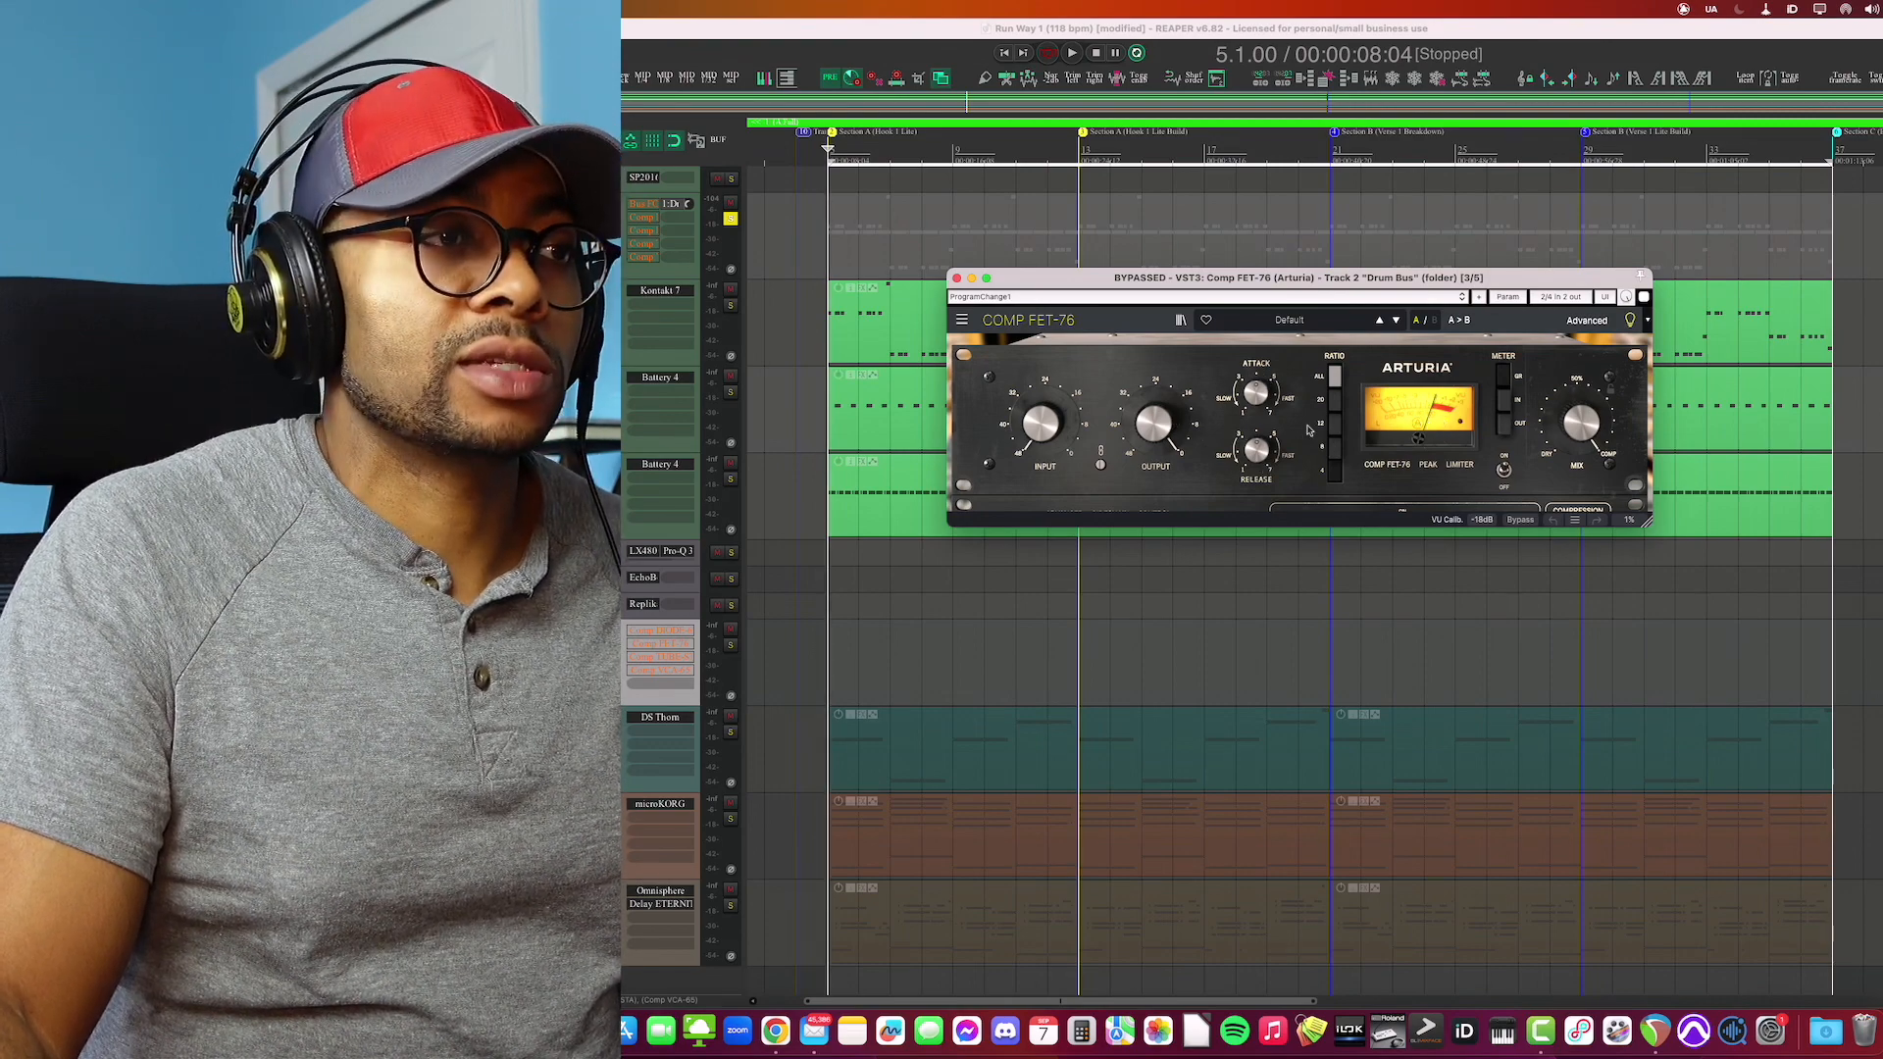
mouse_move(1295, 473)
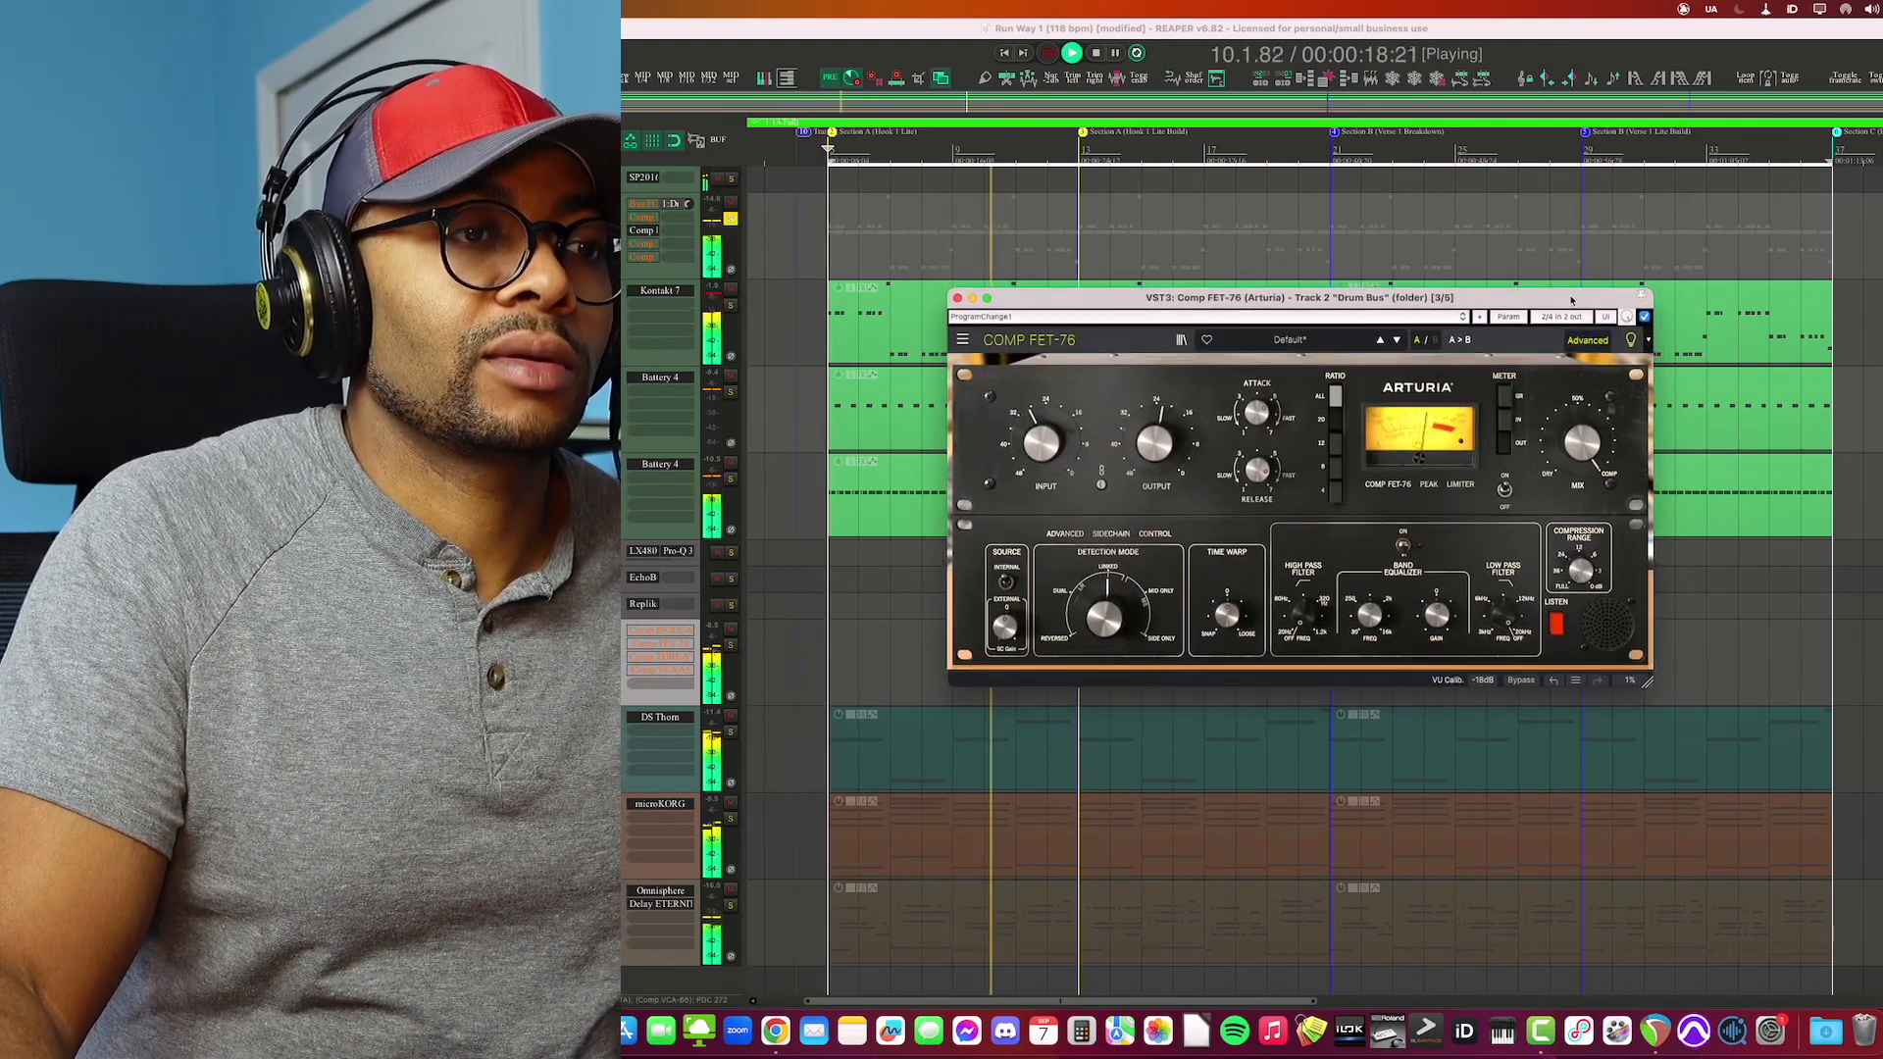
mouse_move(1136, 614)
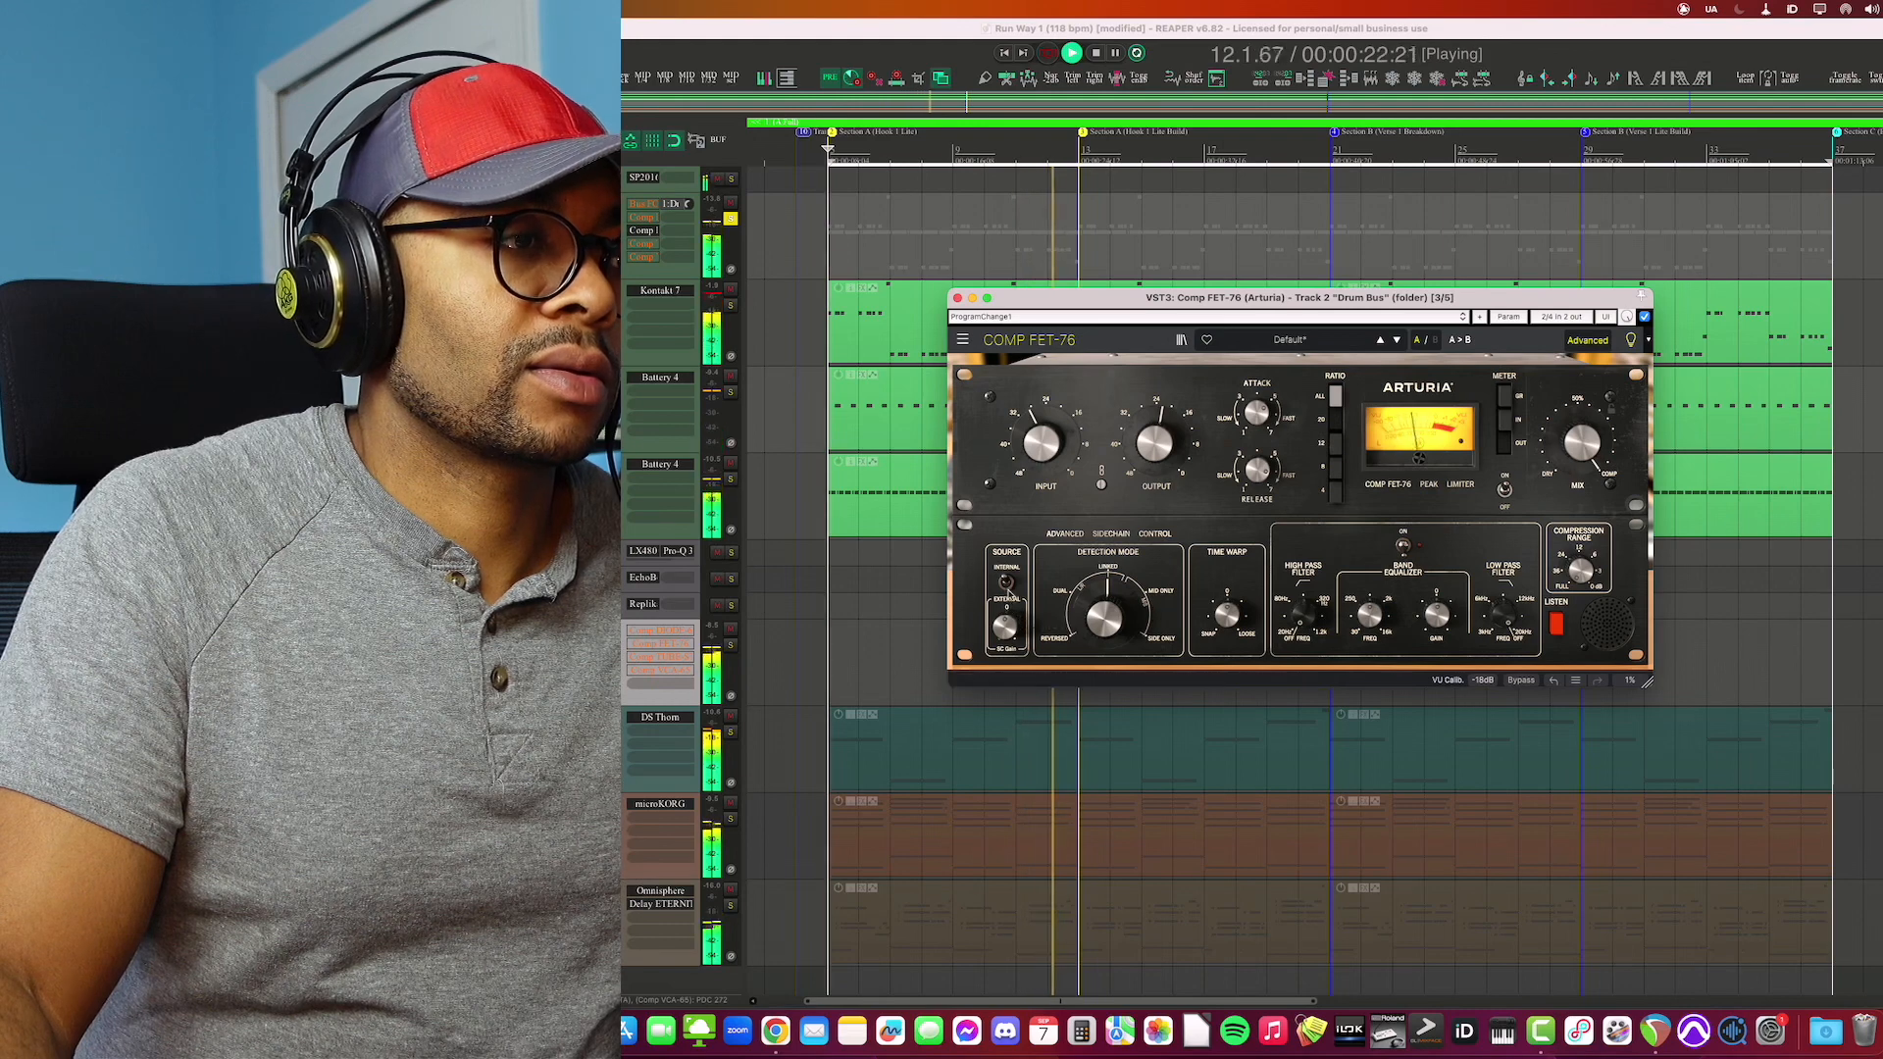
mouse_move(1006, 583)
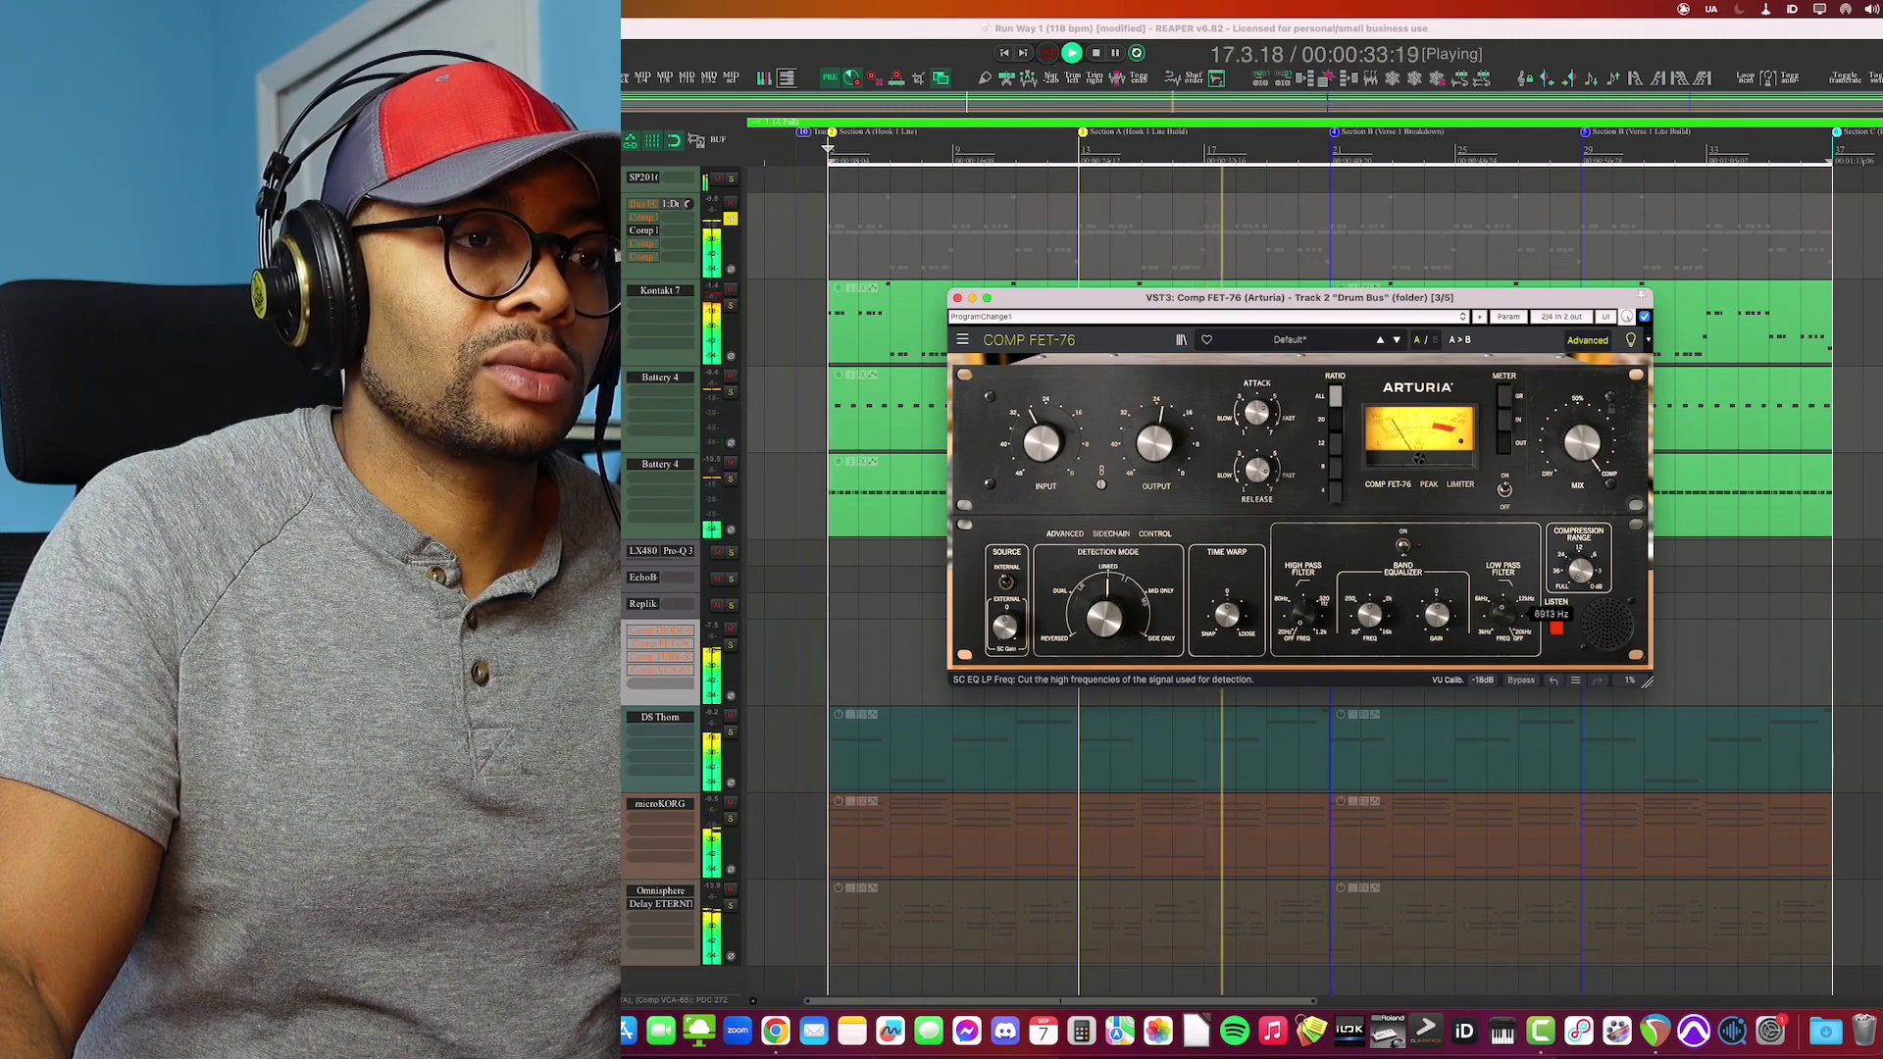
Set Comp TUBE-STA's sidechain bell EQ frequency near 4334 Hz while it stays bypassed.
click(1399, 531)
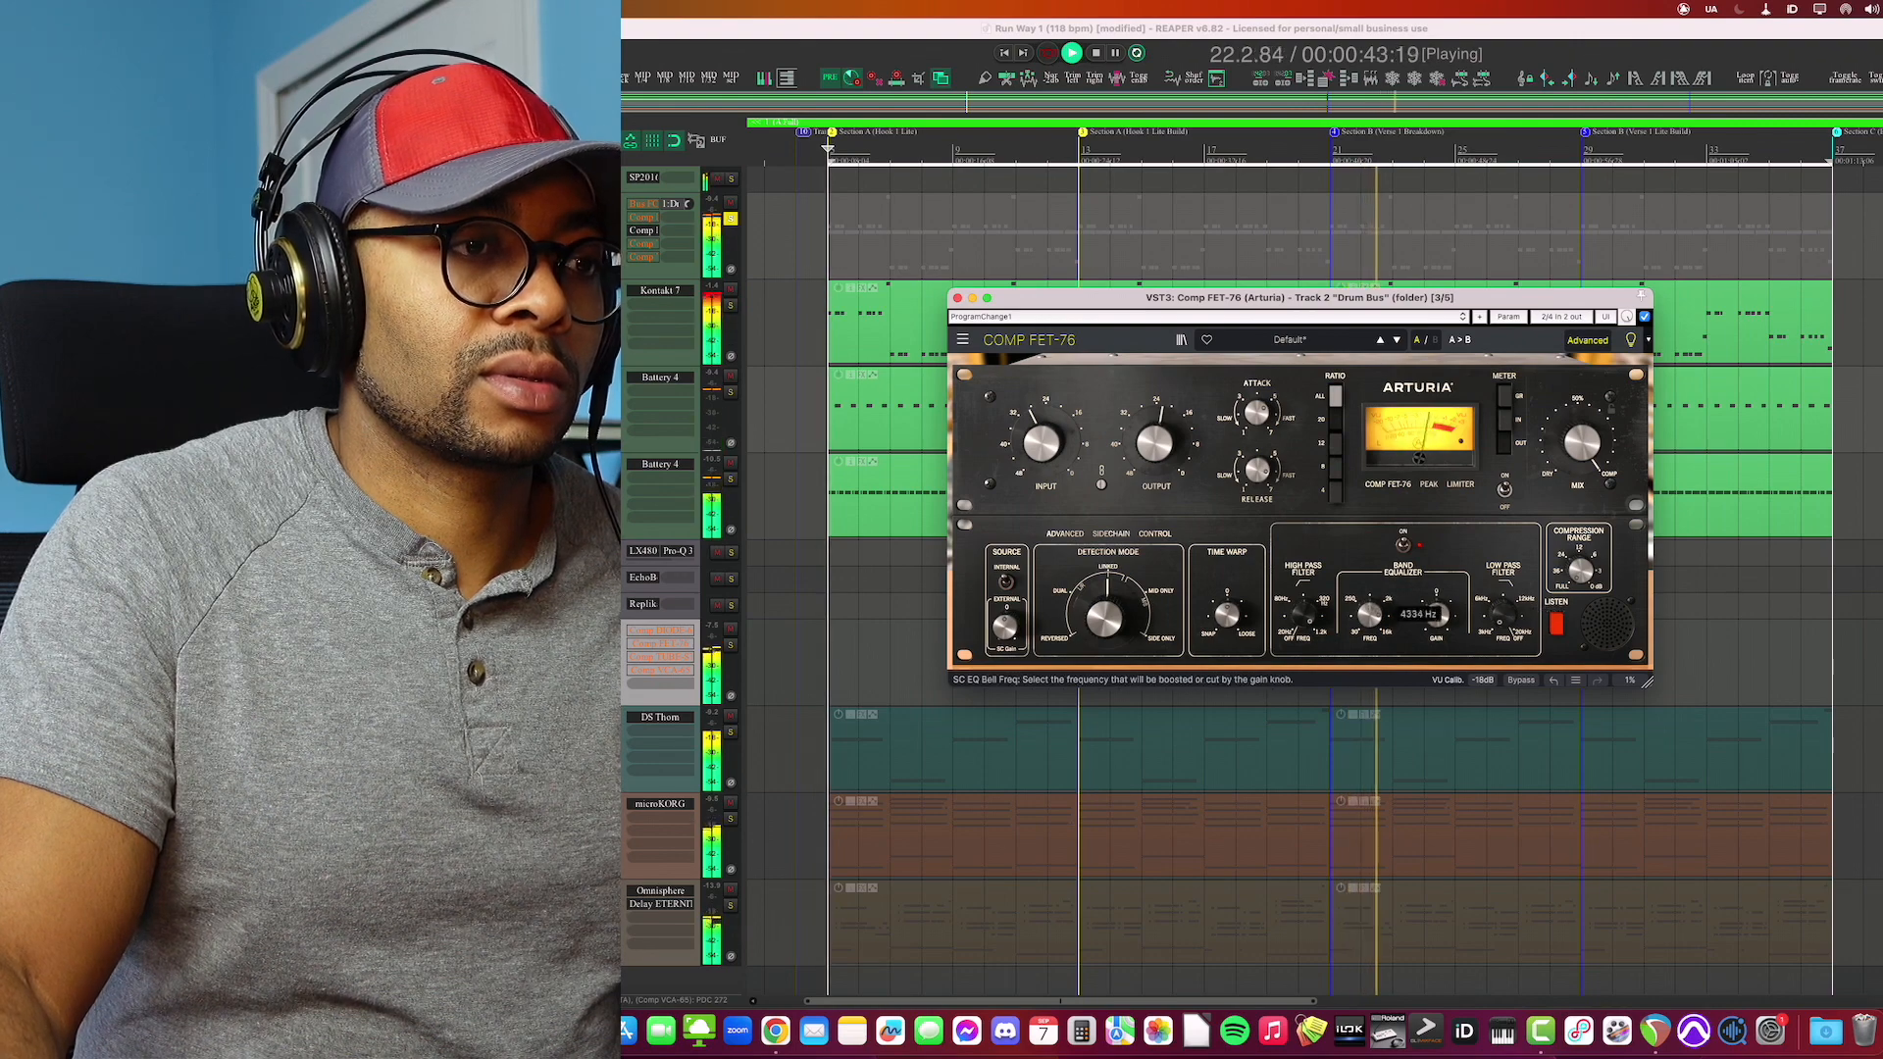
drag(1422, 616, 1430, 589)
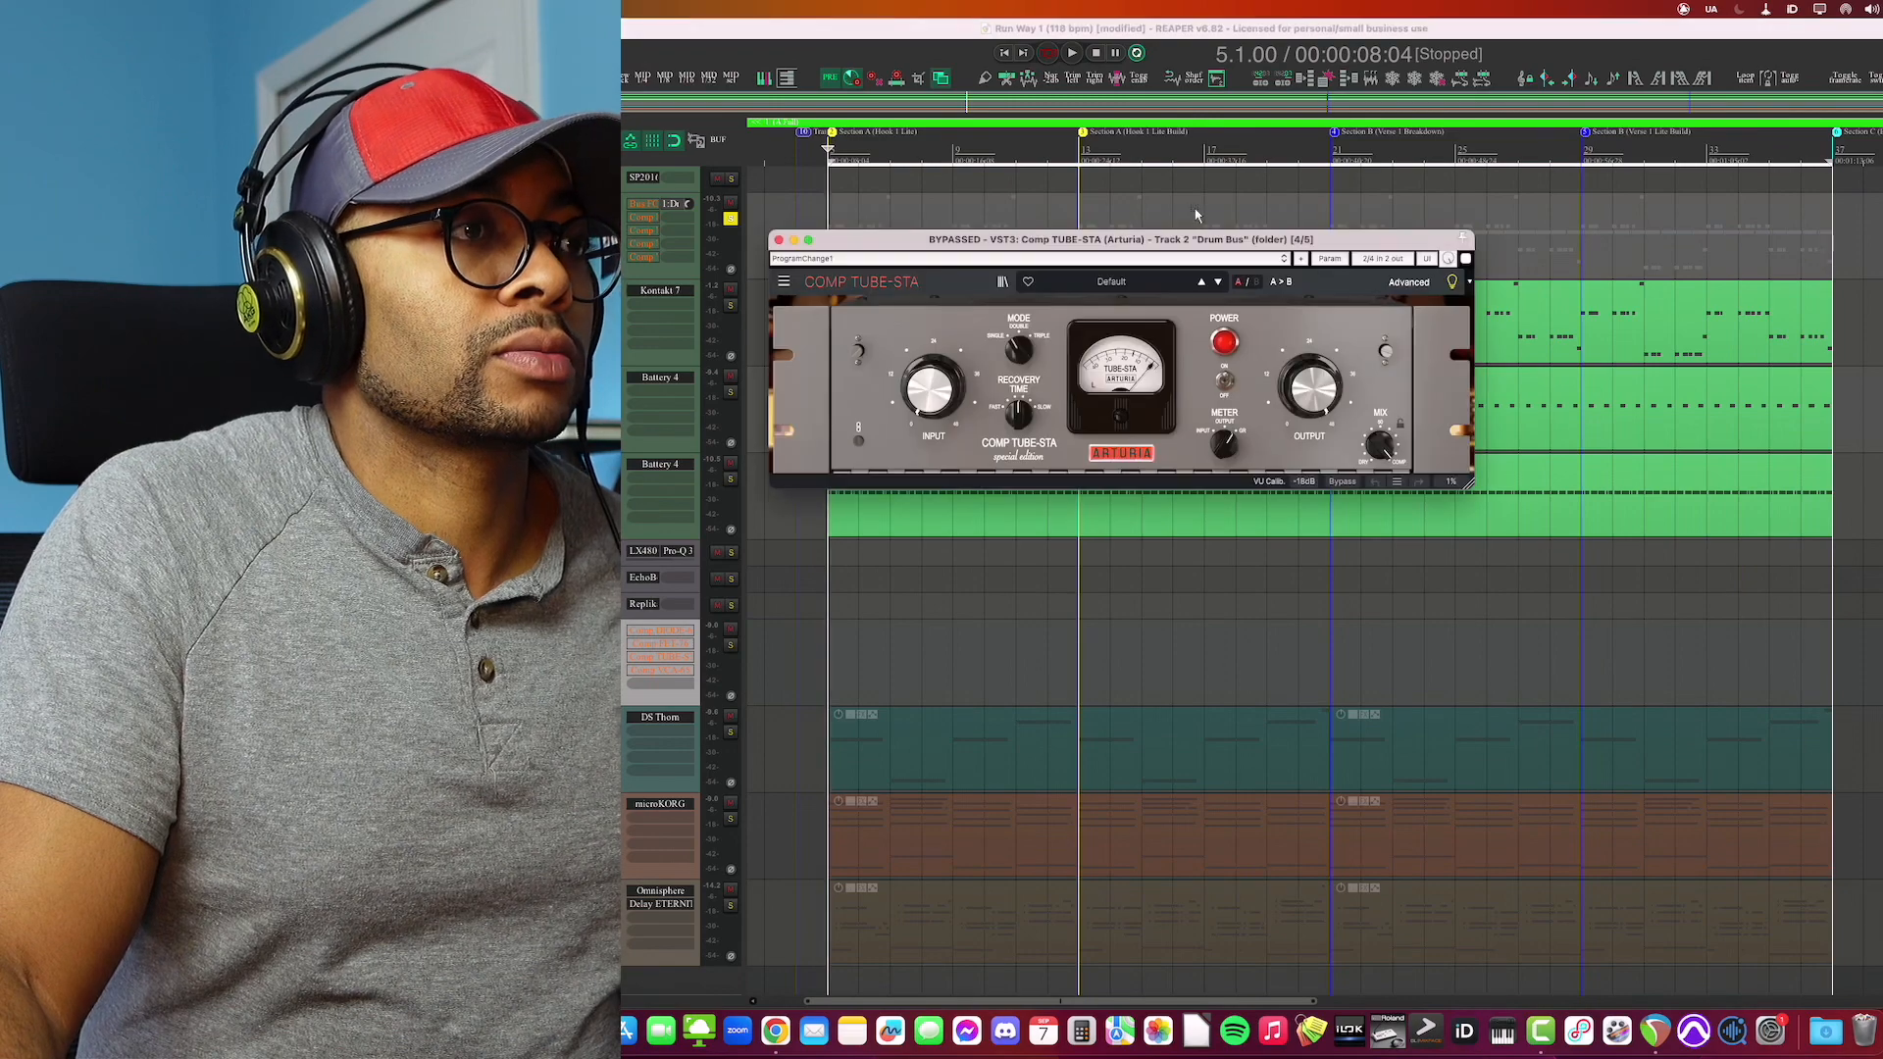
Adjust the Comp TUBE-STA's input/output gain and recovery time, then stop playback and lower the window.
drag(1122, 239, 1263, 286)
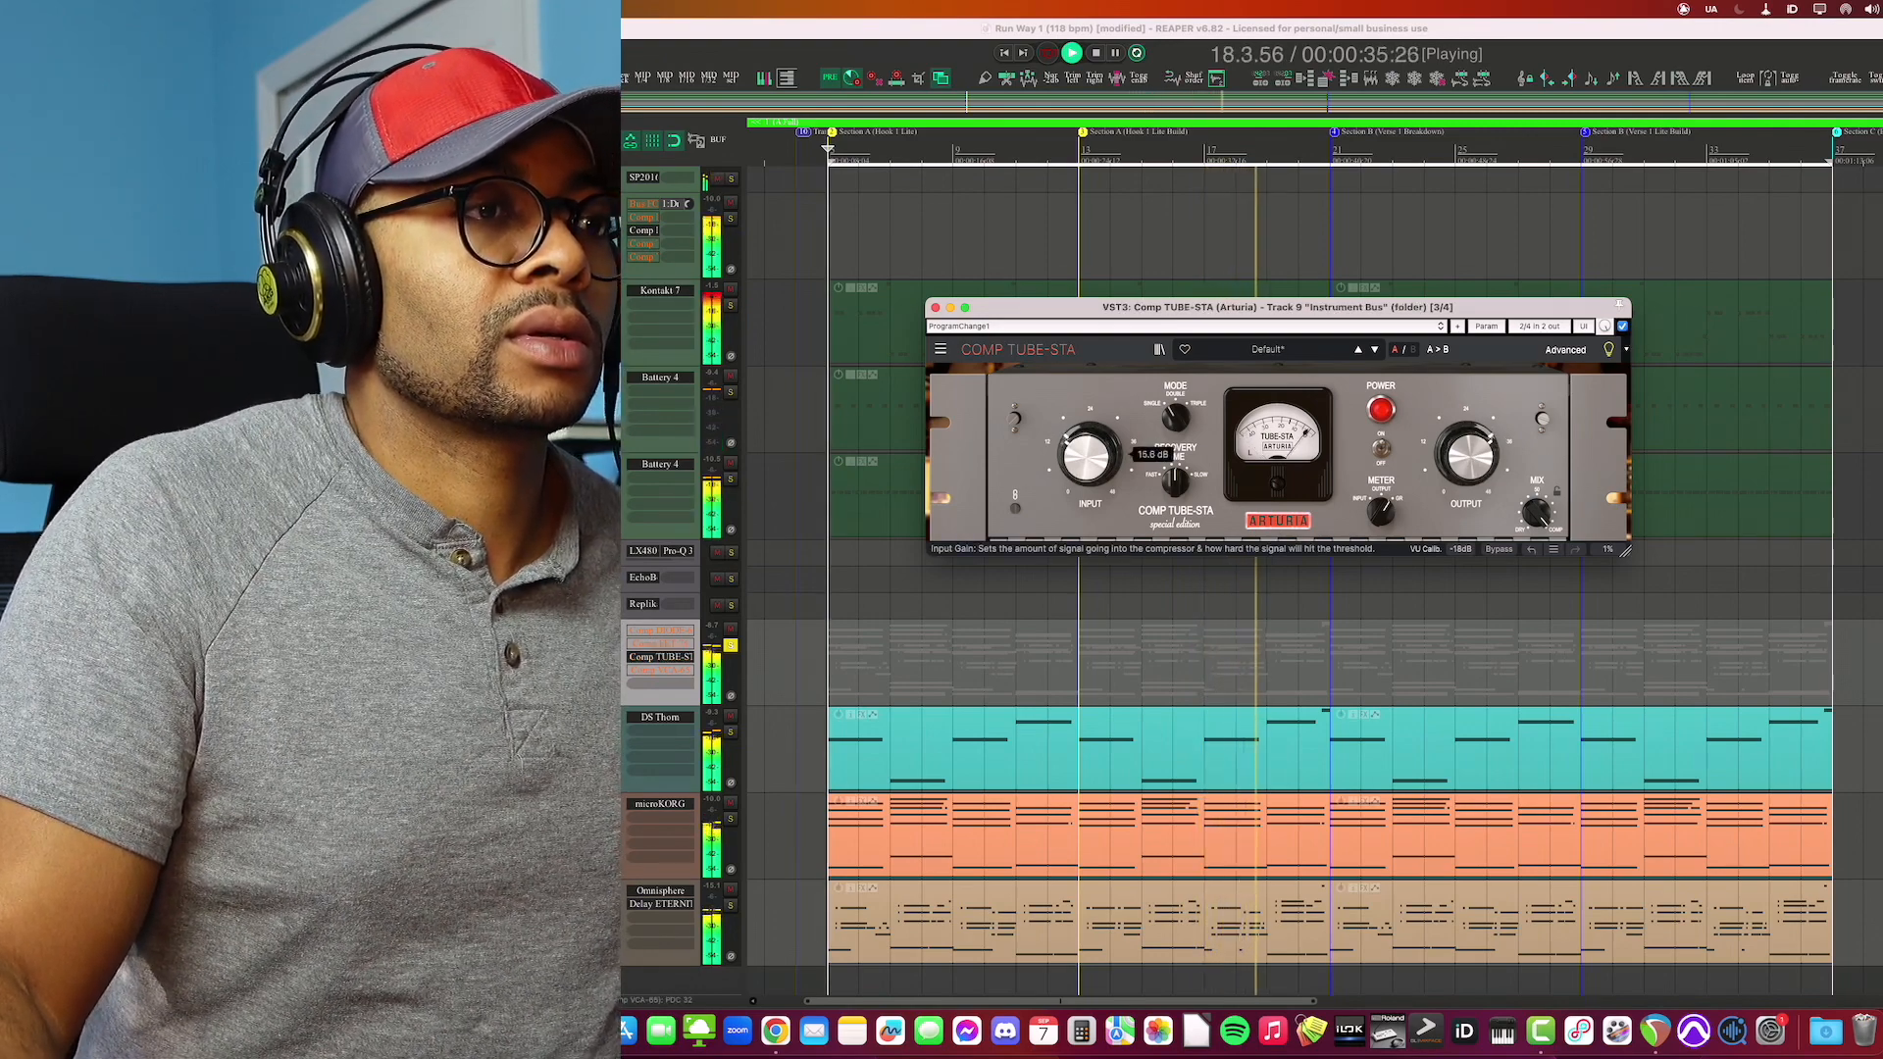
drag(1075, 457, 1081, 437)
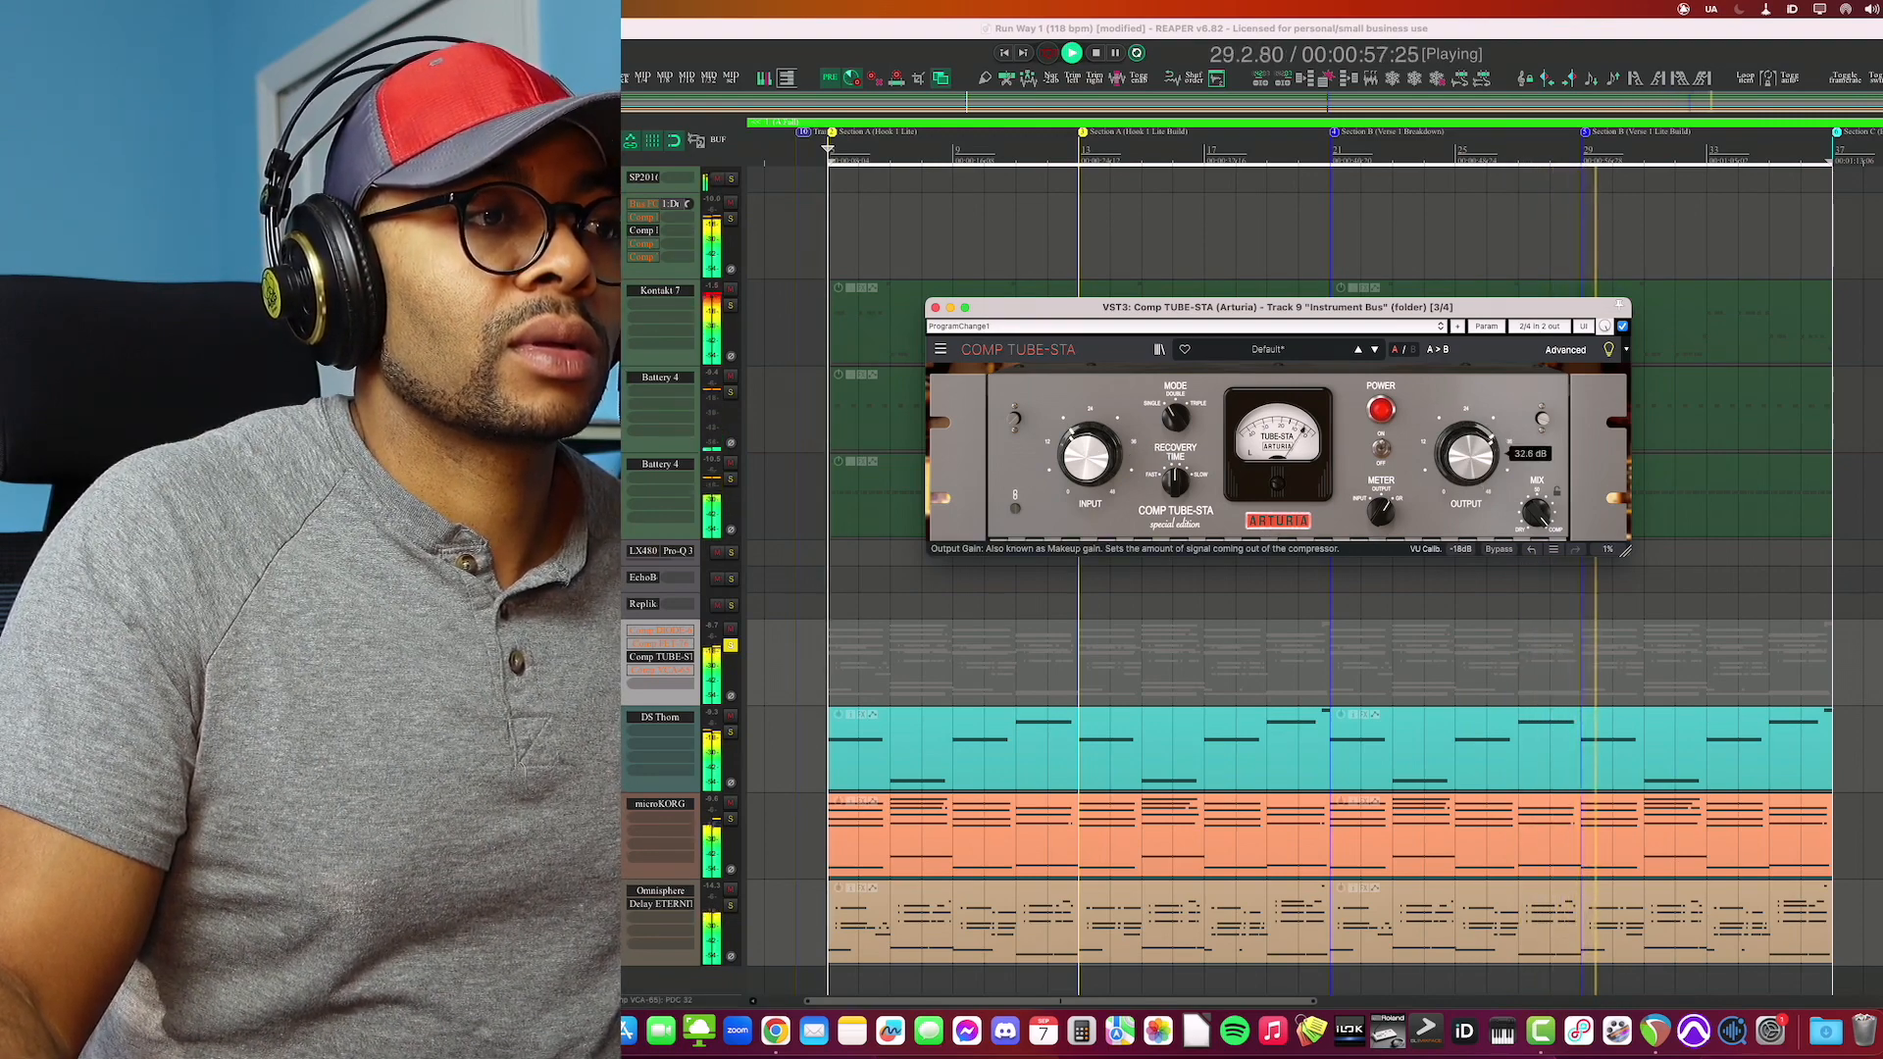
drag(1175, 459, 1171, 479)
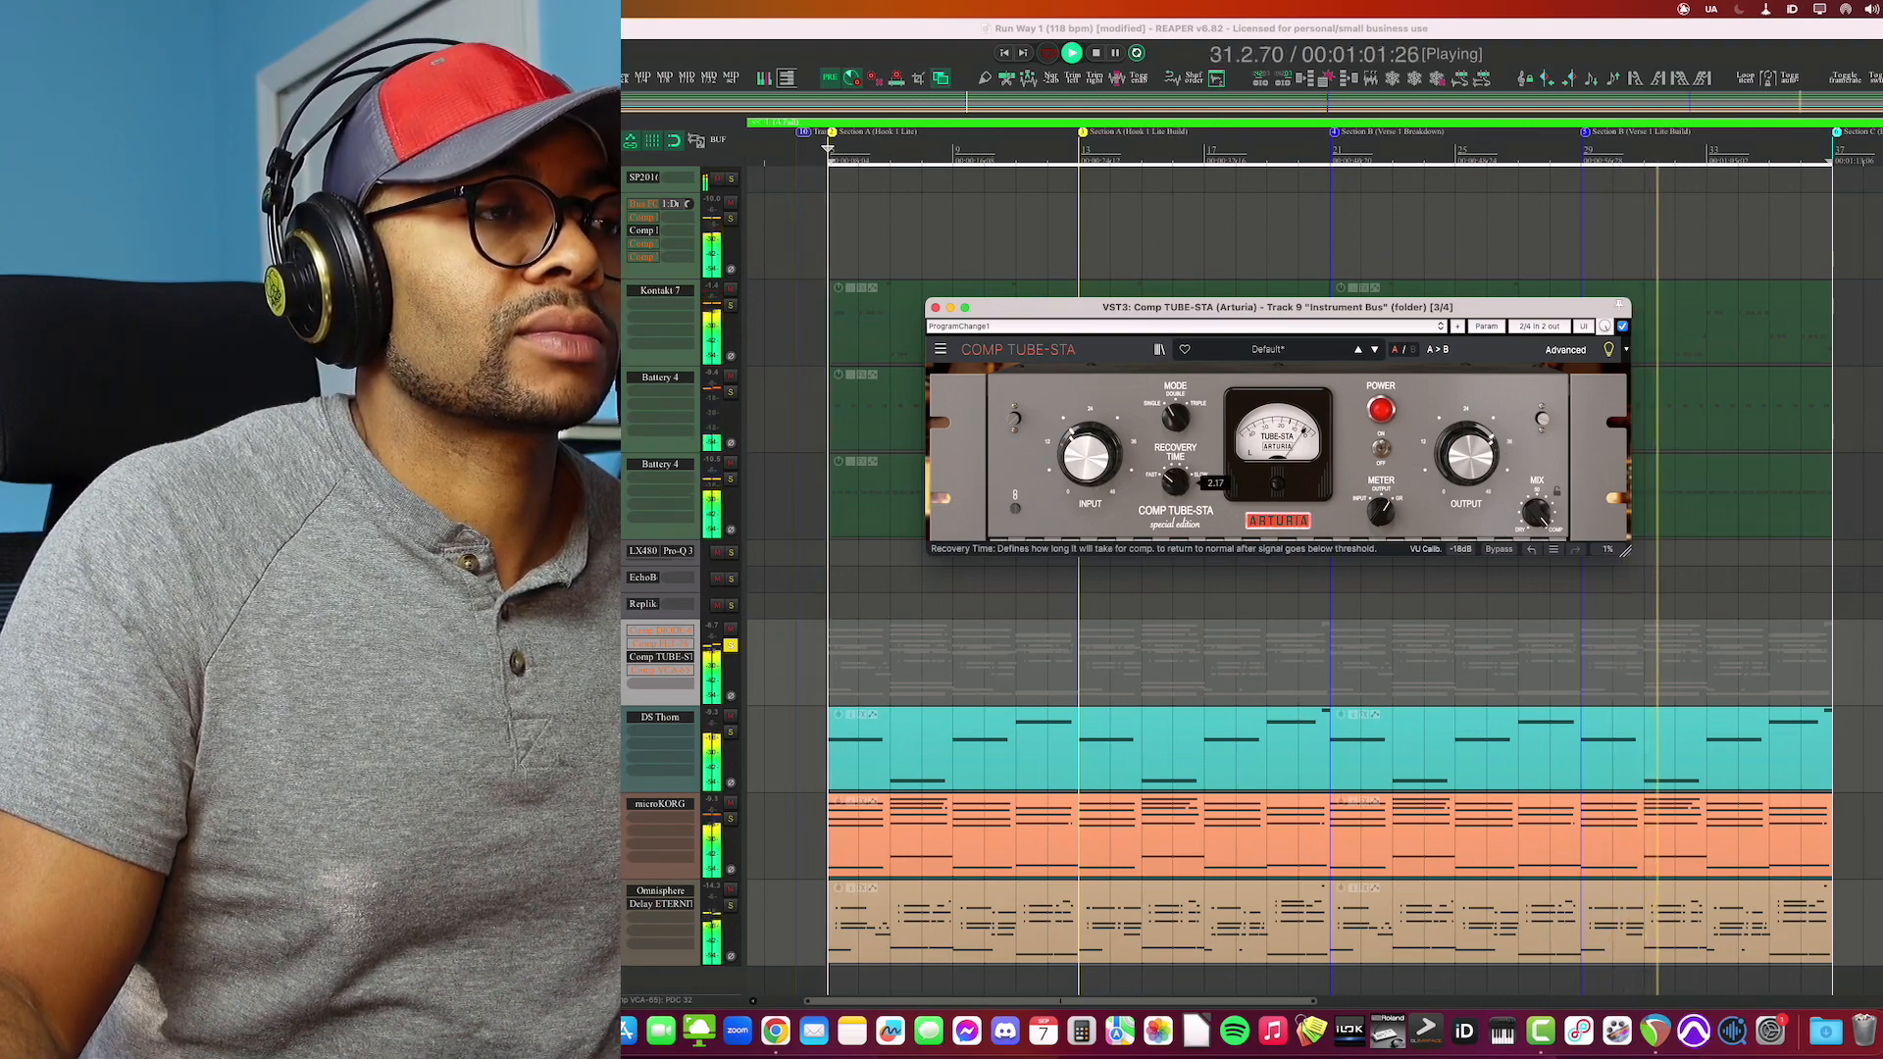
click(1092, 53)
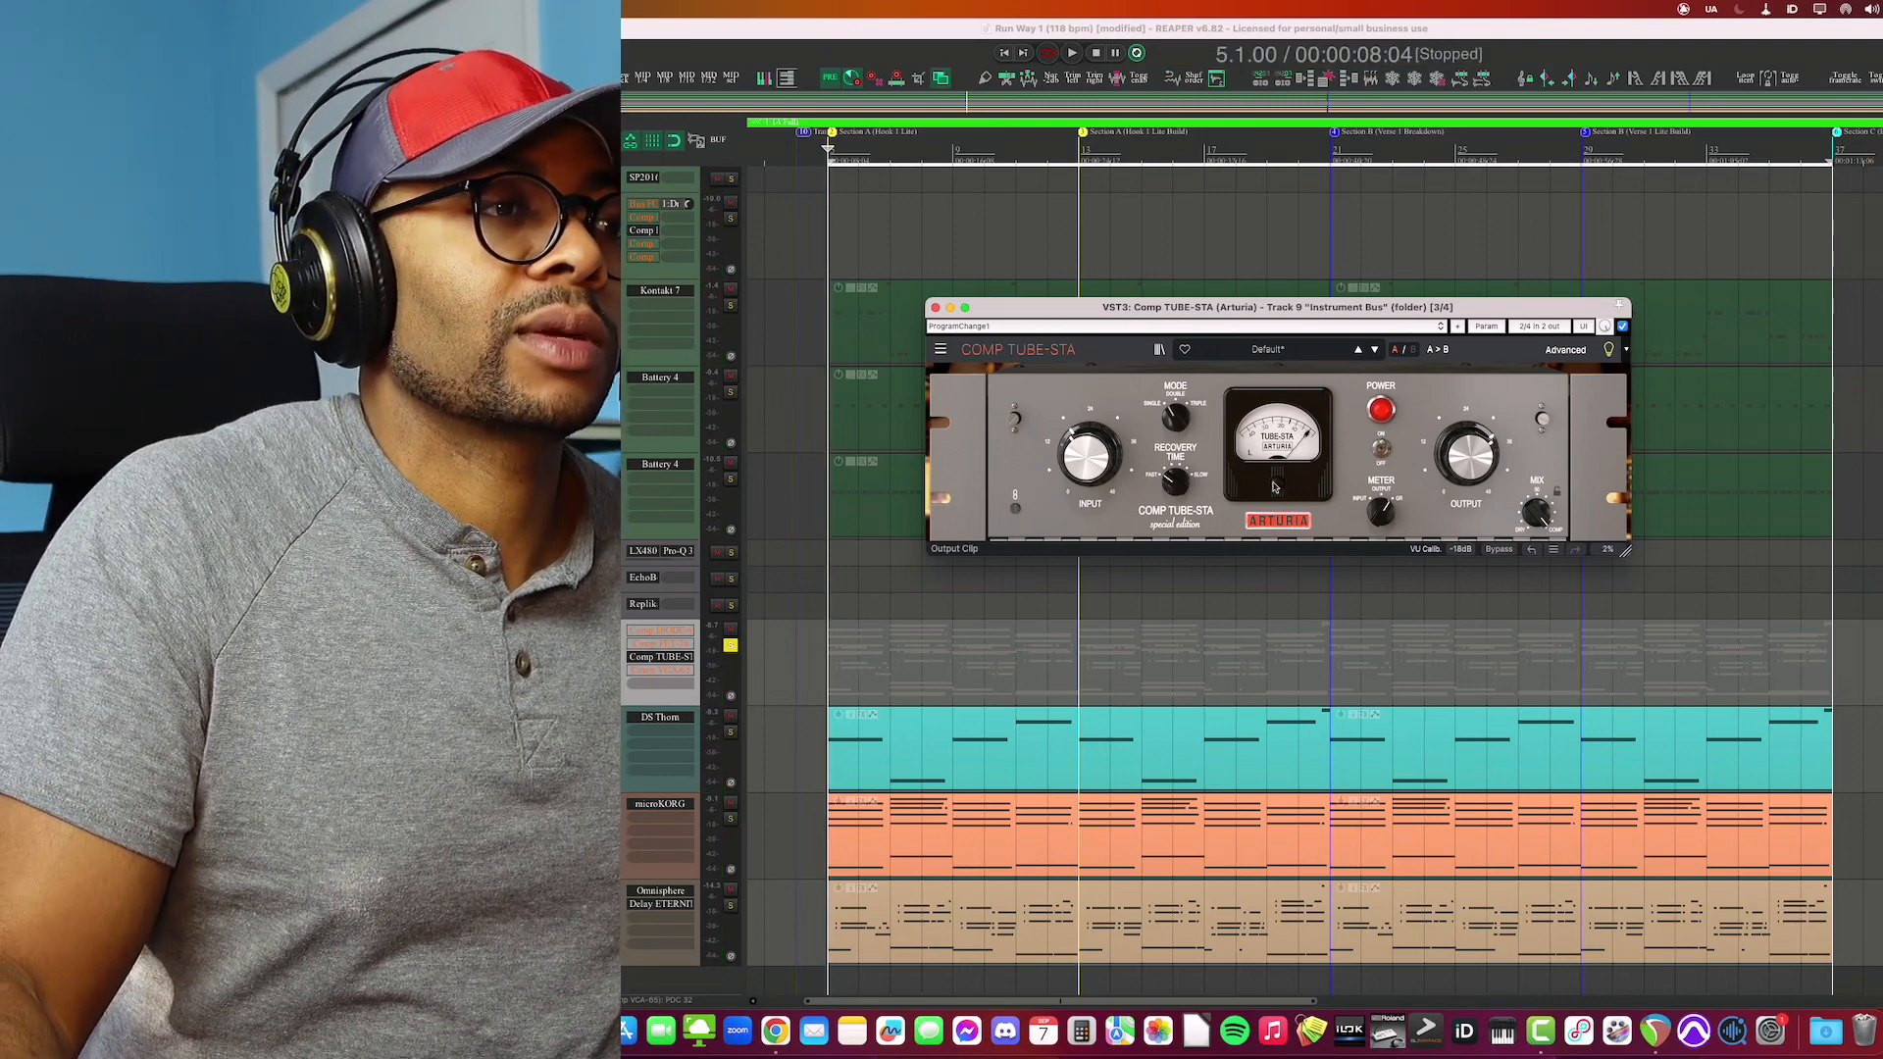
drag(1273, 306, 1273, 376)
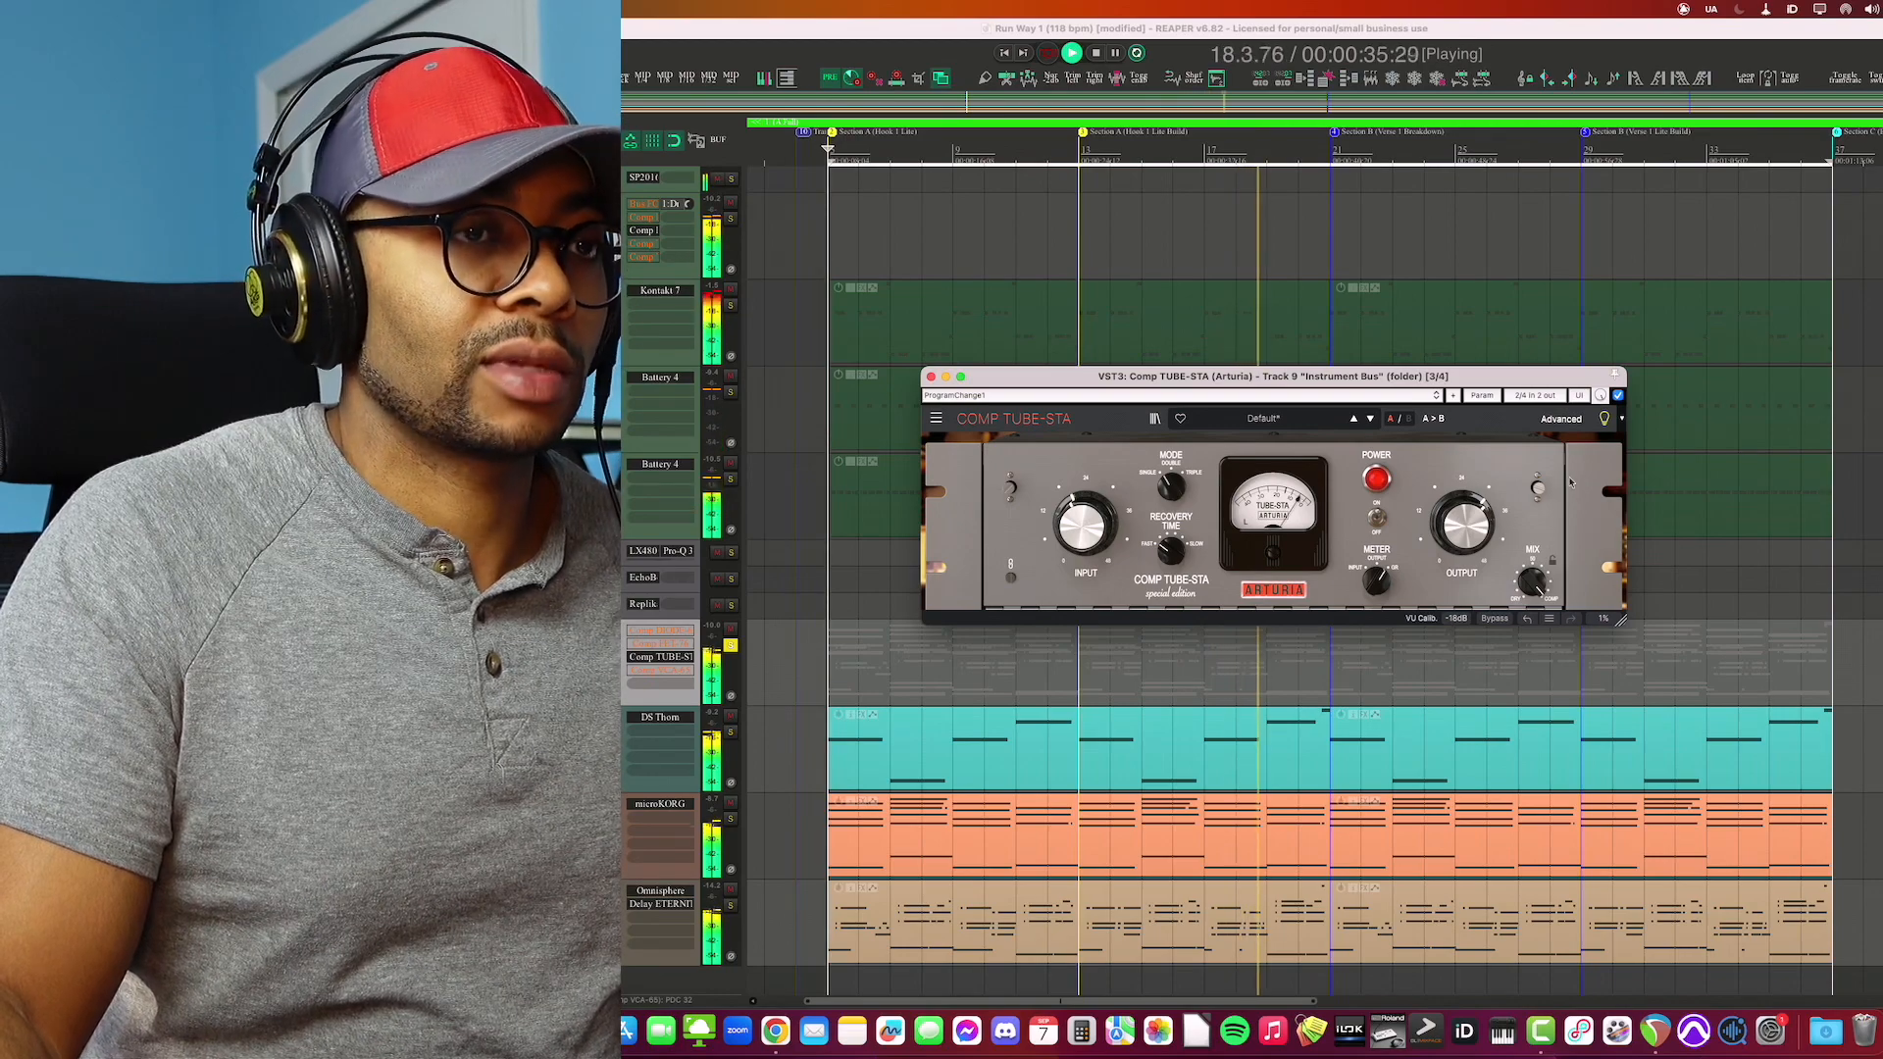
Expand the Comp TUBE-STA's Advanced side-chain panel and toggle playback.
click(1560, 418)
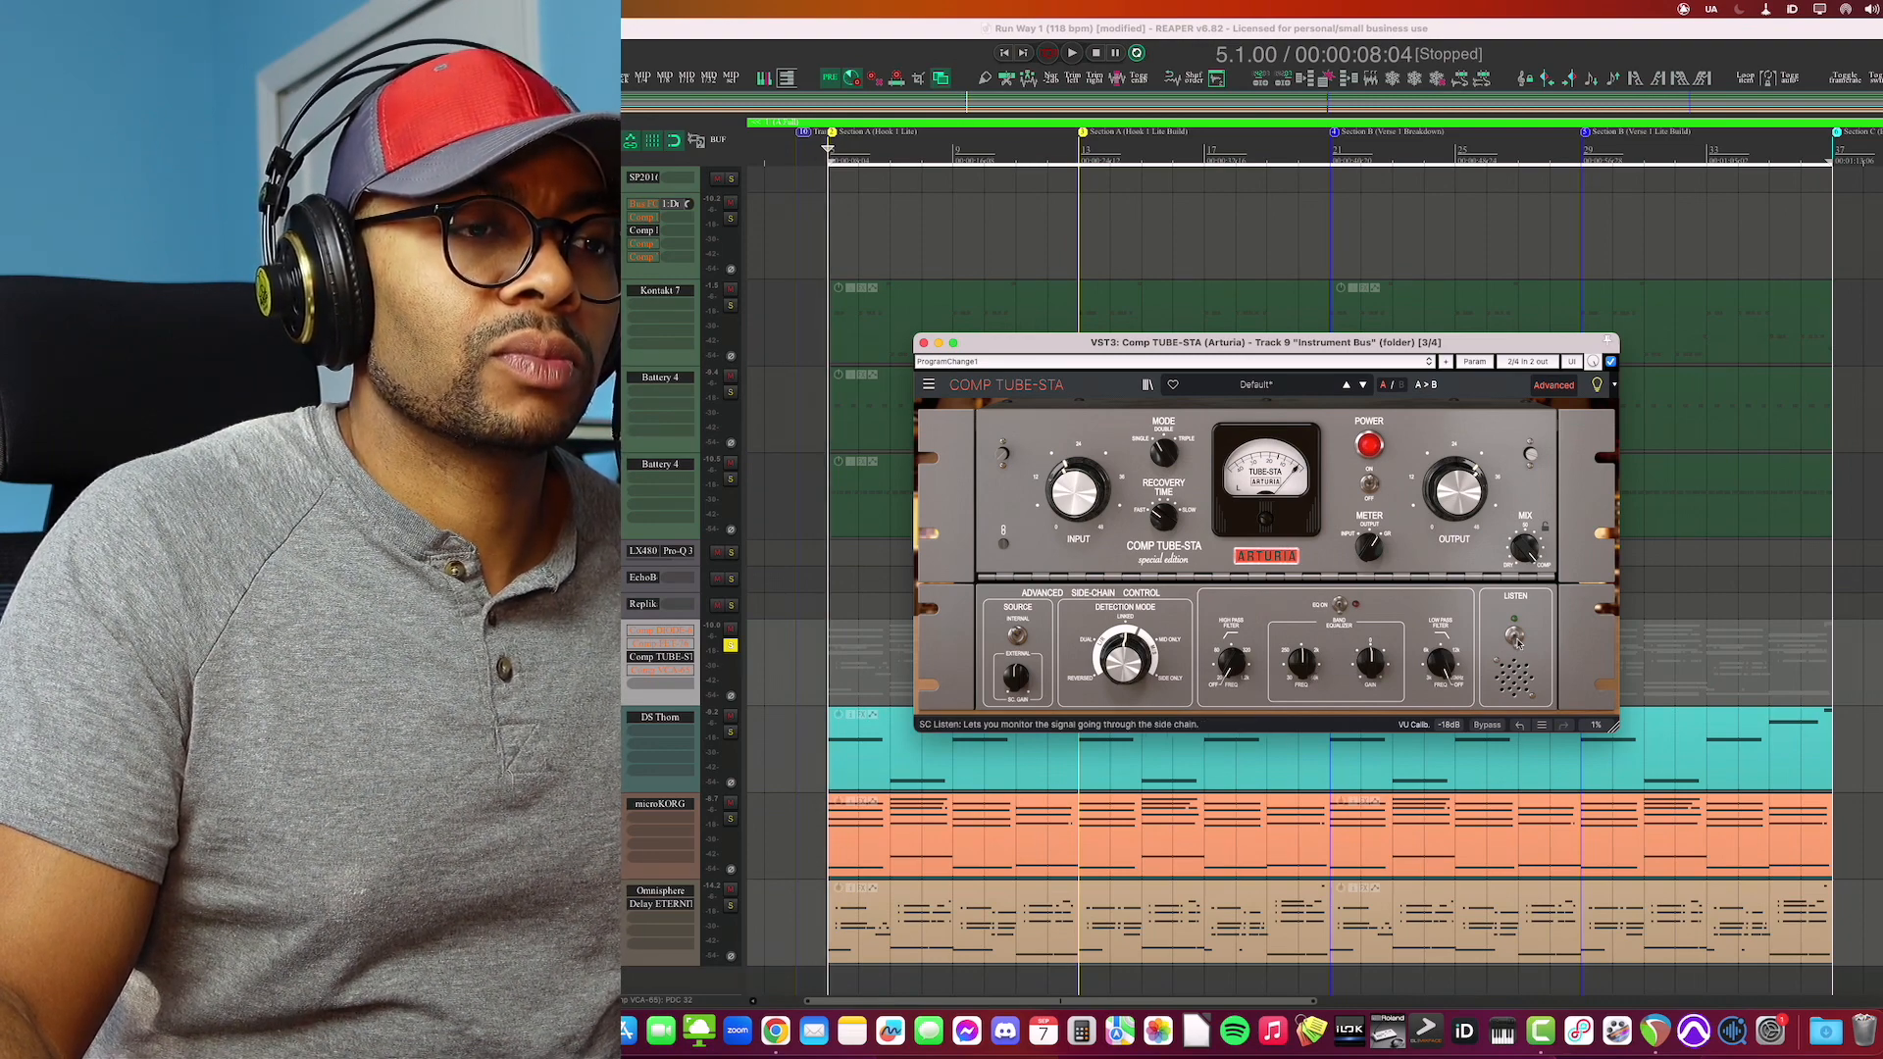
click(1069, 53)
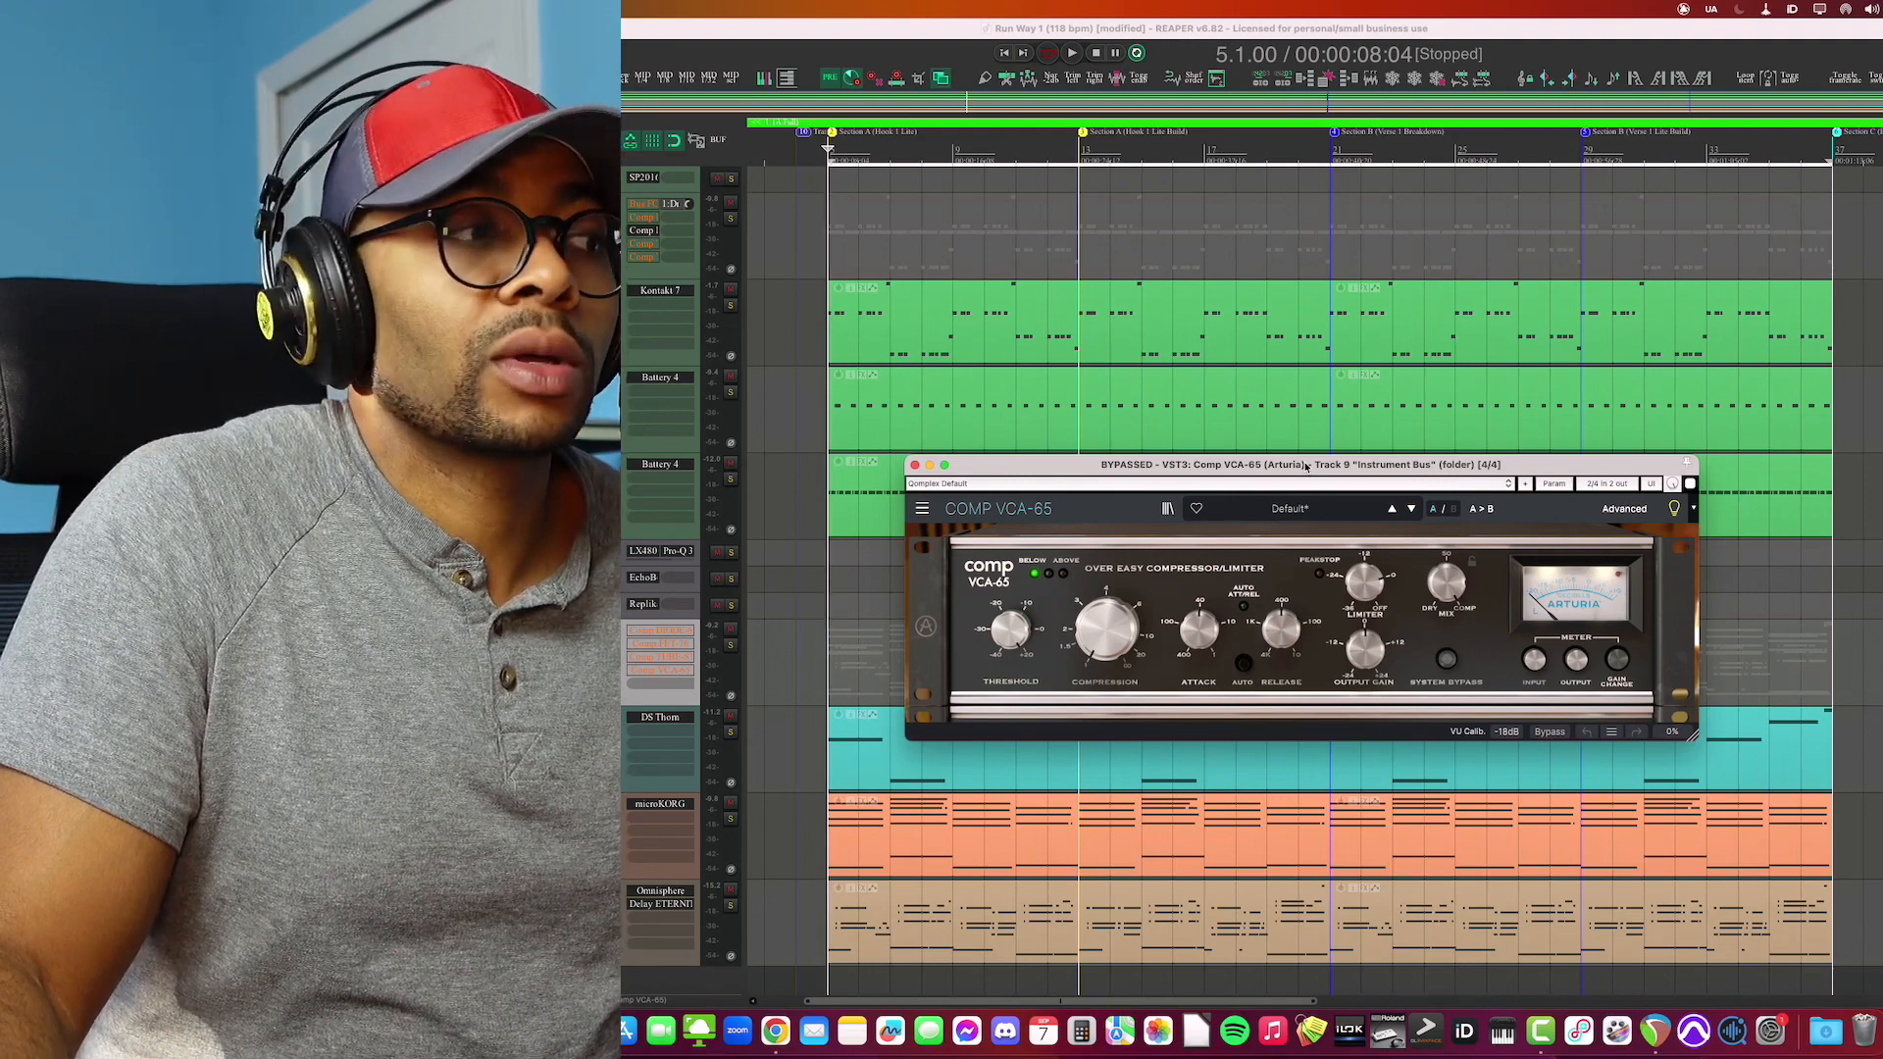
mouse_move(934, 696)
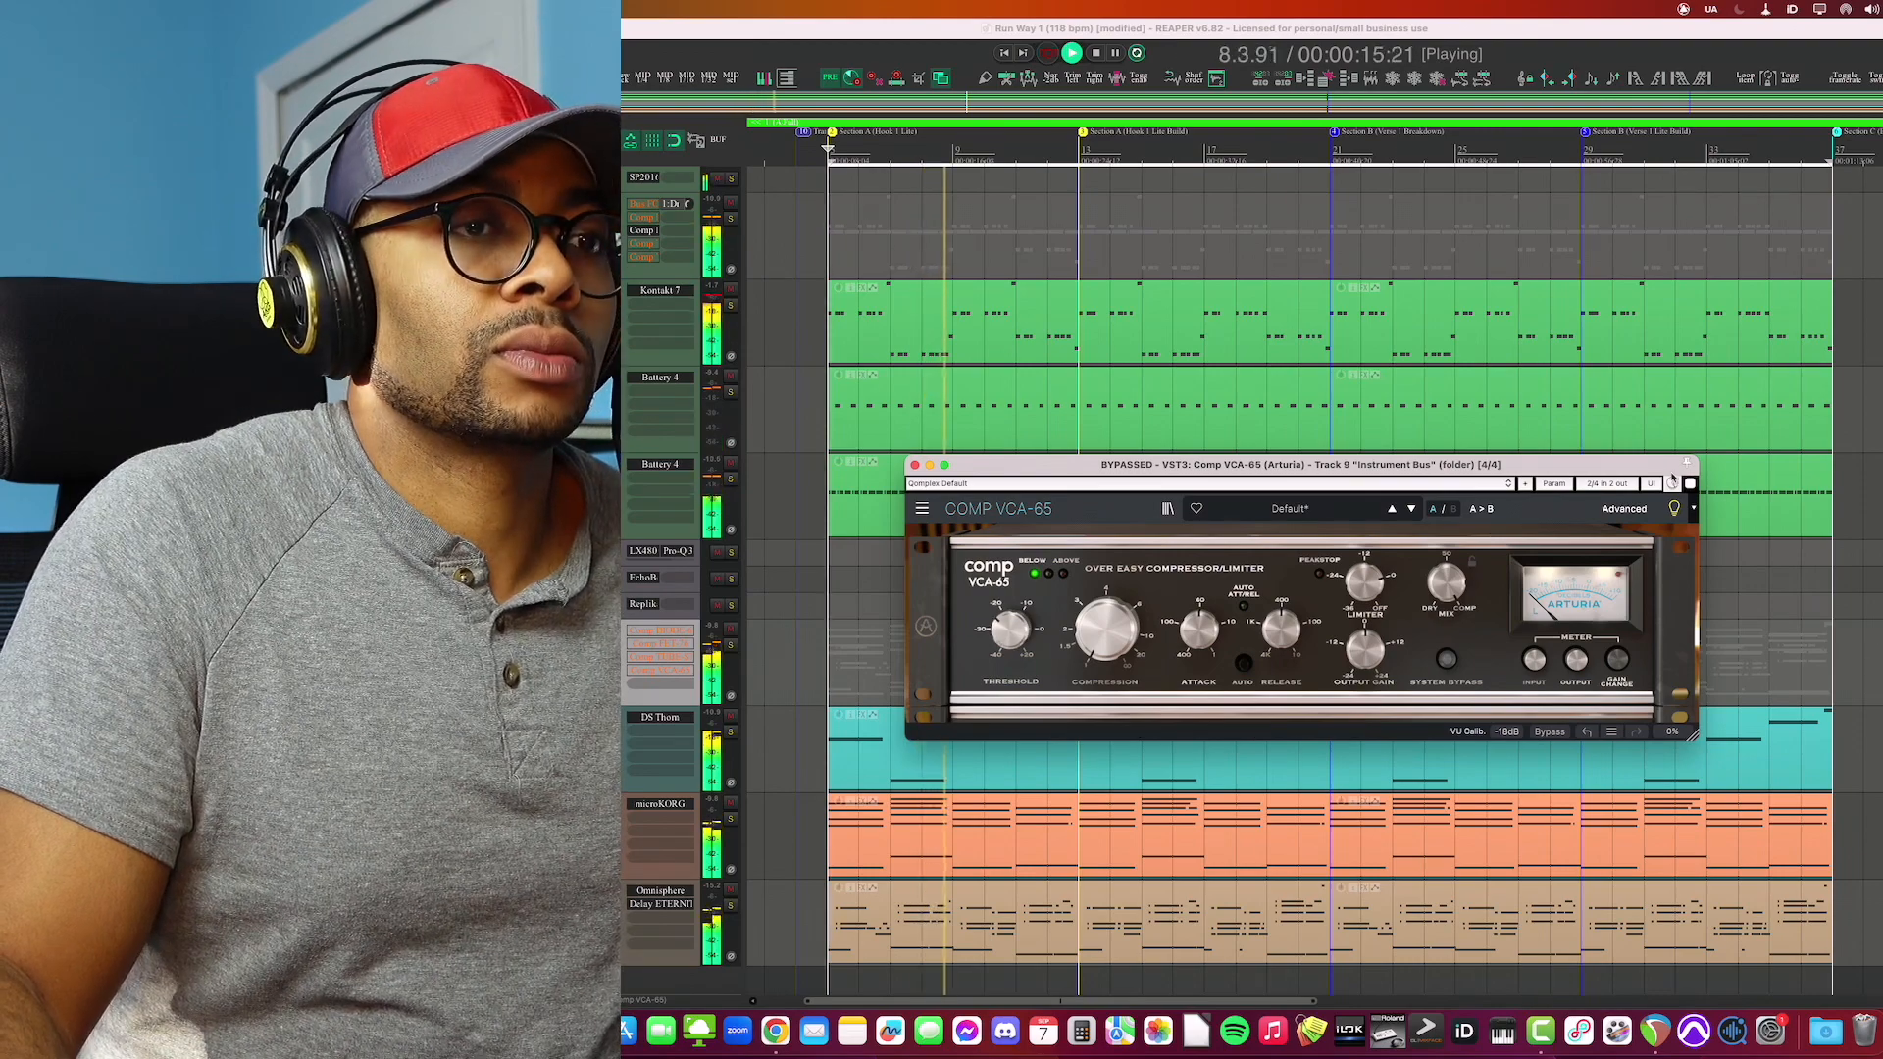
Un-bypass Comp VCA-65, lower its threshold to about -20.8 dB and start playback.
click(1689, 483)
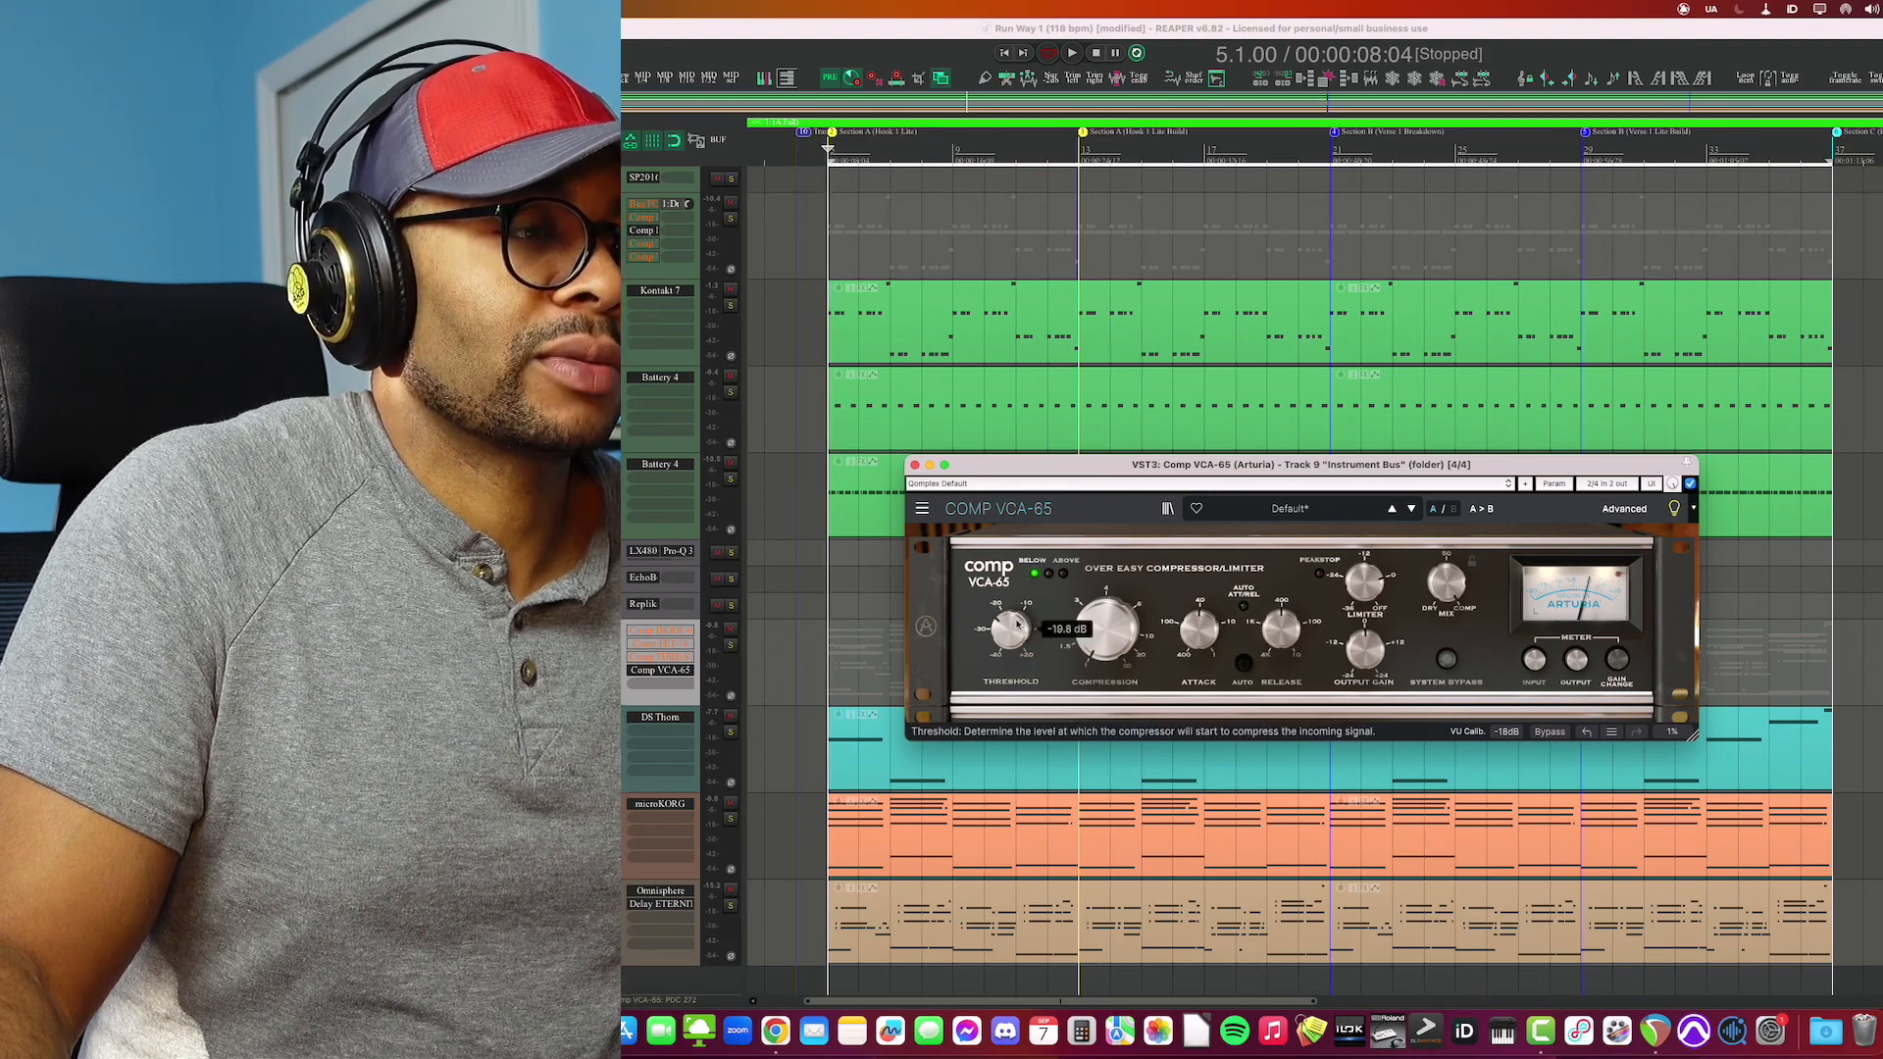
drag(1012, 628, 1012, 639)
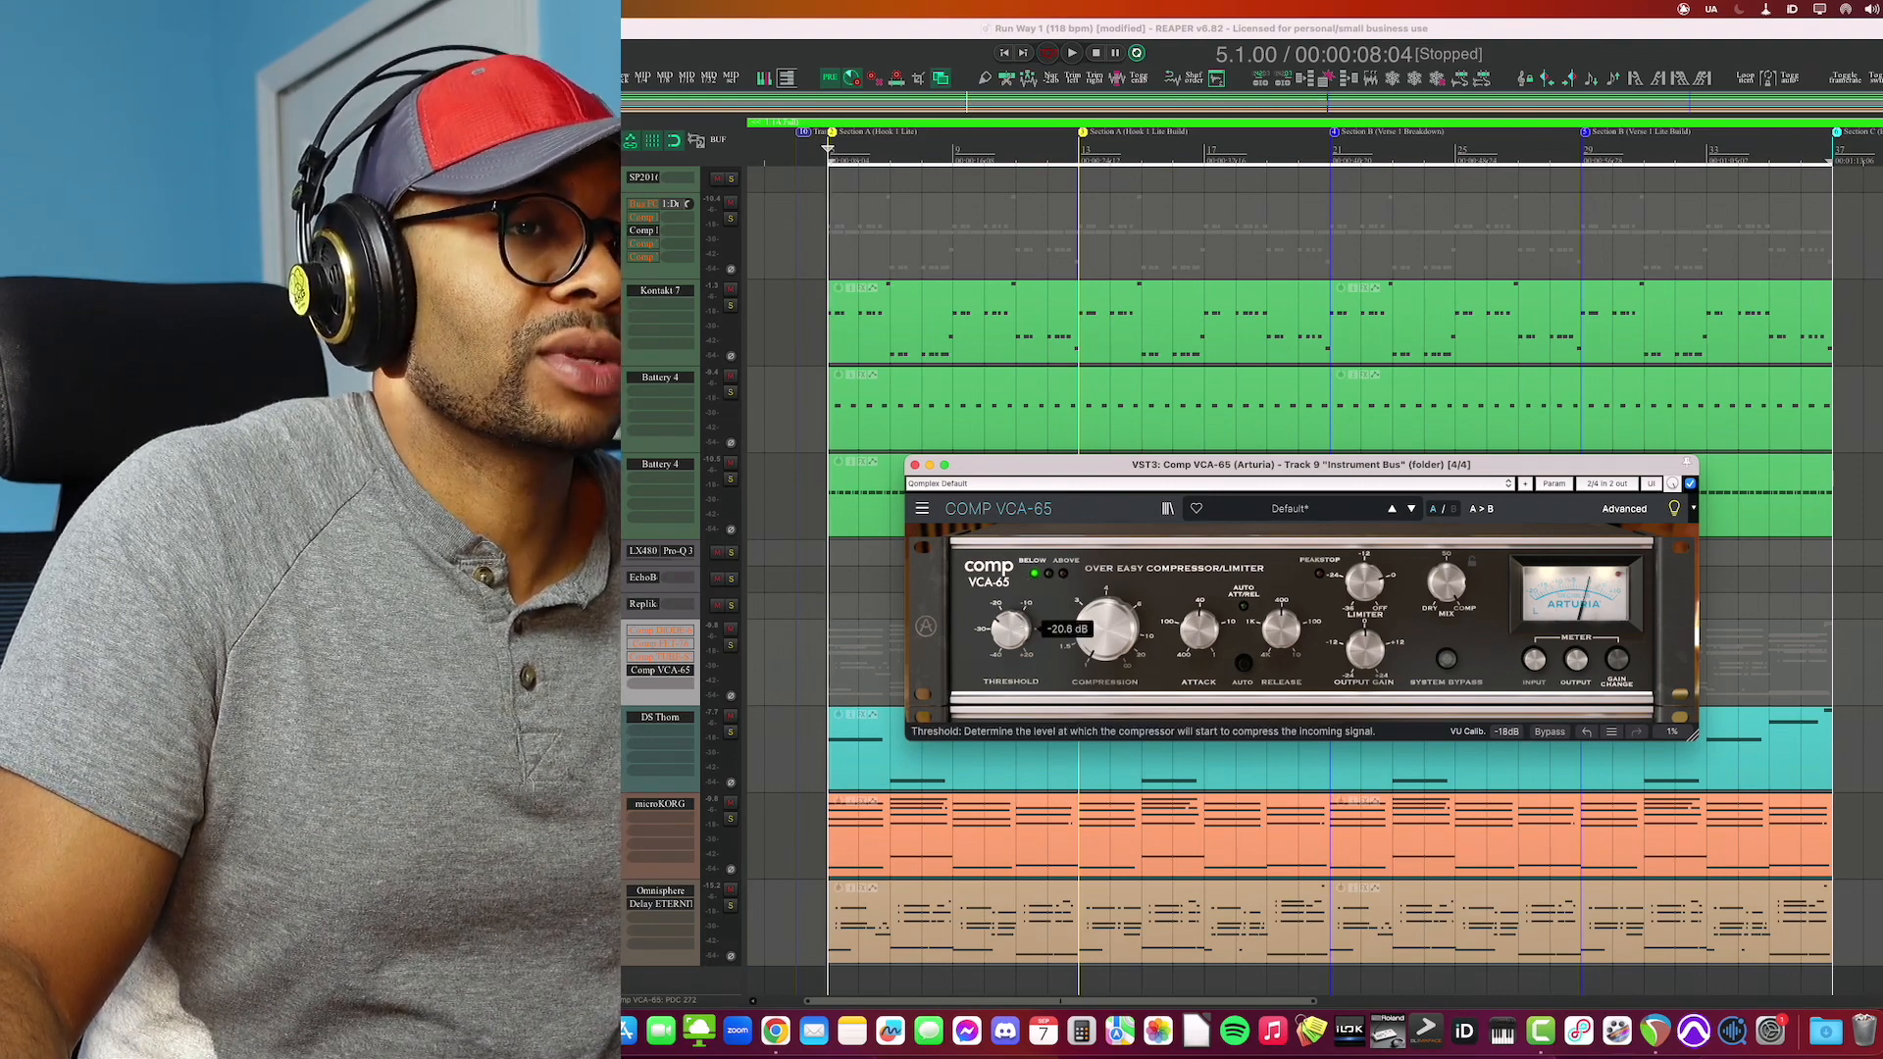
click(1070, 53)
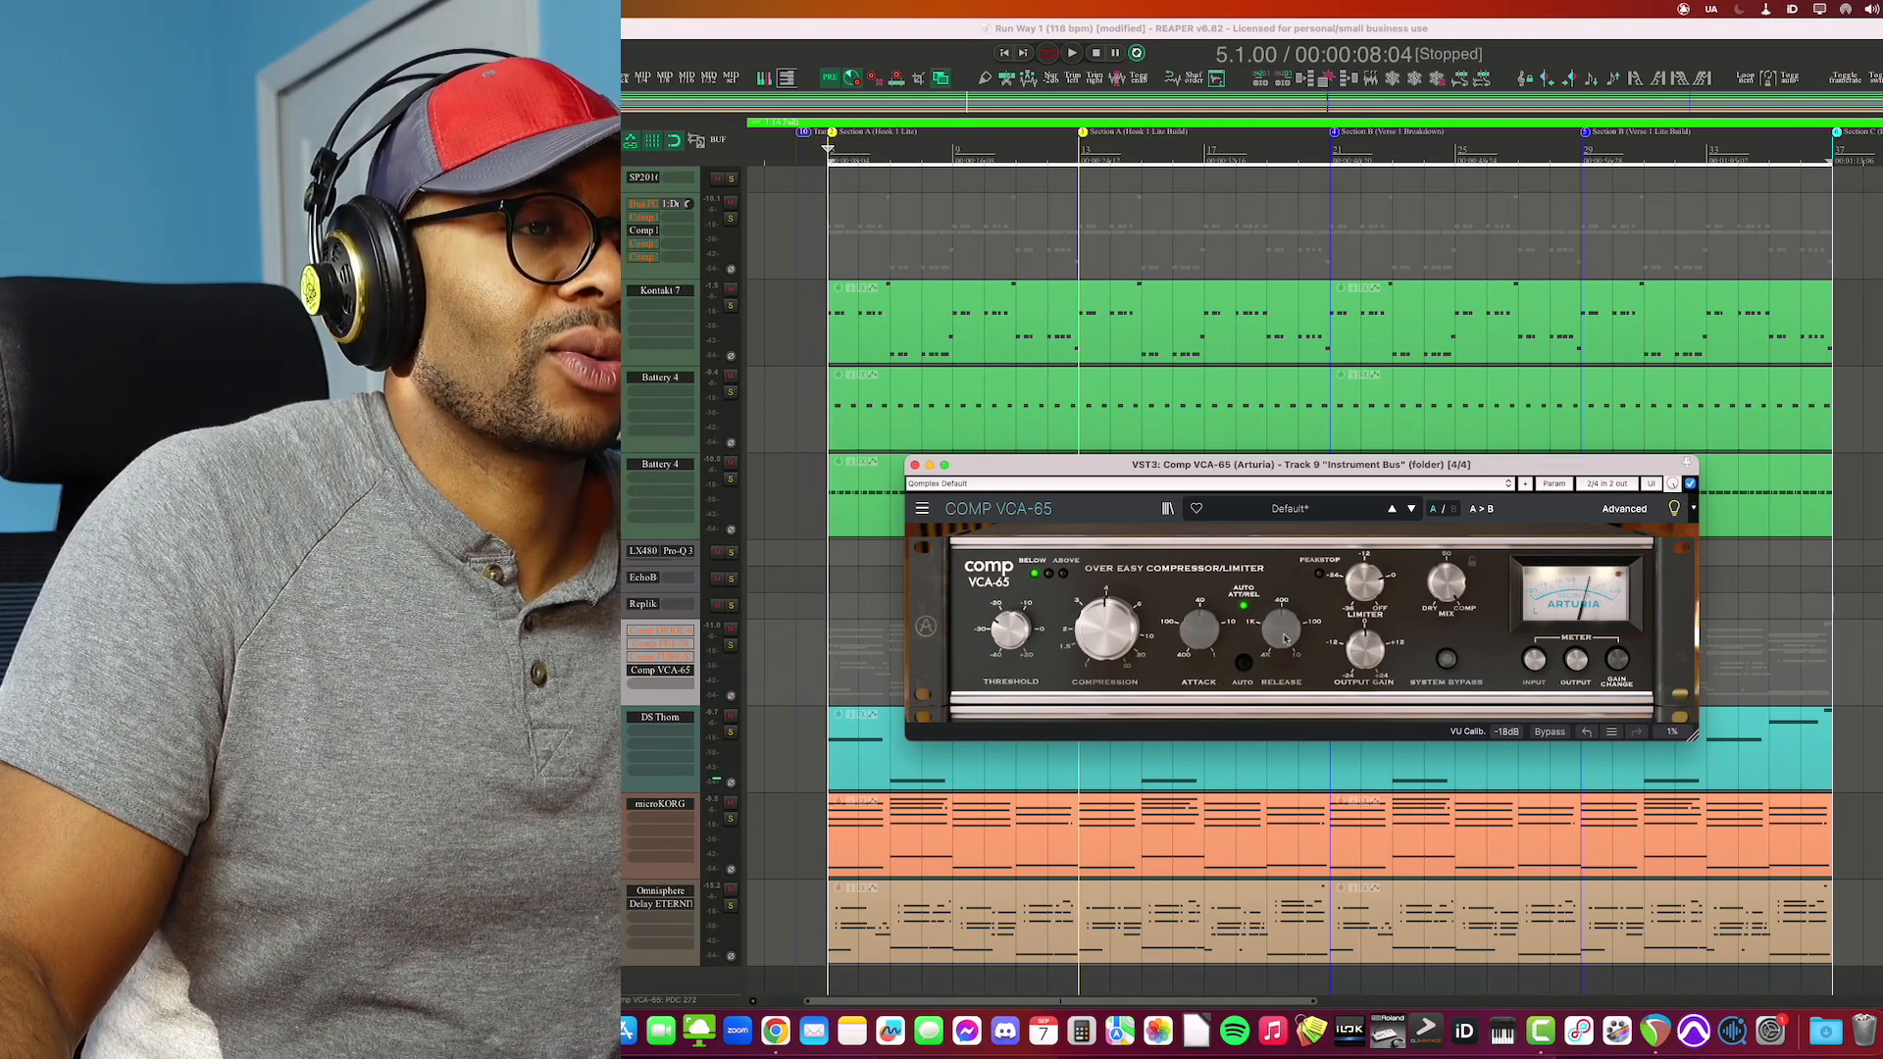
click(1071, 53)
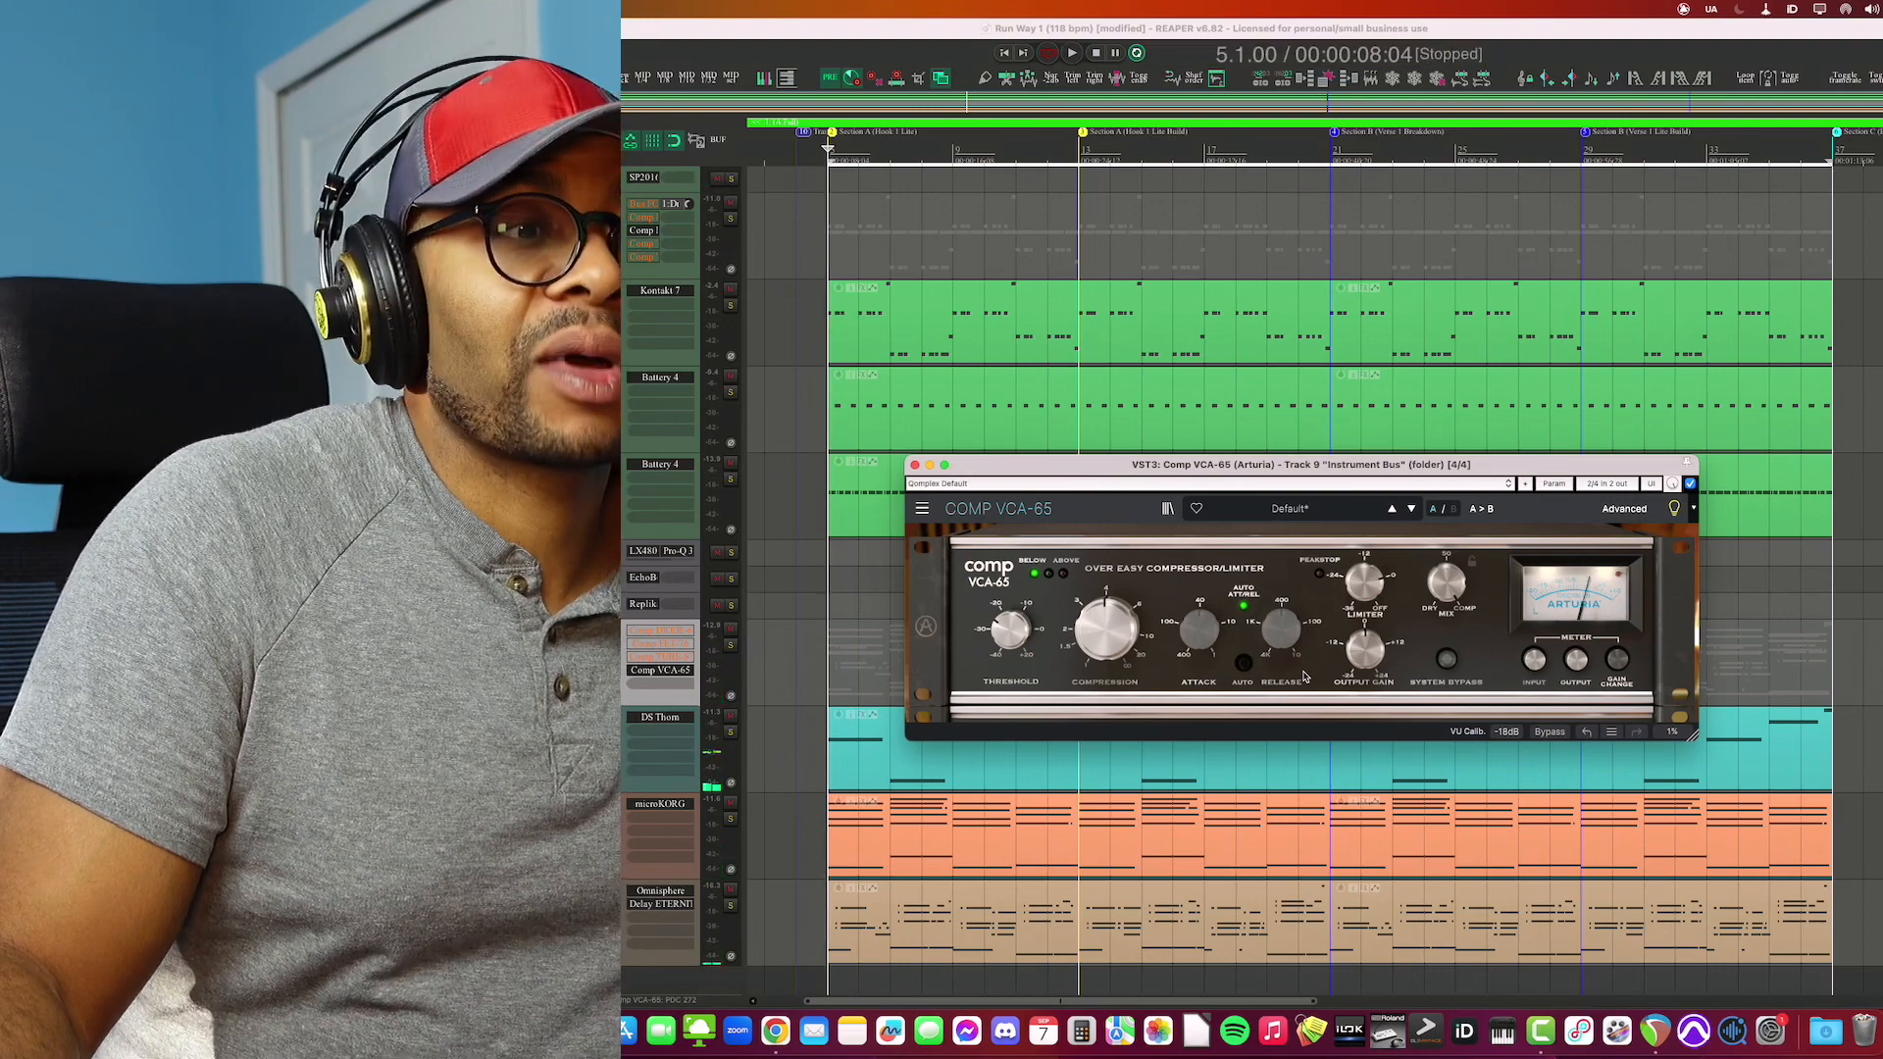
click(1071, 53)
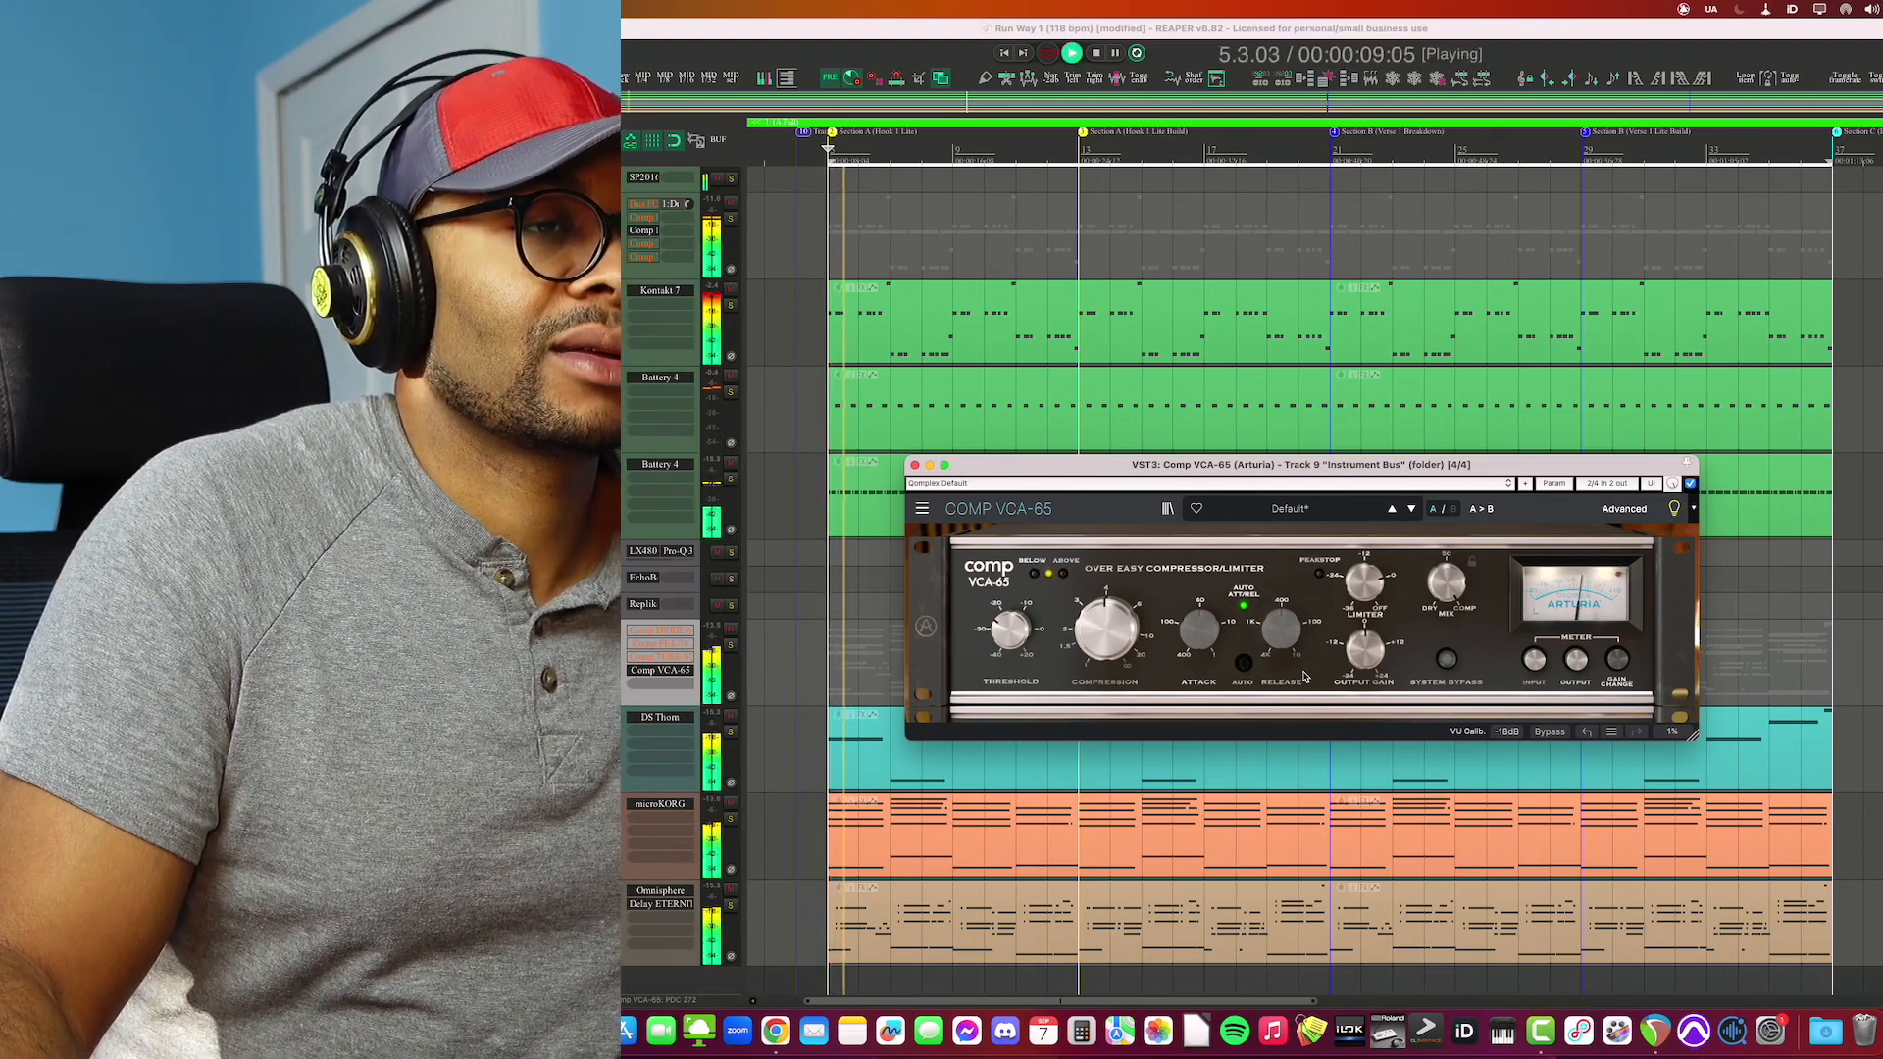